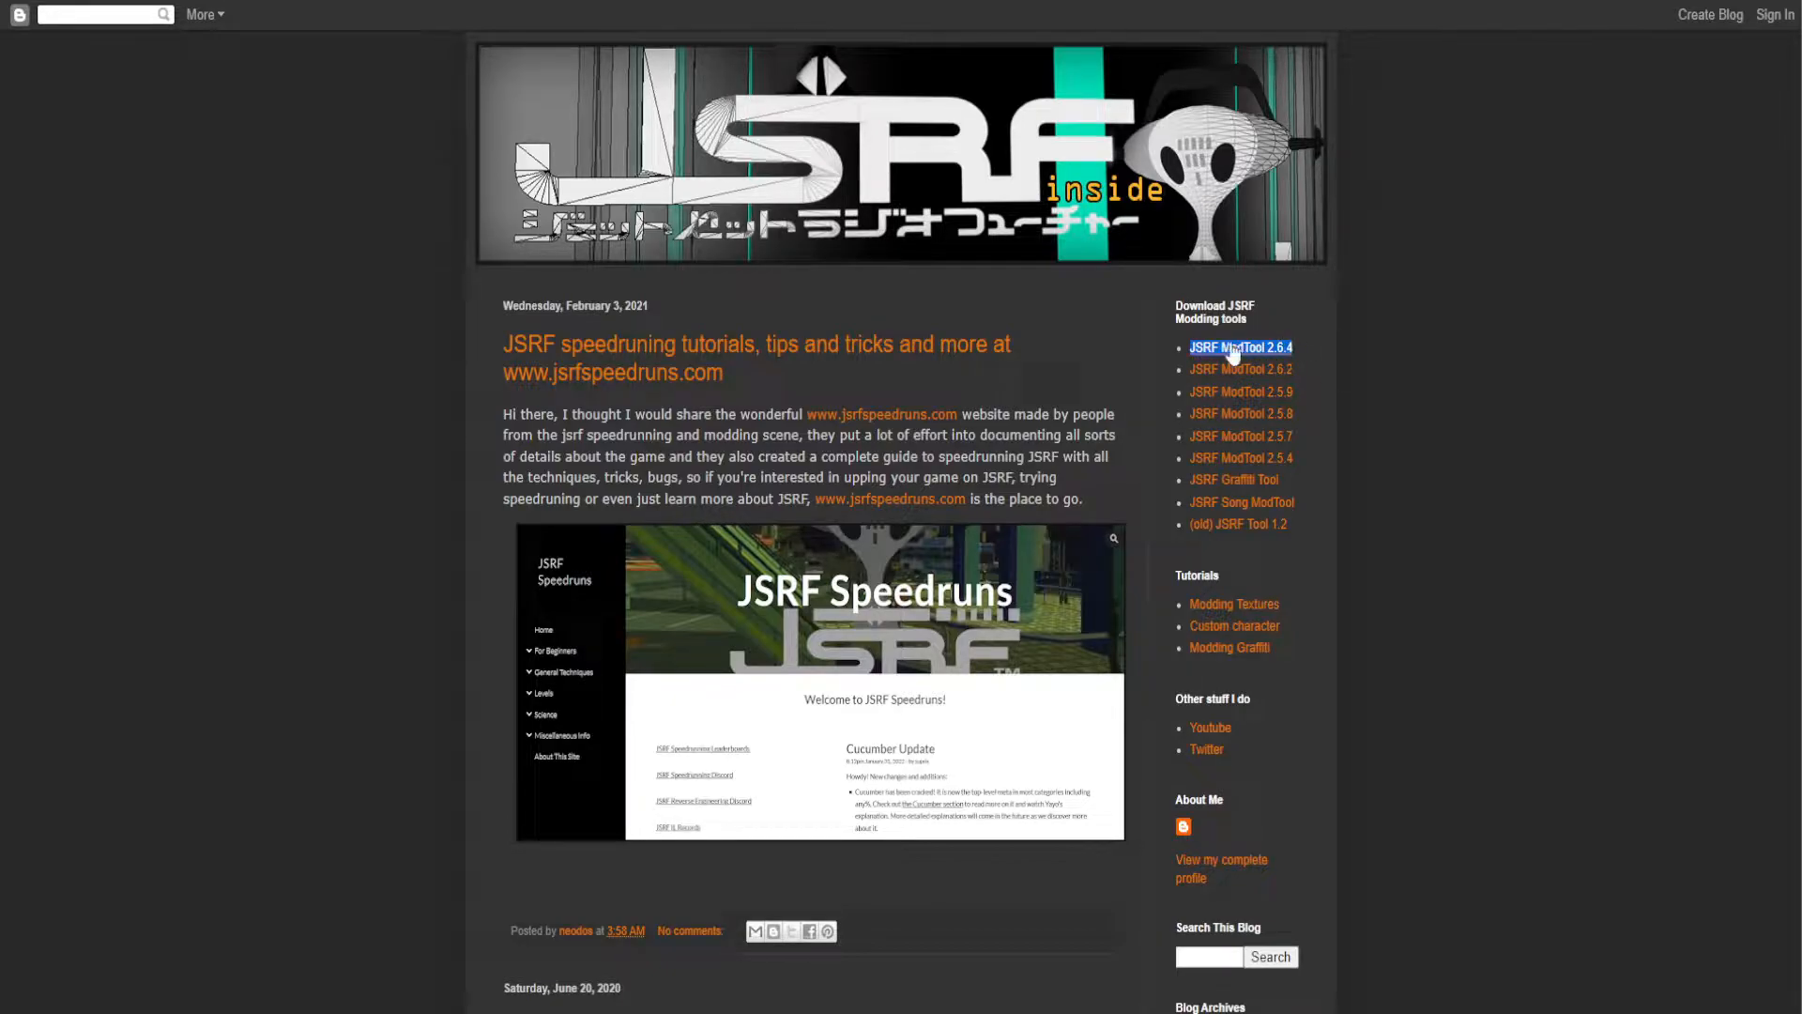
pyautogui.moveTo(1304, 580)
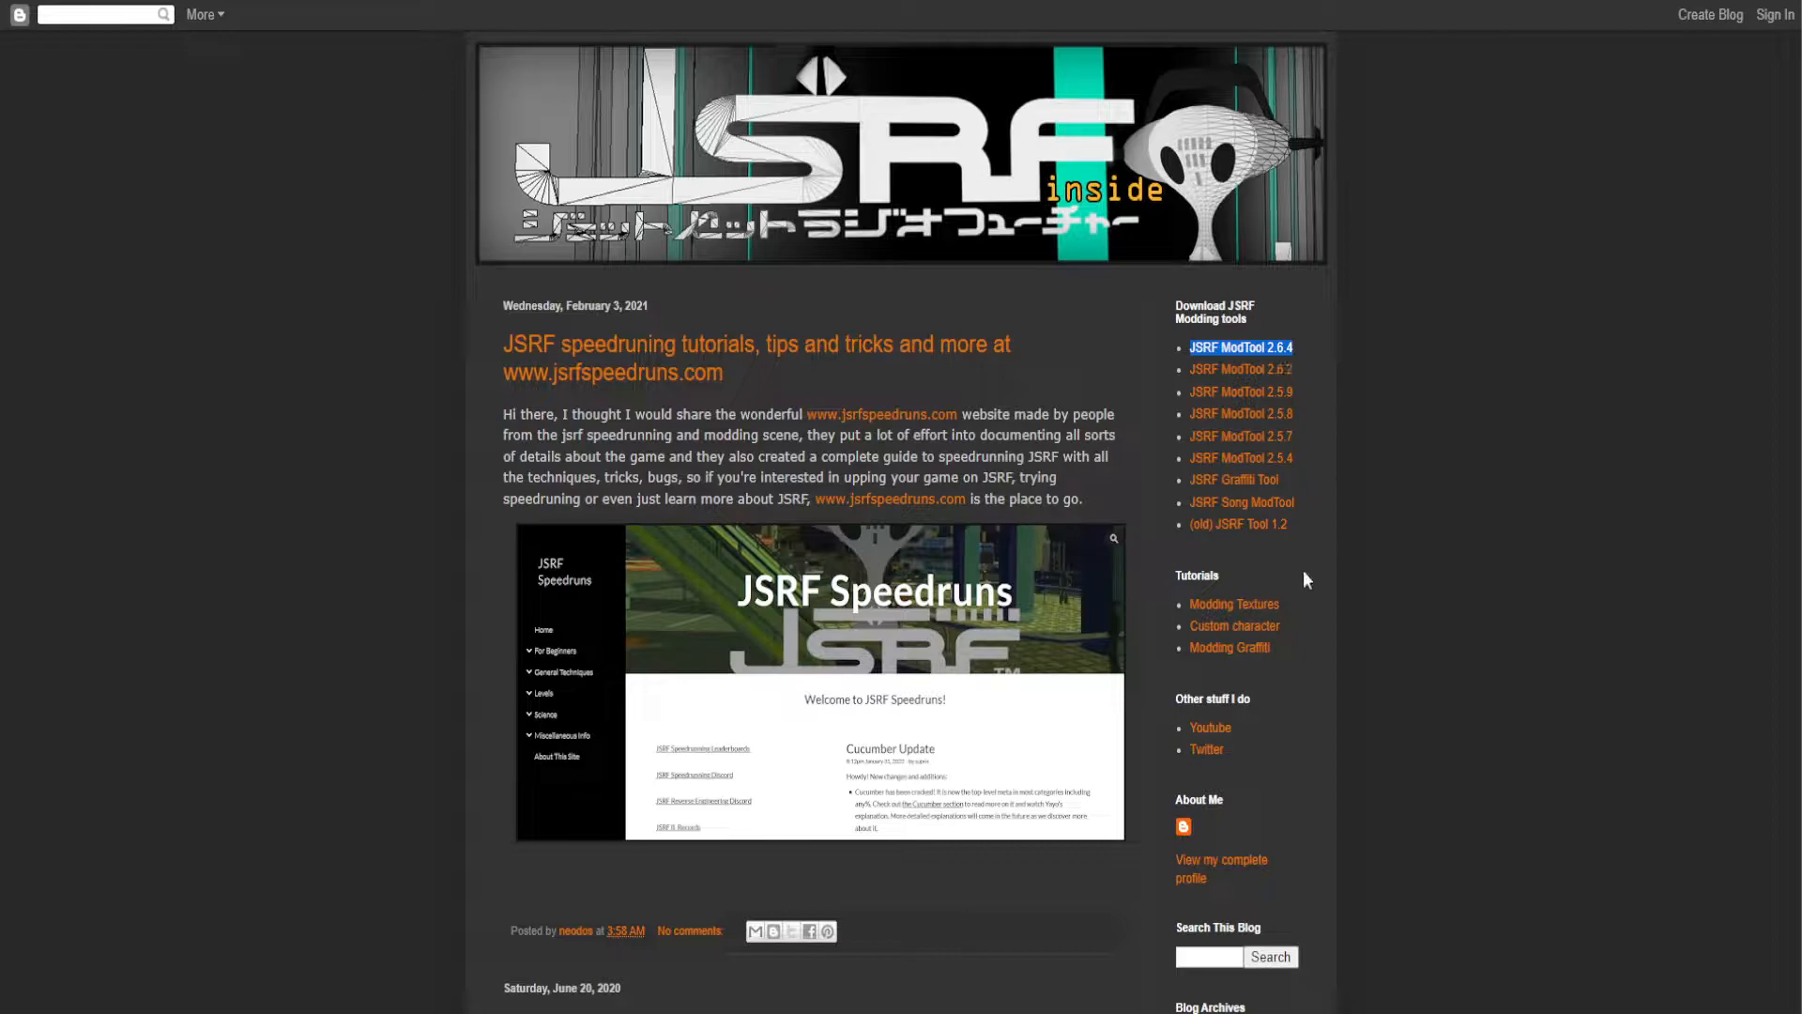
pyautogui.moveTo(1297, 608)
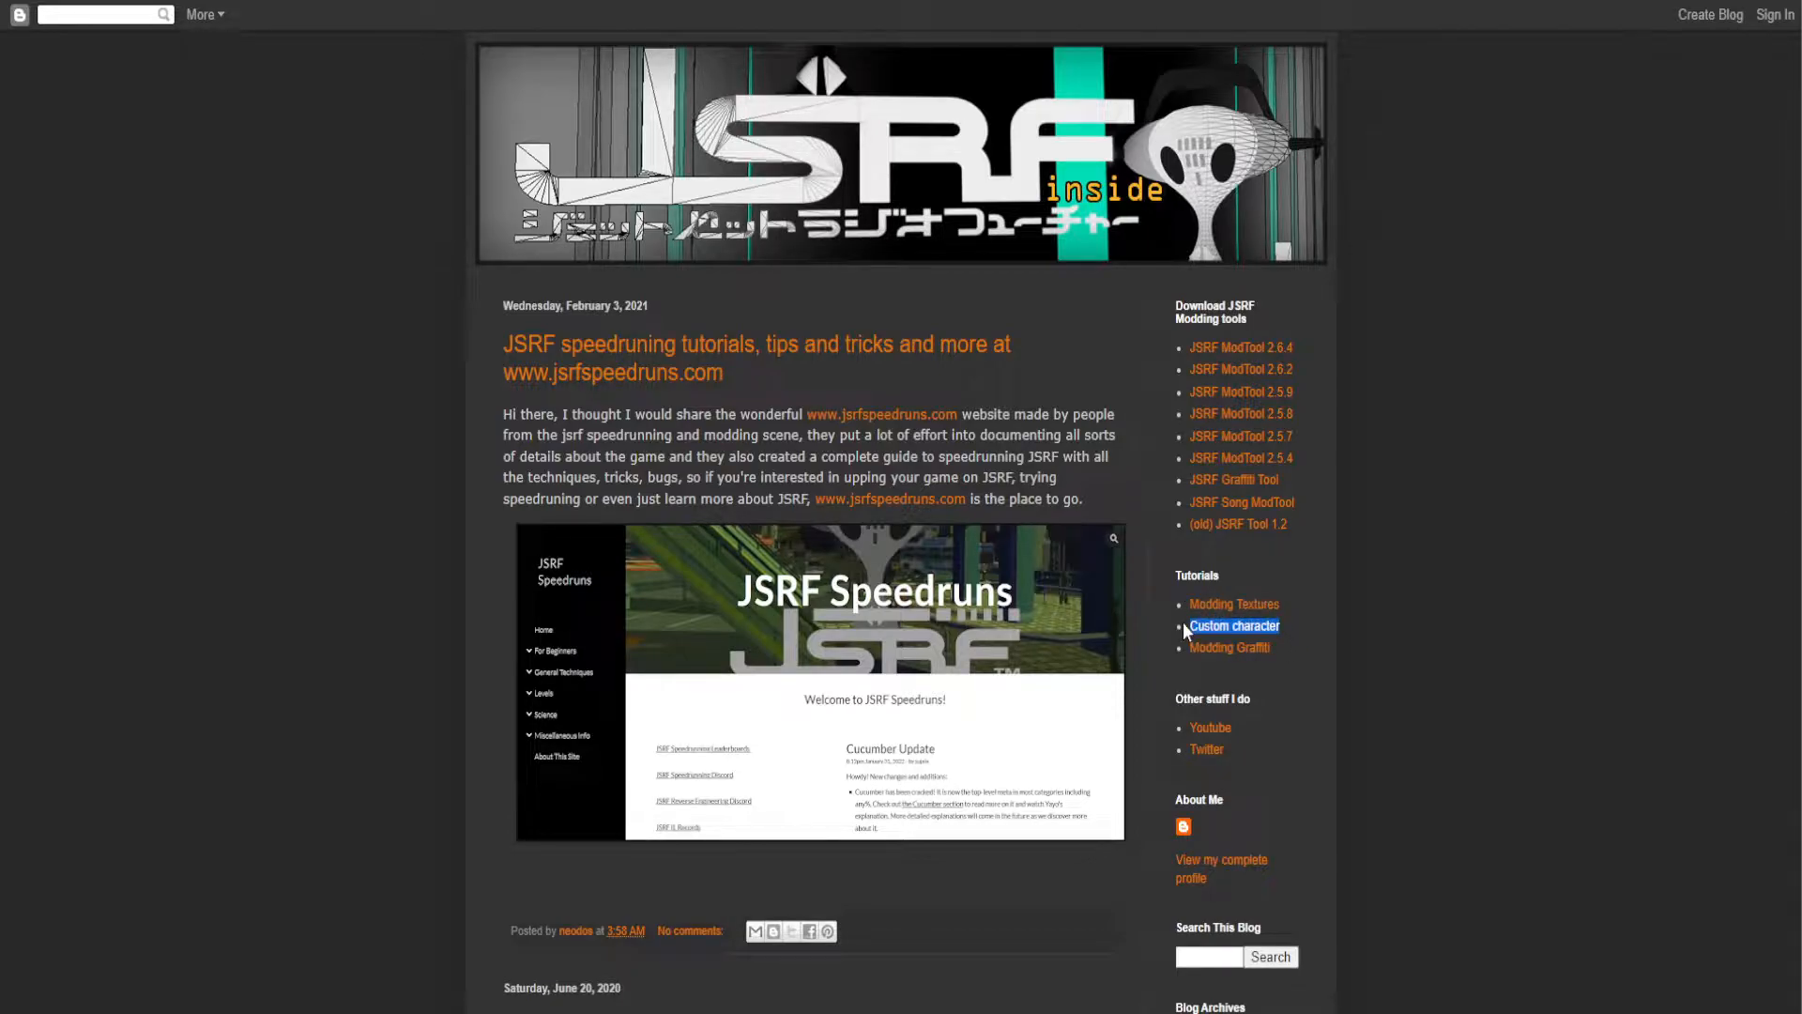
pyautogui.moveTo(1165, 637)
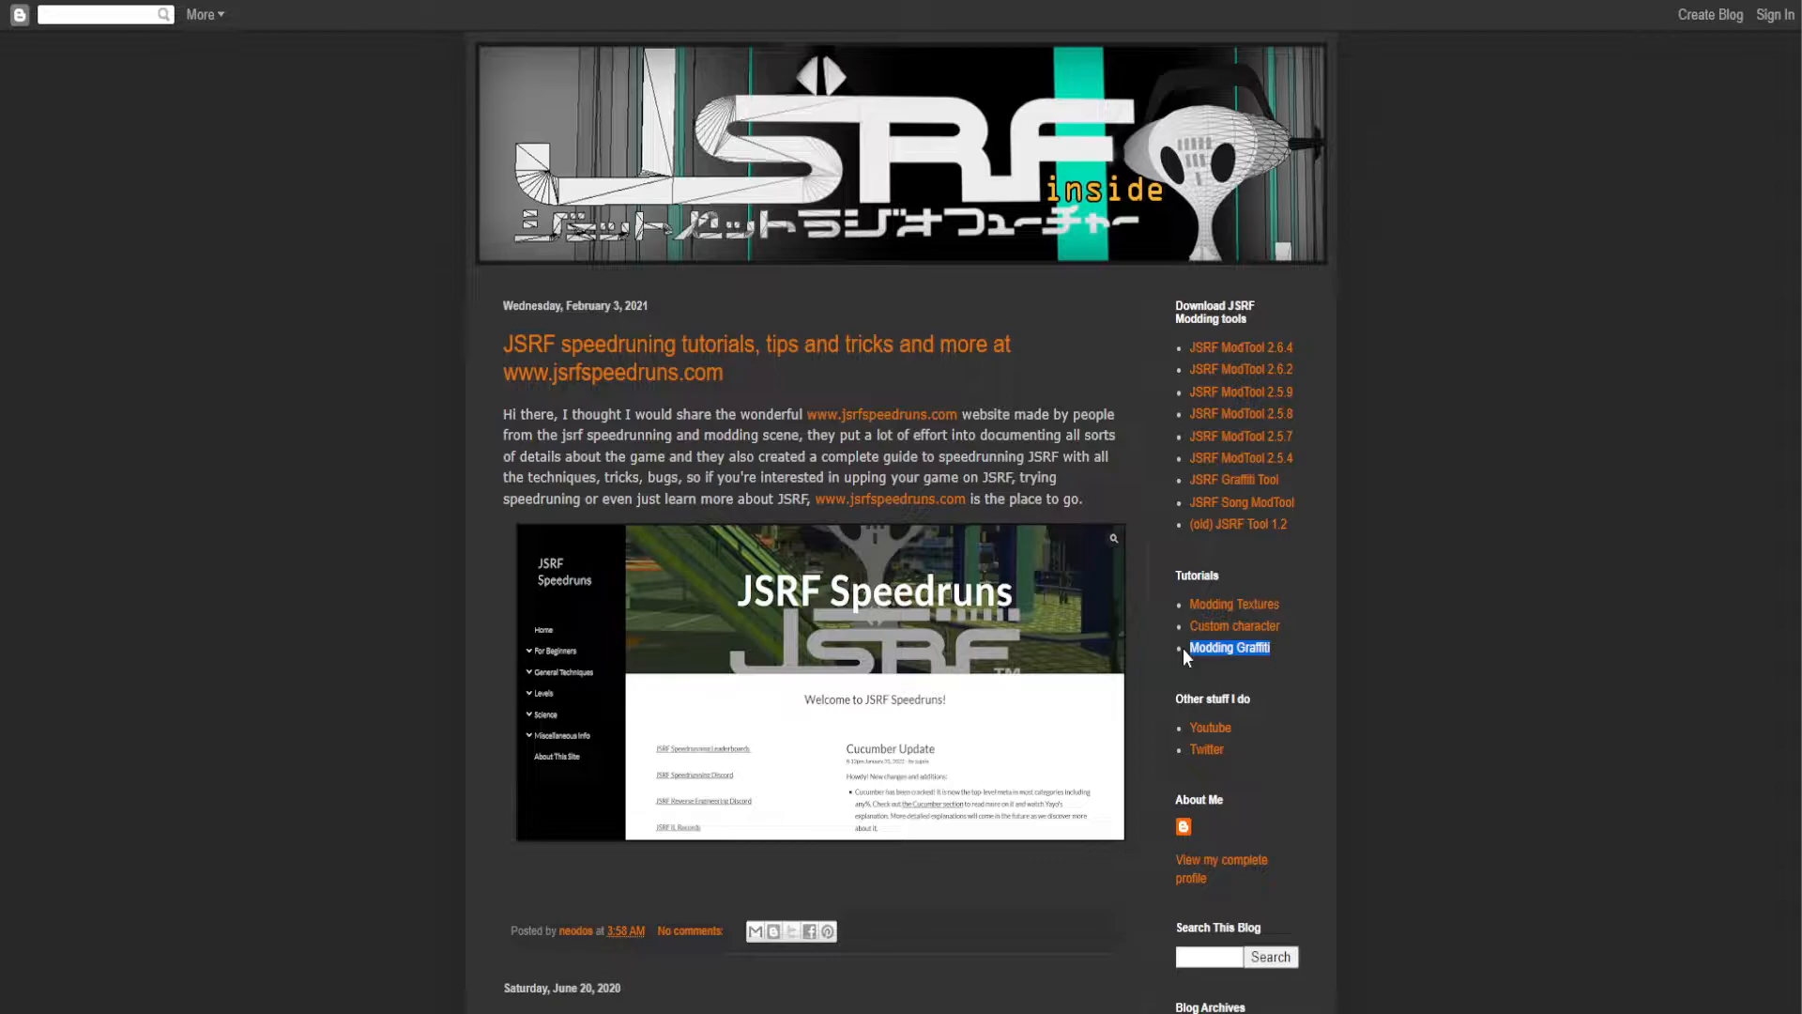
# Follow a link on the JSRF modding blog while reviewing its download and tutorial links
pyautogui.click(1228, 648)
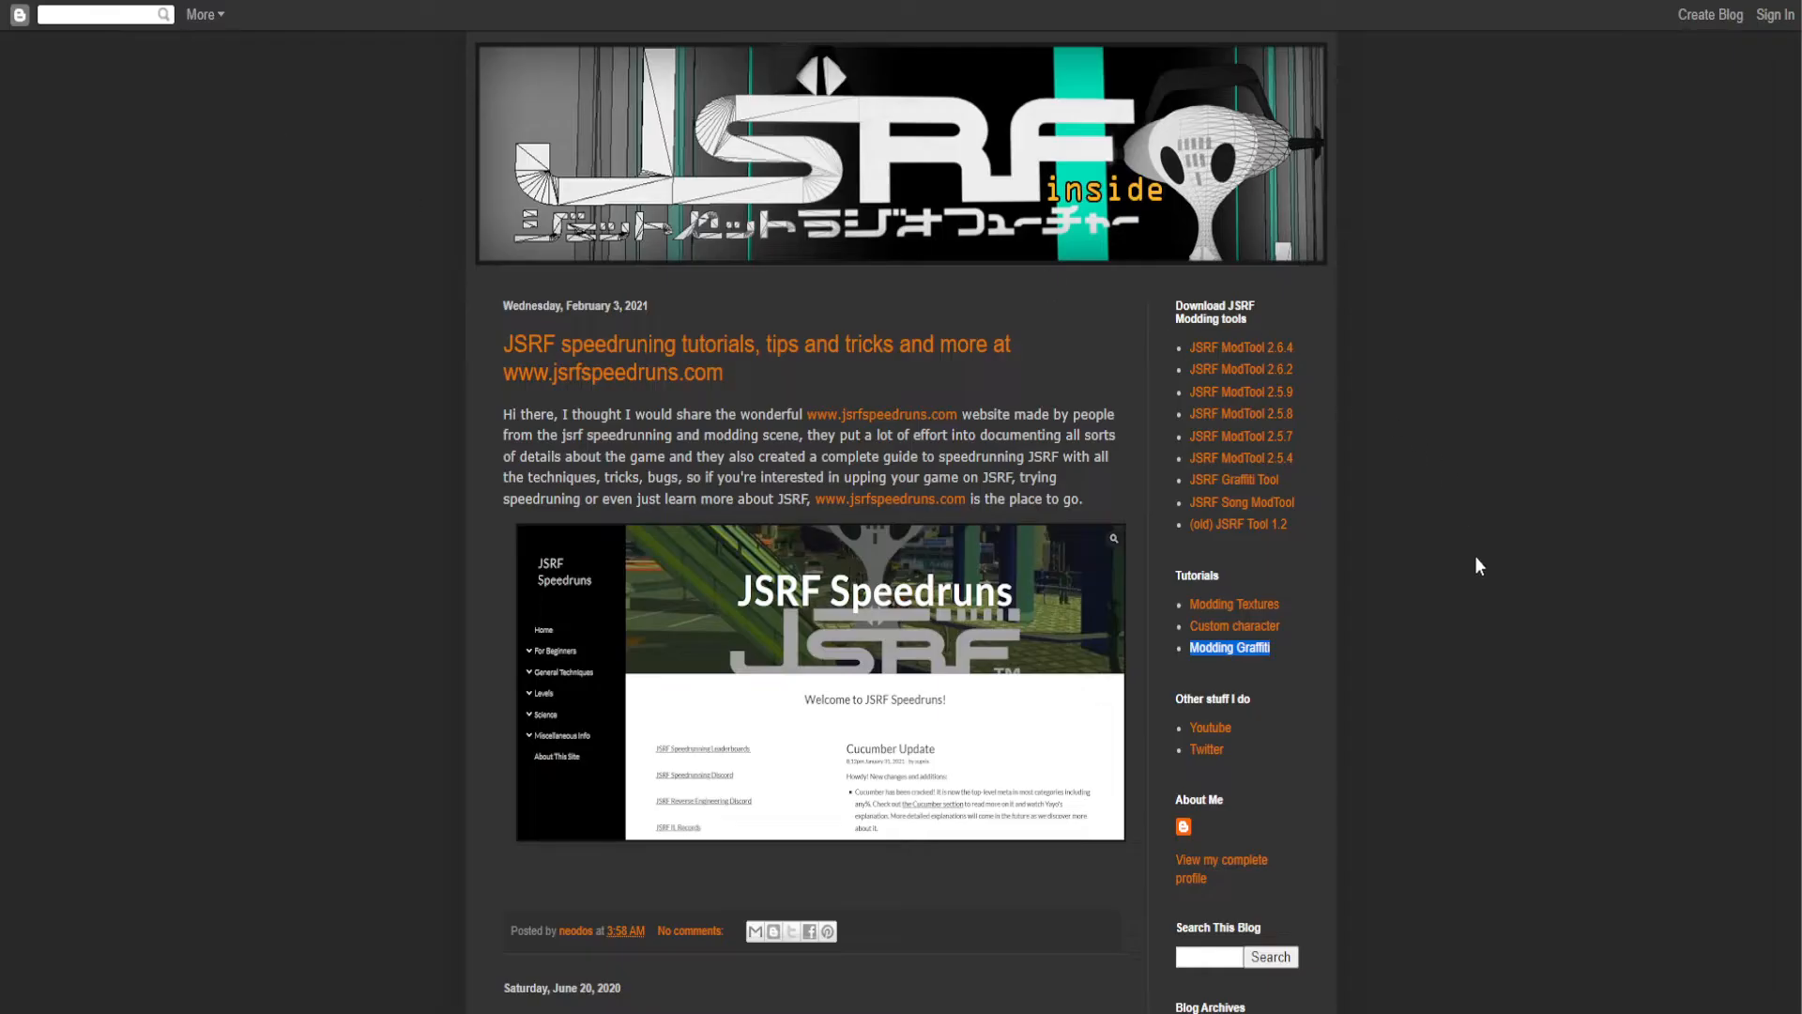
pyautogui.moveTo(1336, 681)
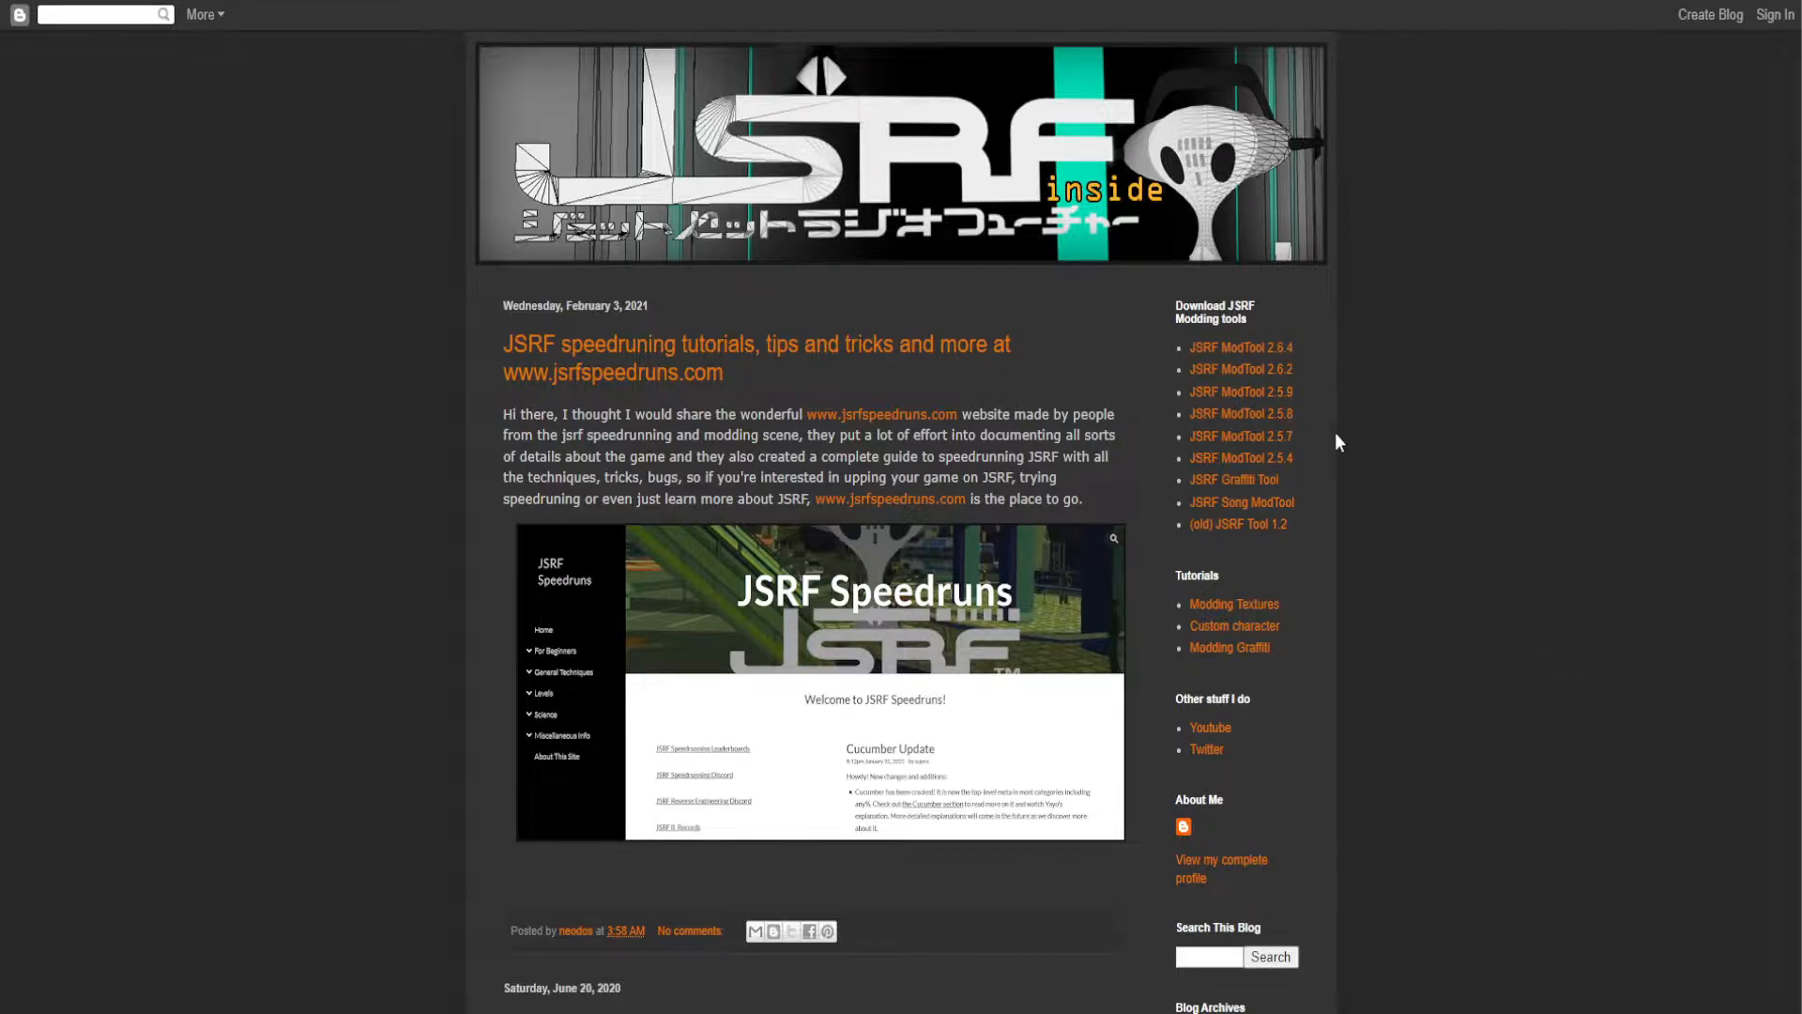
pyautogui.moveTo(1303, 659)
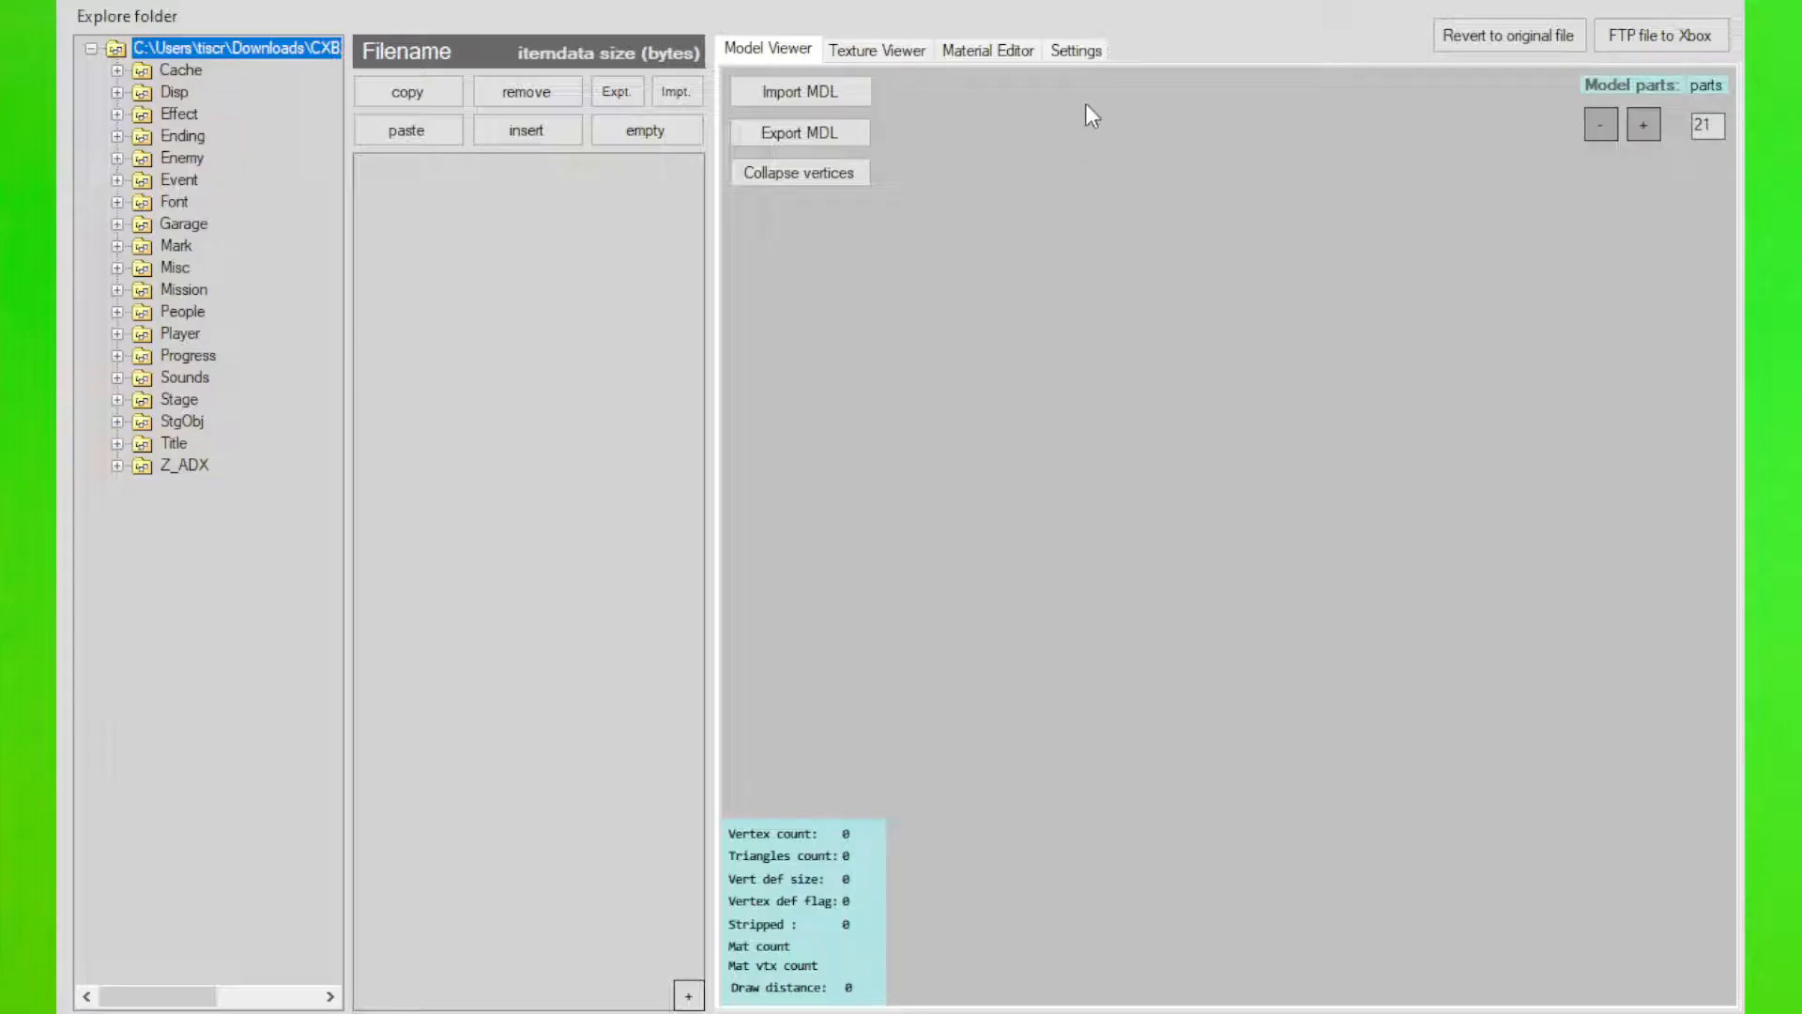
# Review the modding and original media folder paths in Settings and expand the Player folder
pyautogui.click(1075, 49)
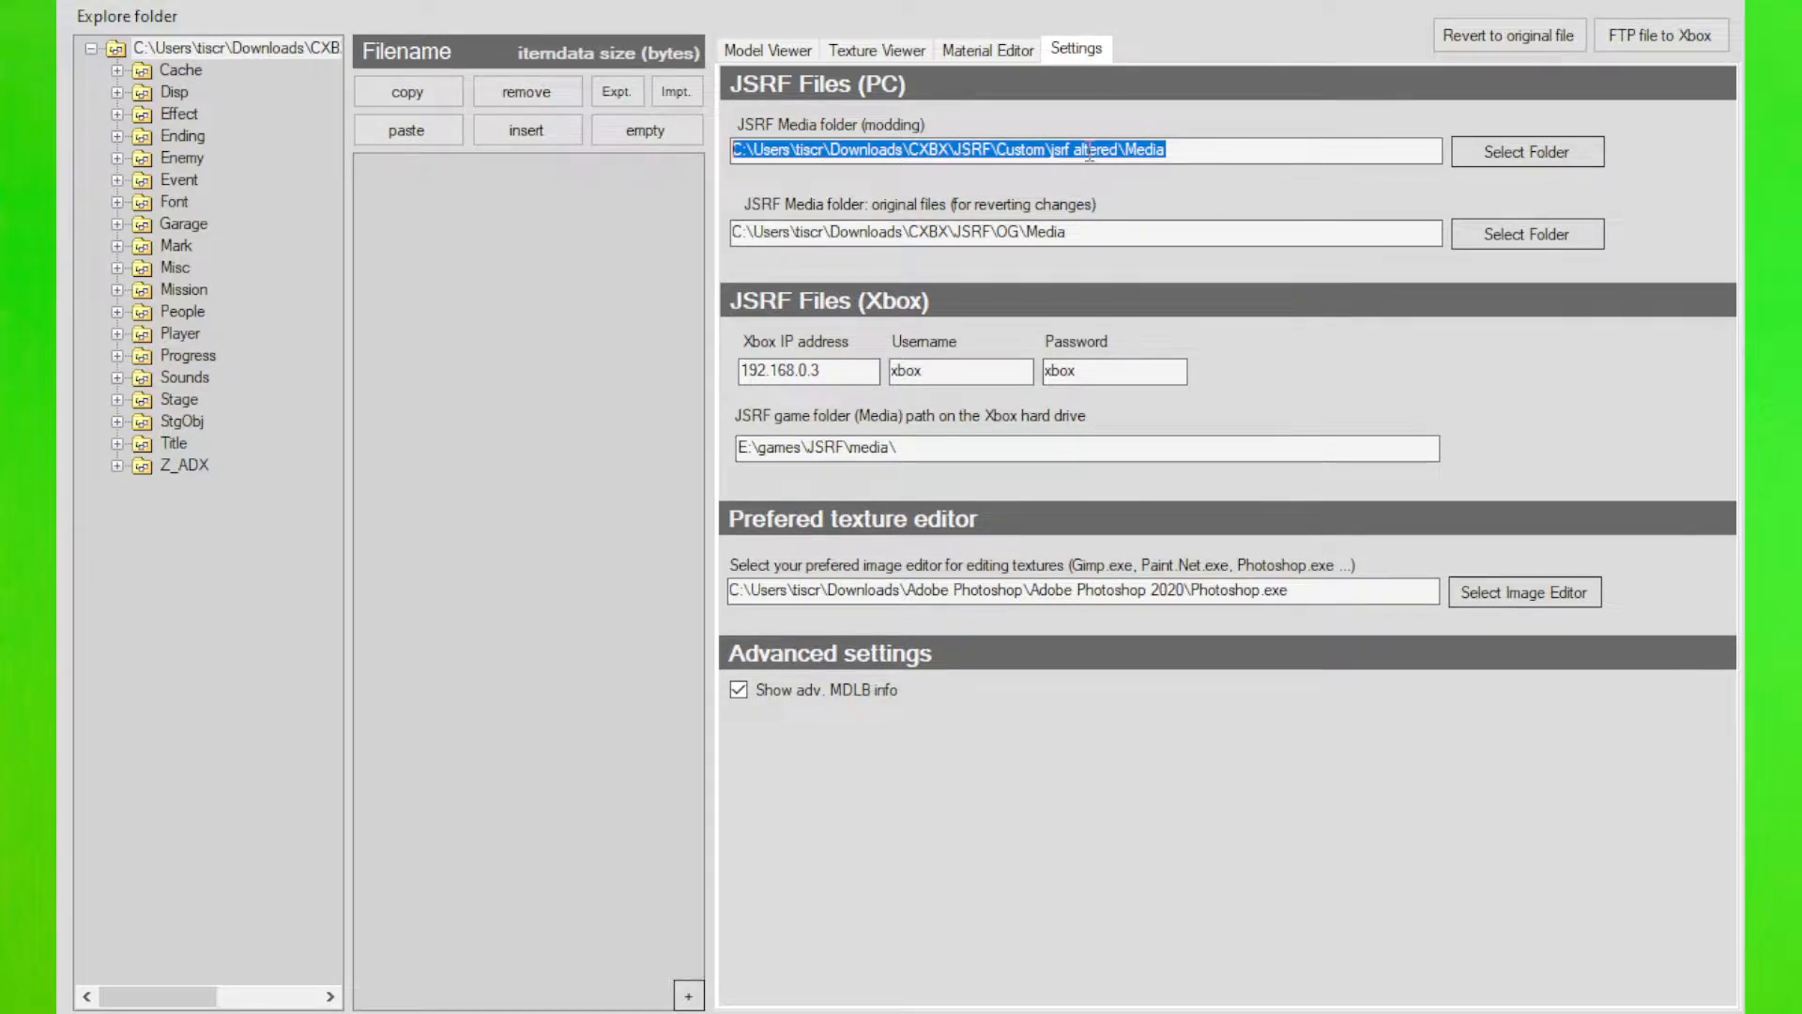
pyautogui.click(1087, 231)
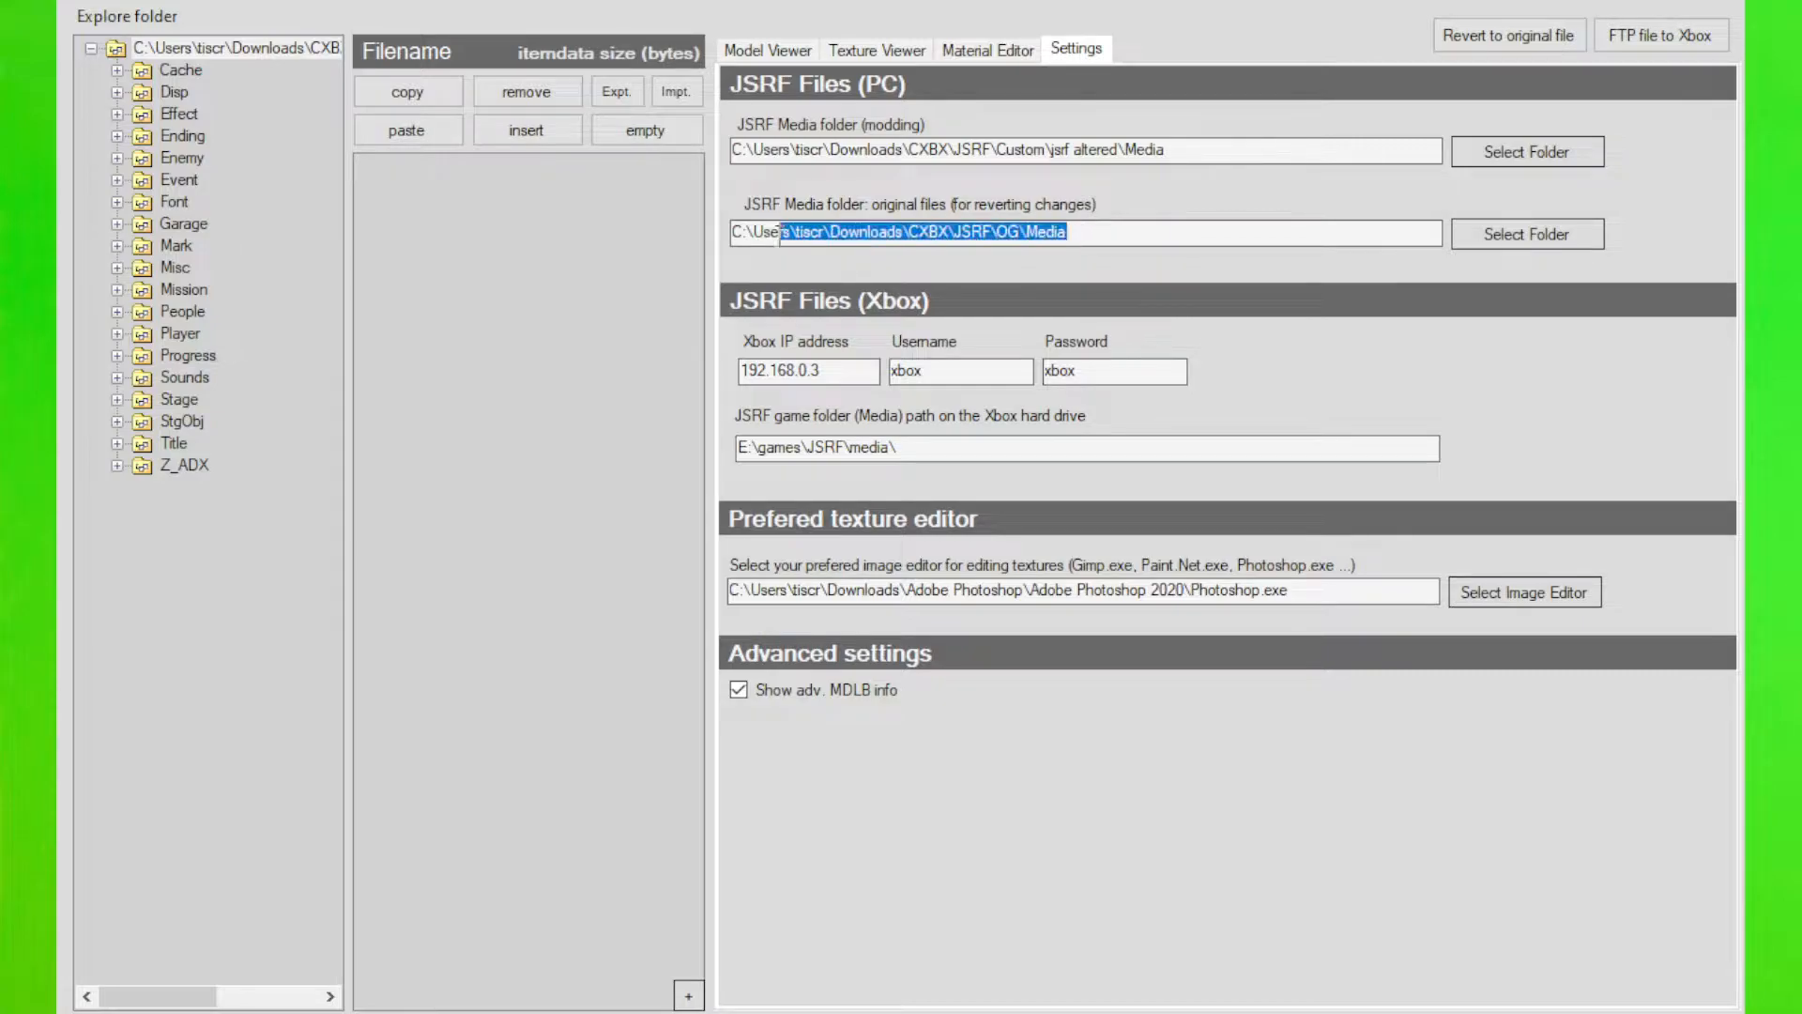
pyautogui.click(597, 587)
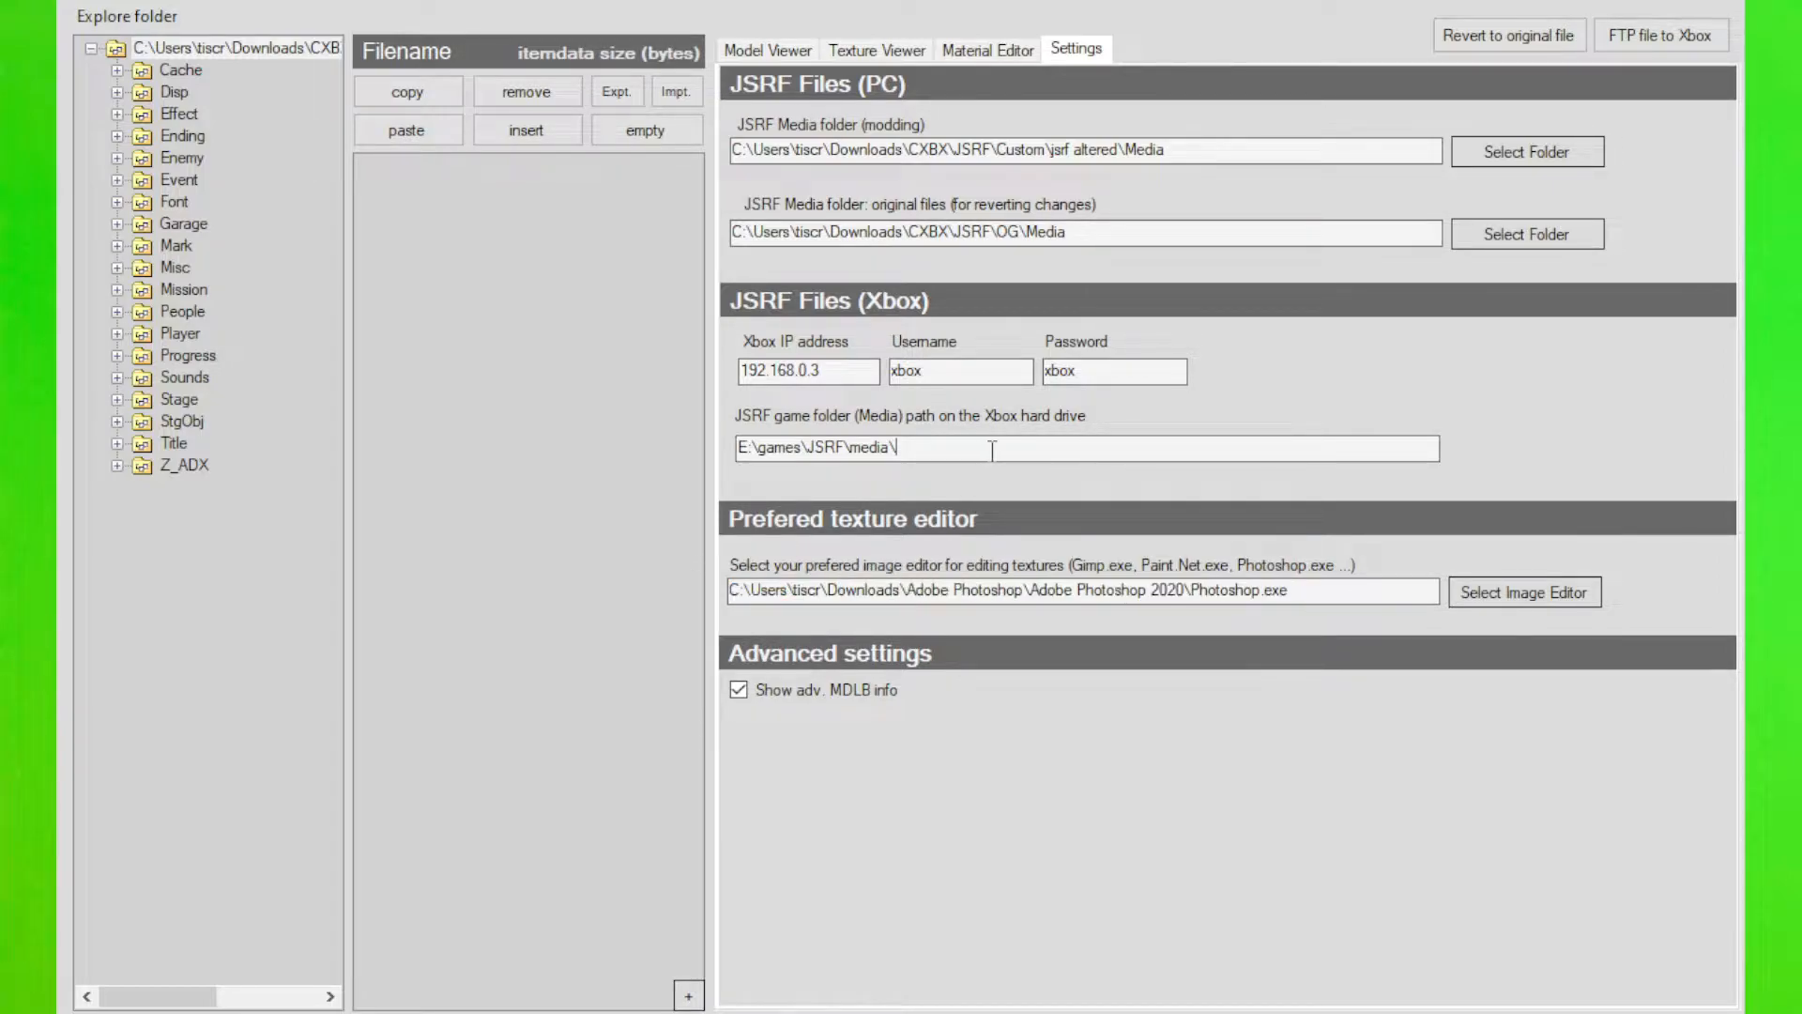
pyautogui.tripleClick(856, 447)
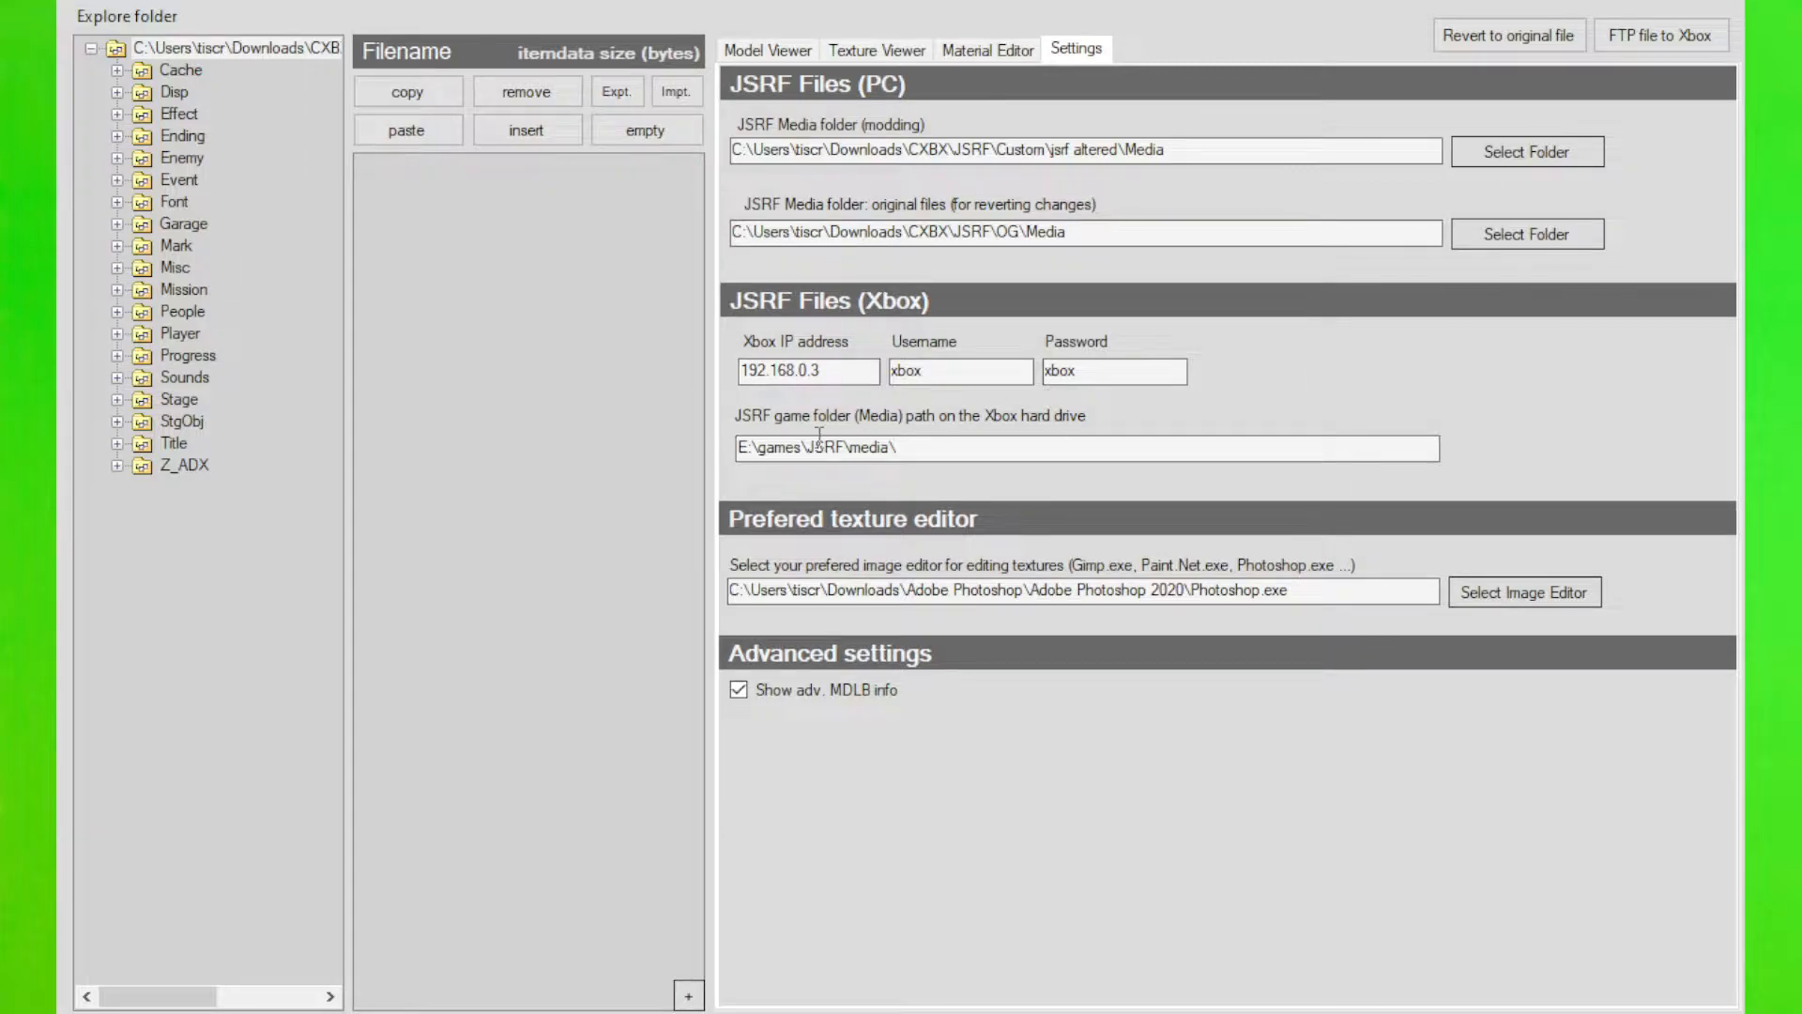
pyautogui.tripleClick(1081, 231)
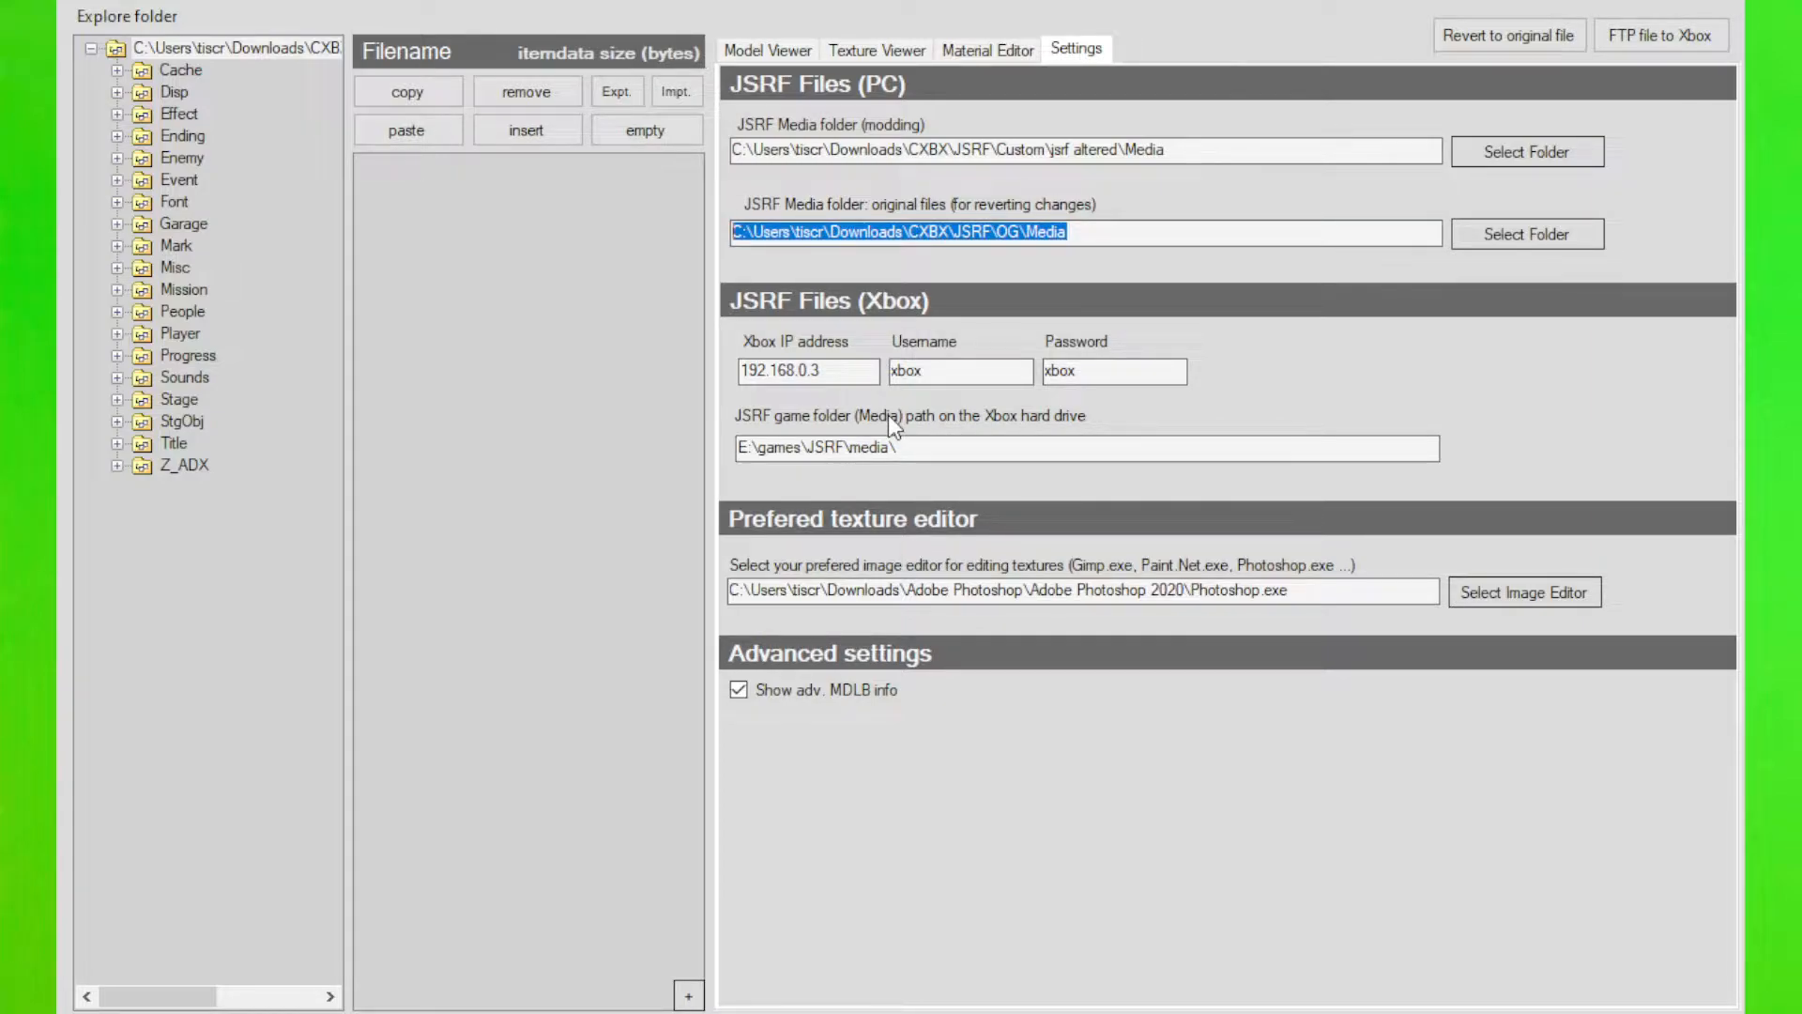
pyautogui.moveTo(841, 505)
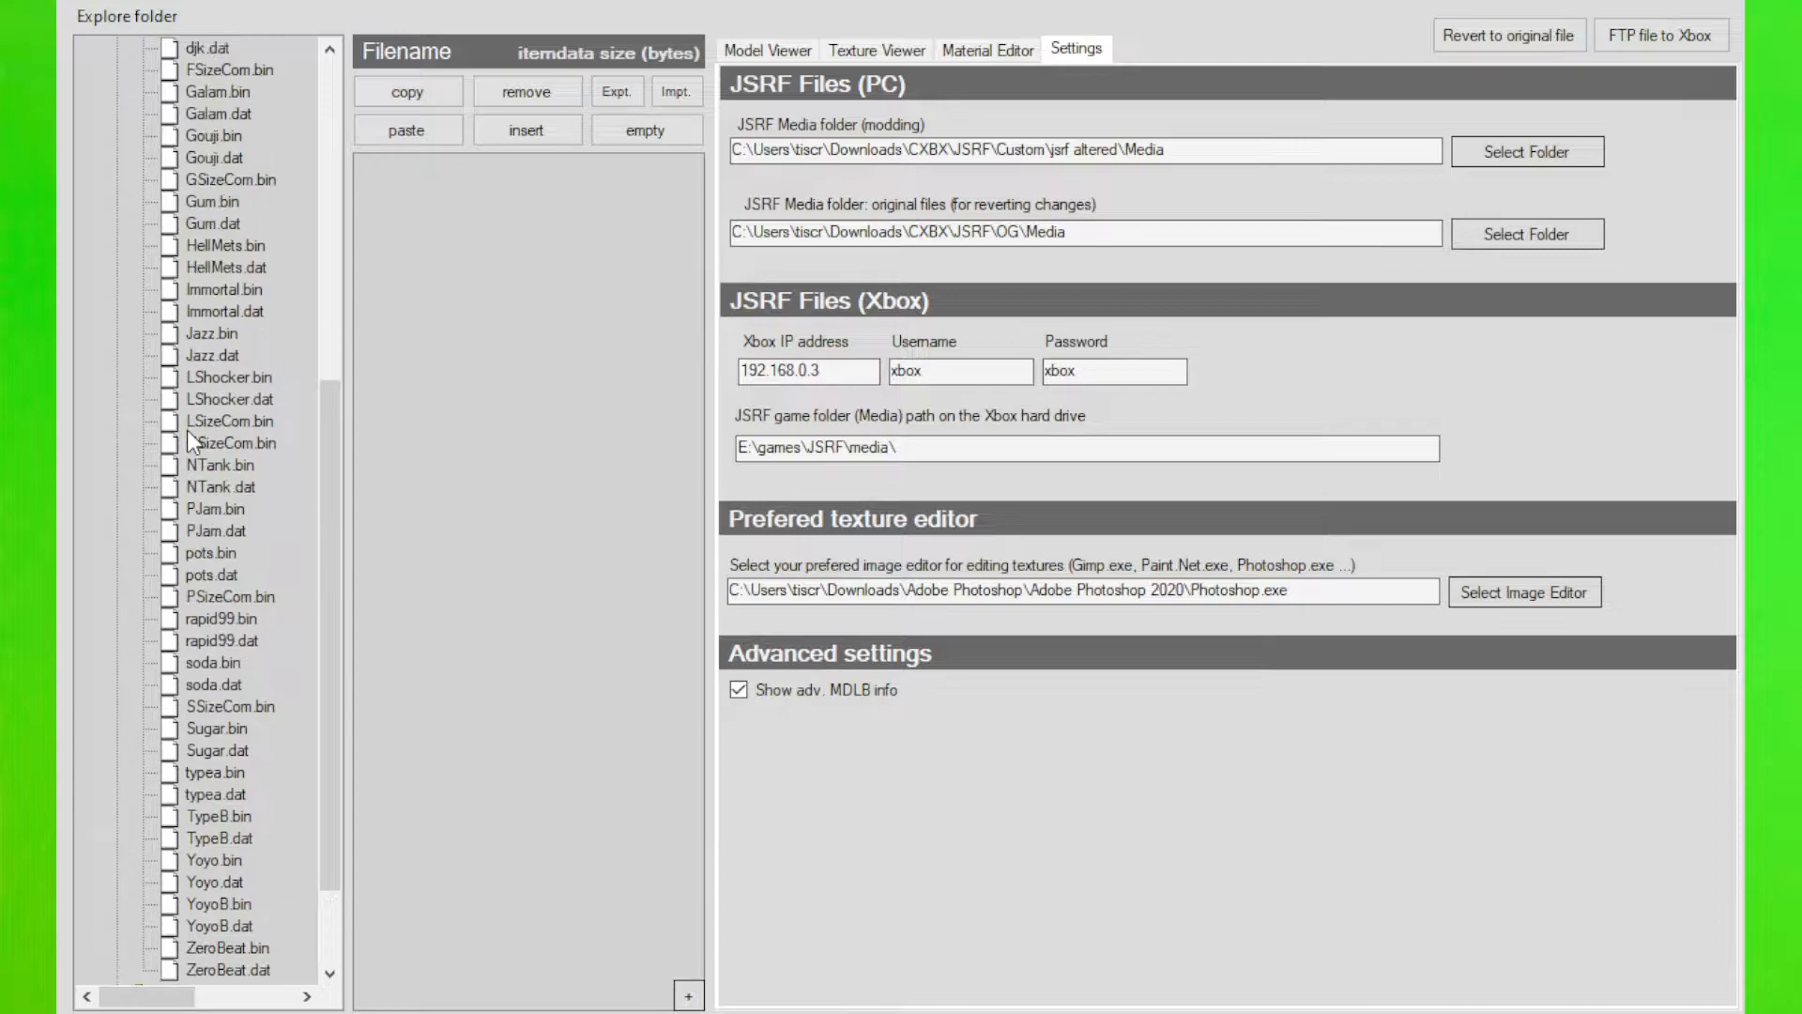
# Show Switch.dat's first and second textures in the texture viewer
pyautogui.click(766, 49)
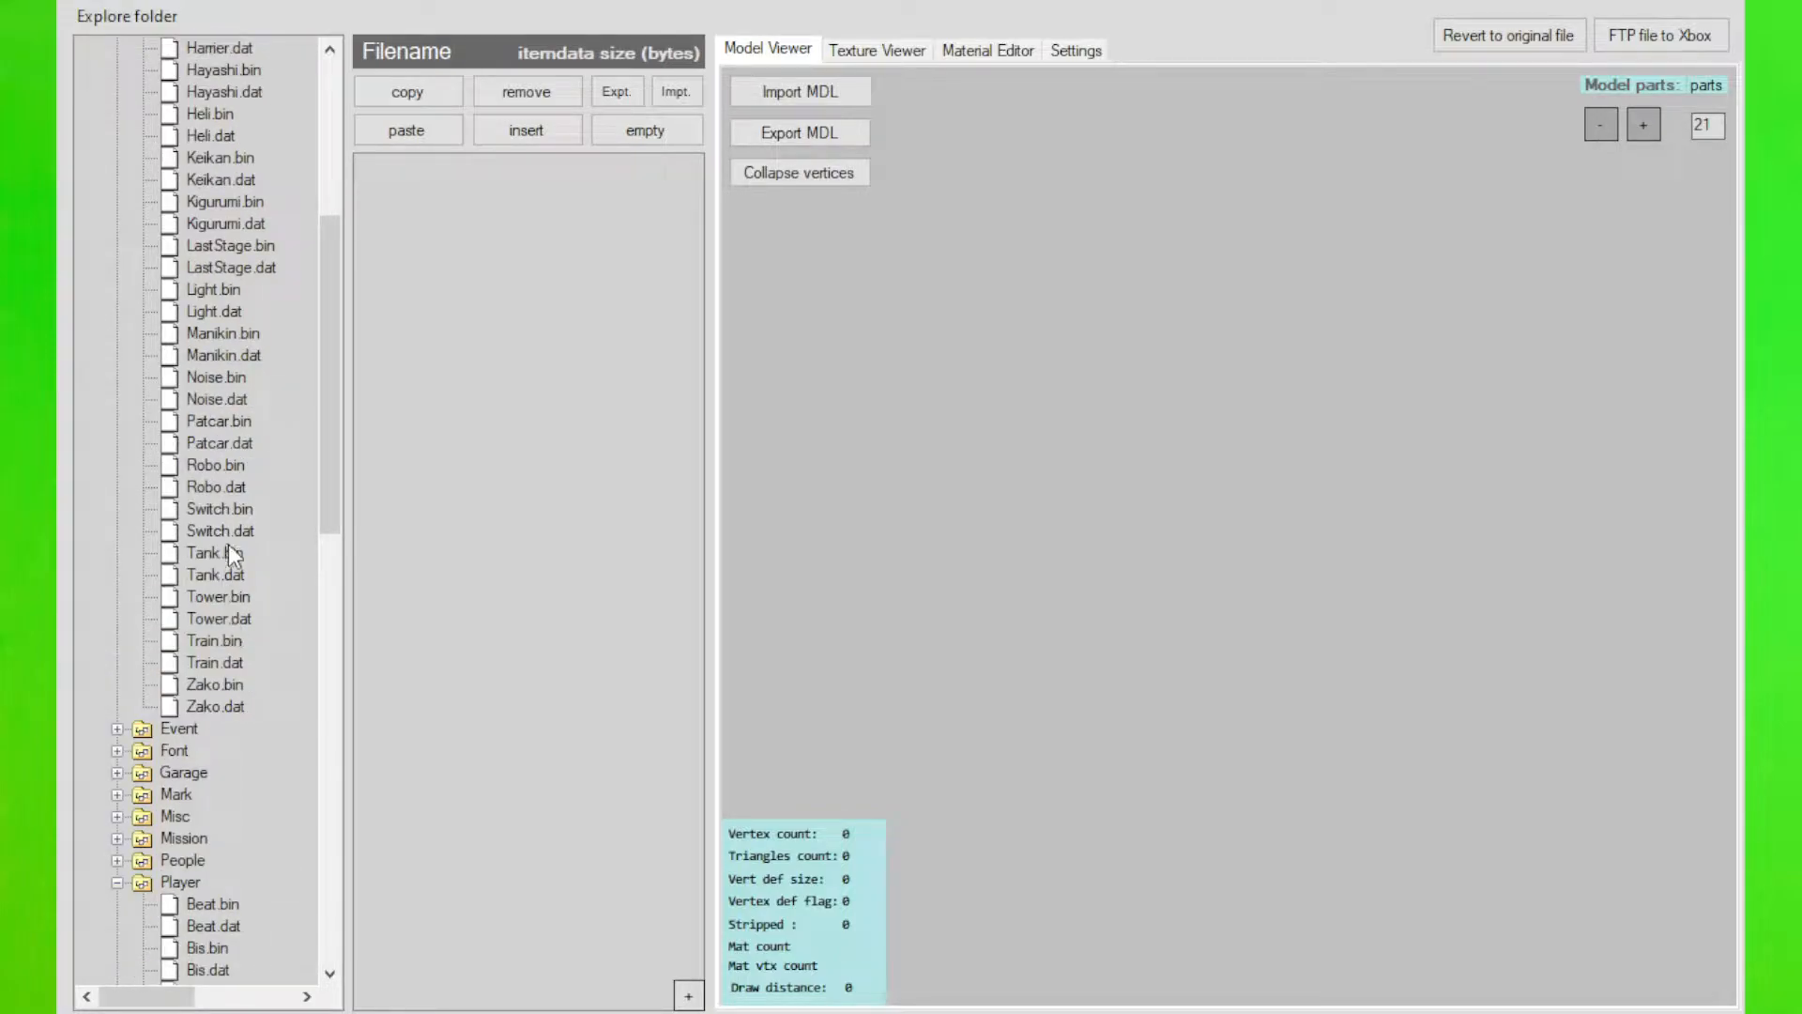
pyautogui.click(218, 529)
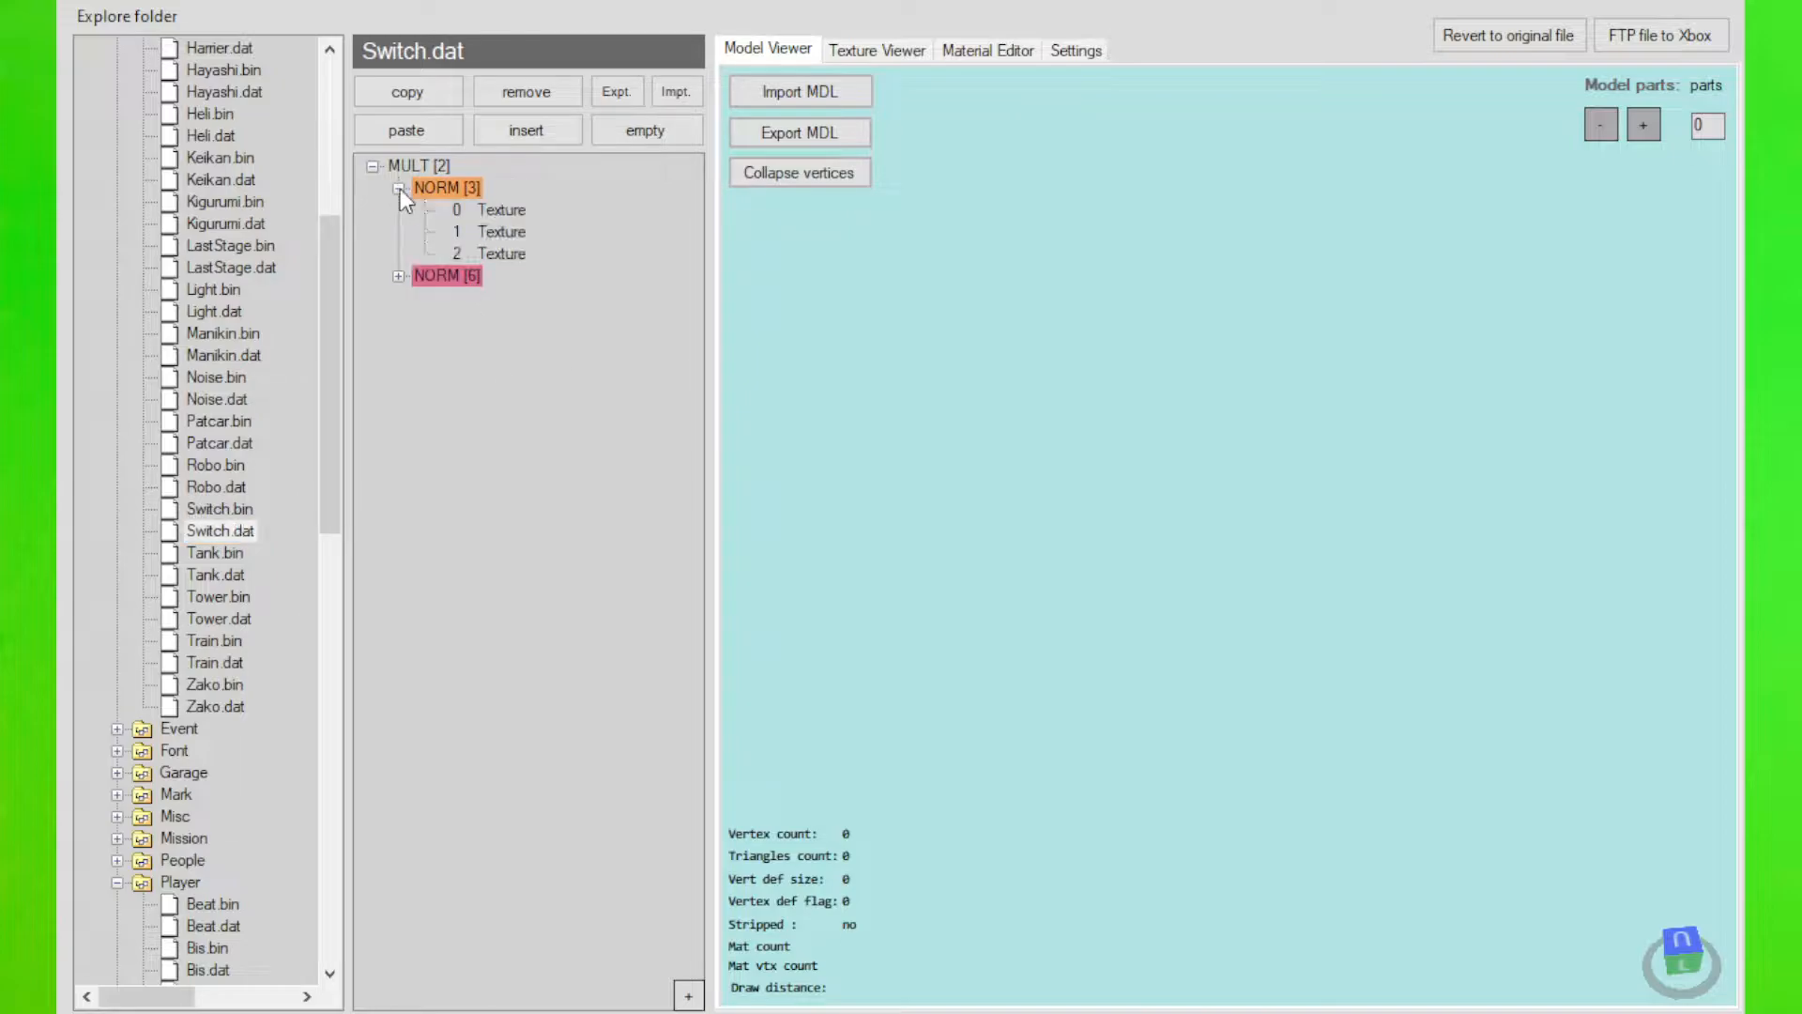
pyautogui.click(502, 209)
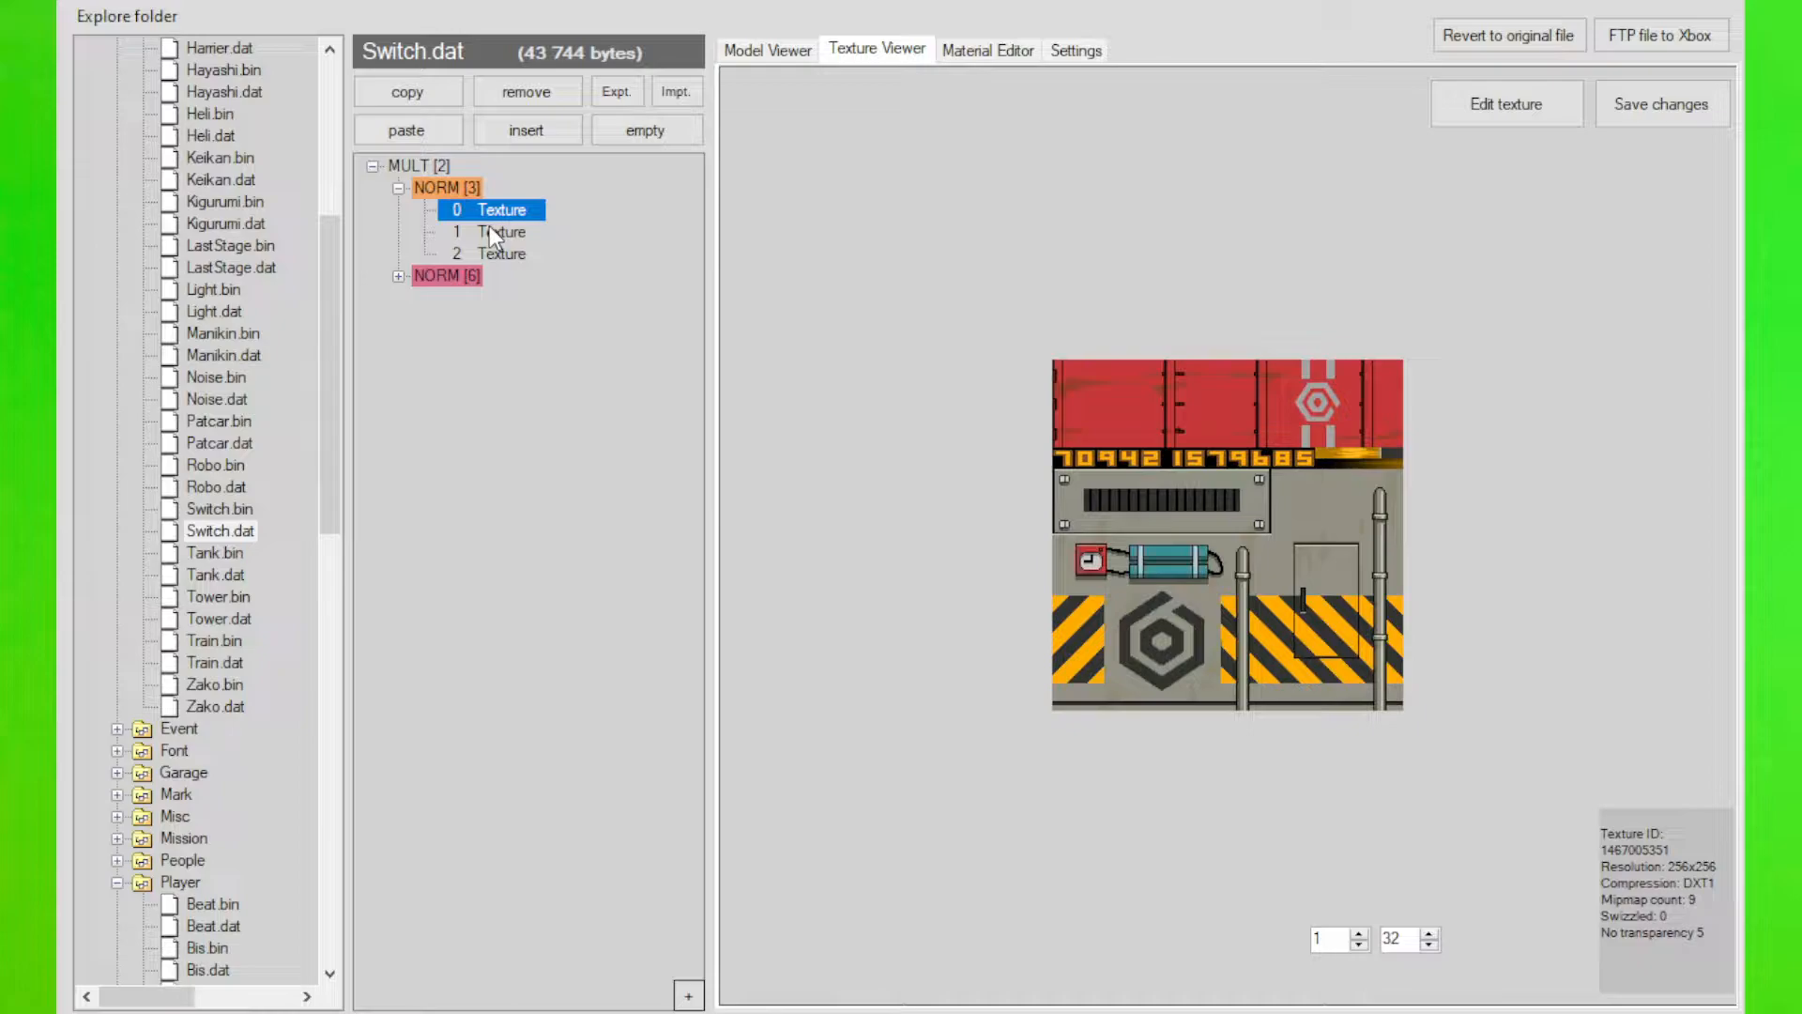
pyautogui.click(216, 486)
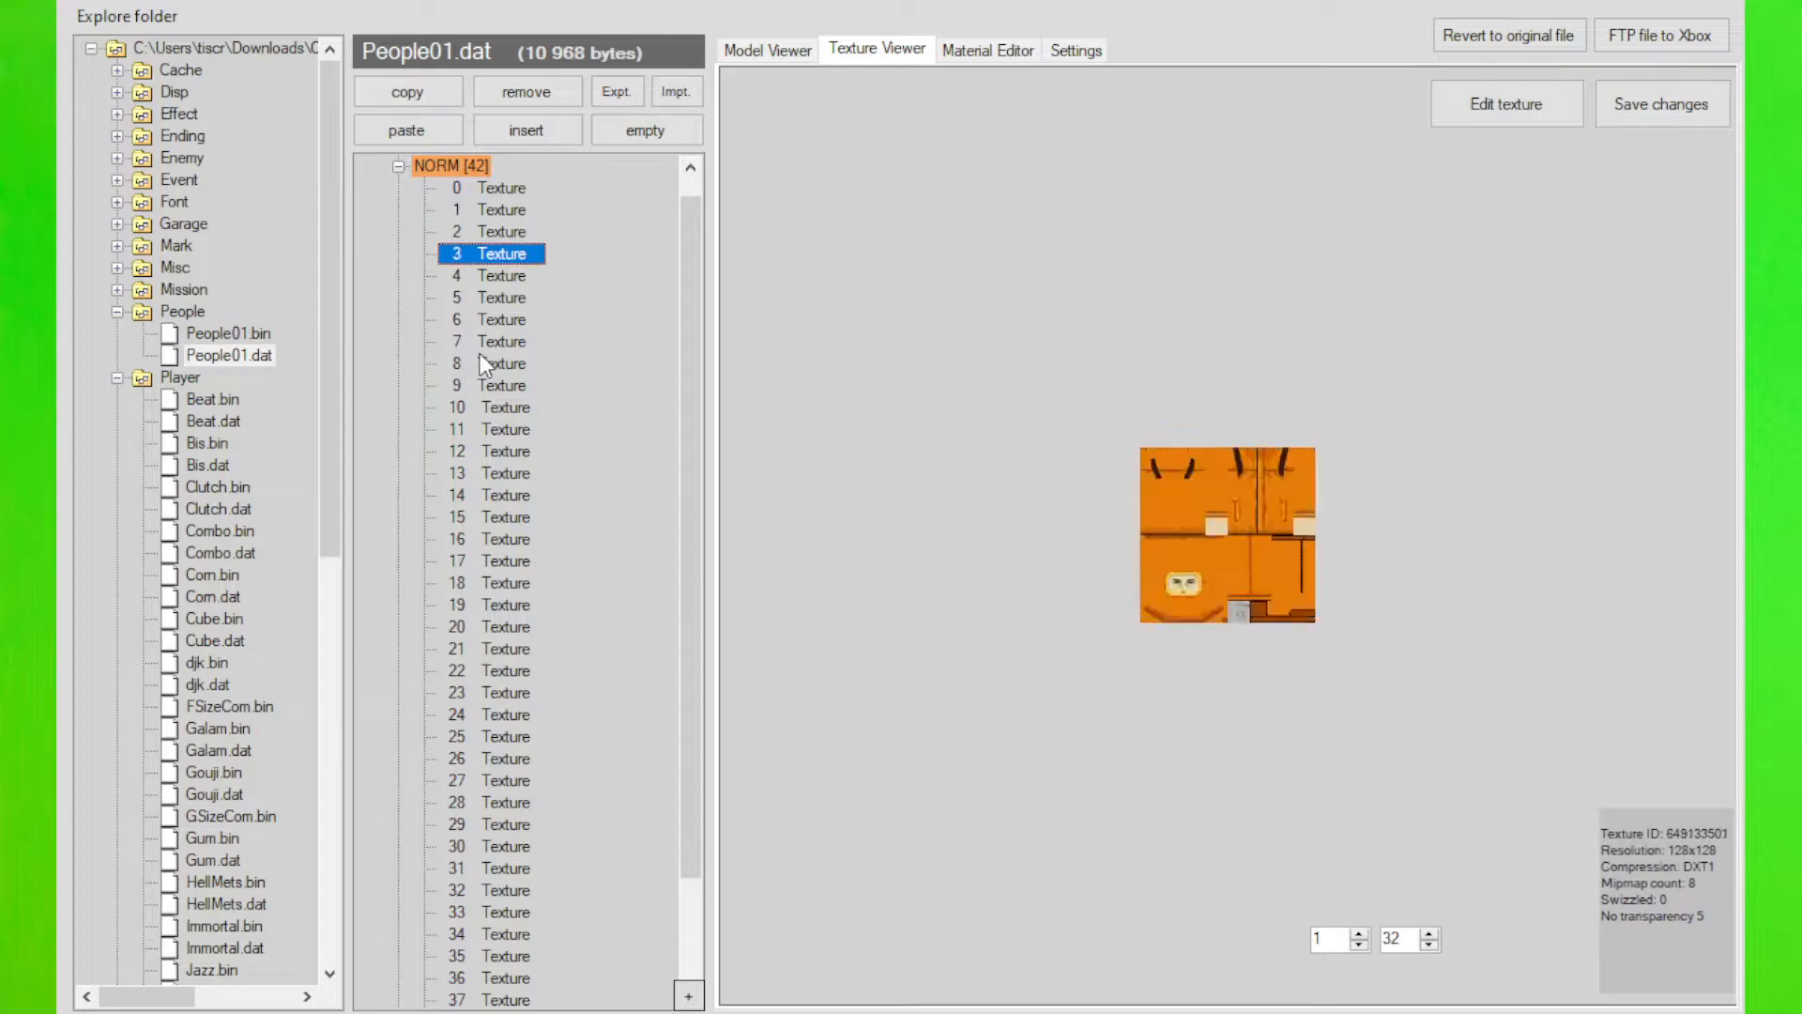
# View People01.dat textures 16, 41 (cat faces) and the small 32x32 texture 34
pyautogui.click(501, 539)
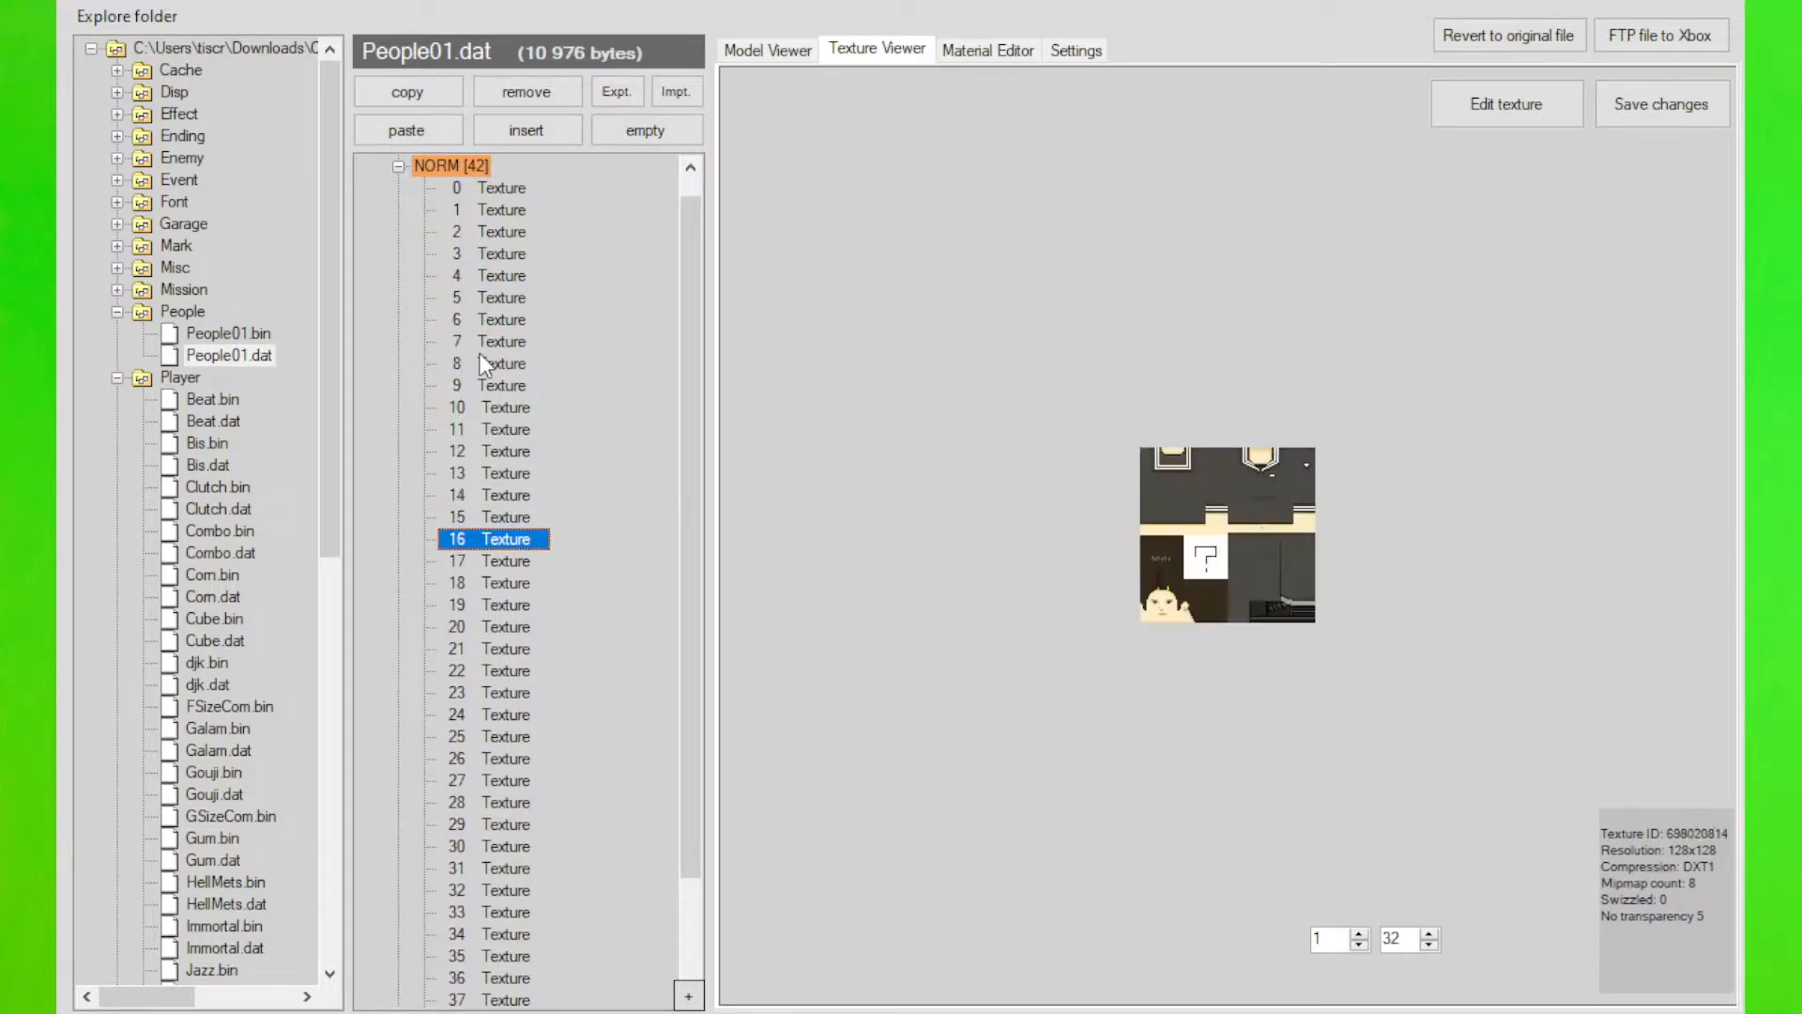
pyautogui.click(503, 756)
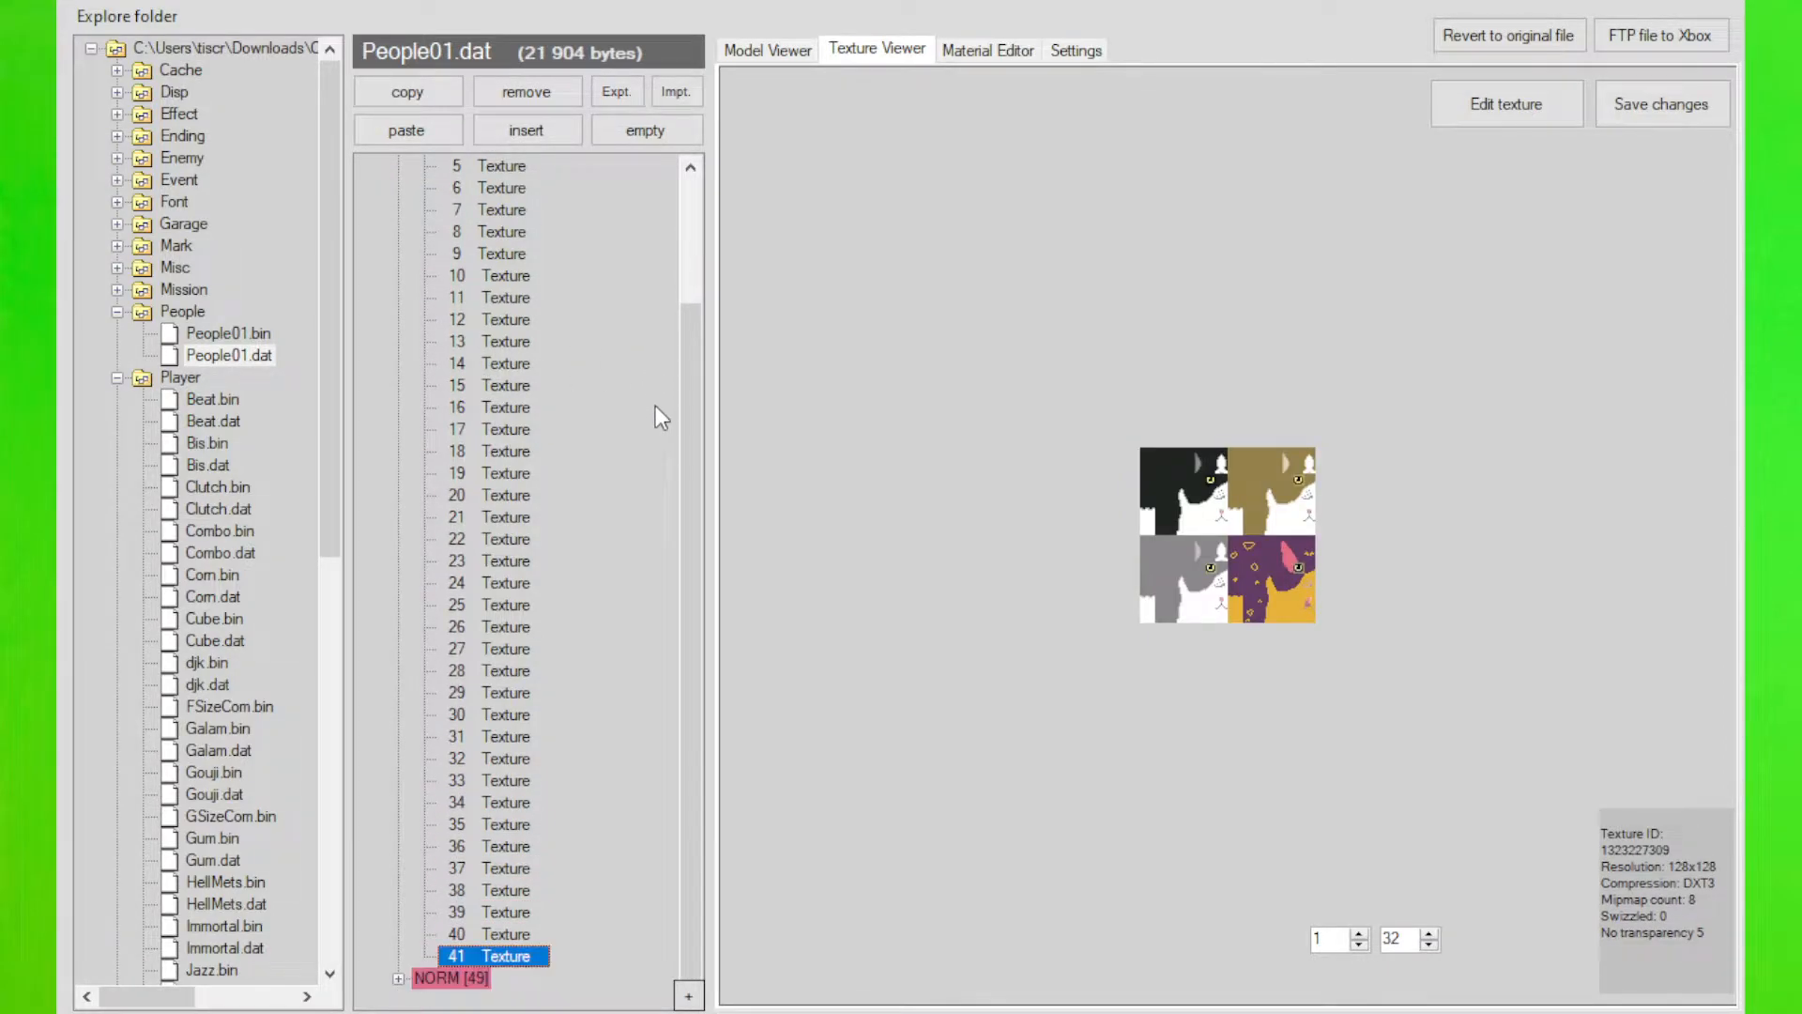
pyautogui.click(505, 824)
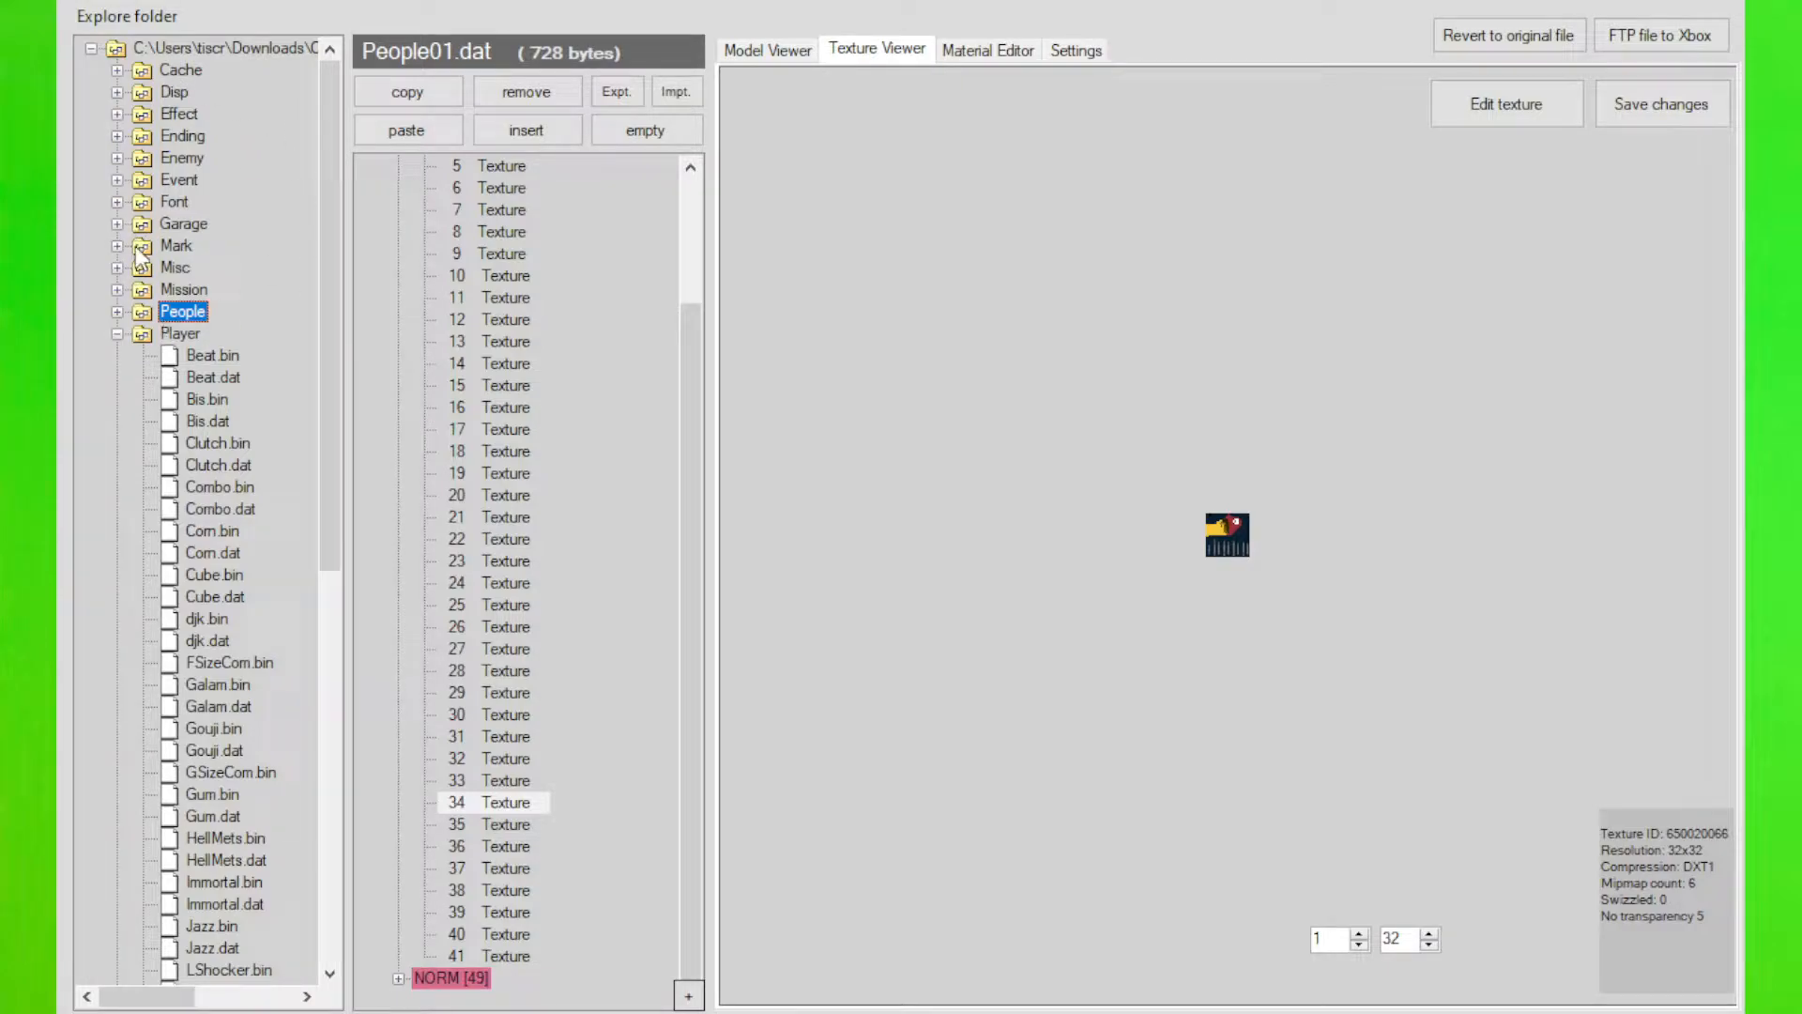
pyautogui.moveTo(178, 184)
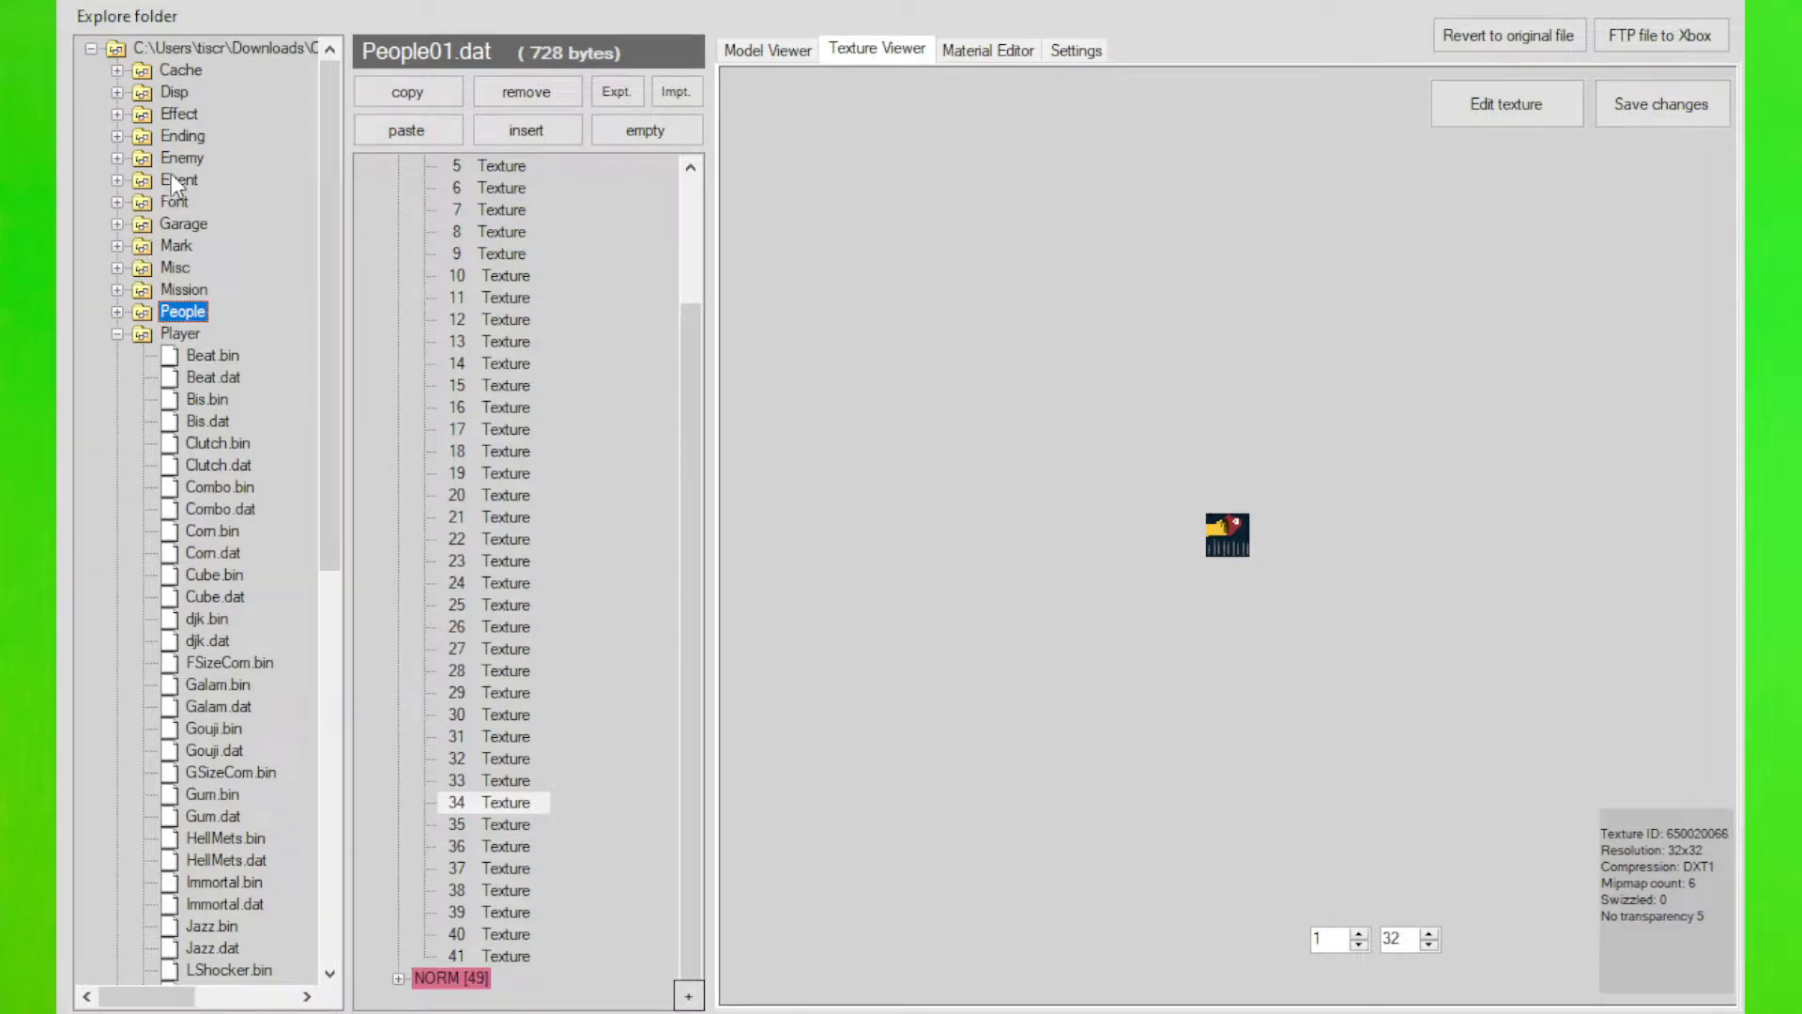
# Locate TypeB.dat further down the Explore folder list and load it
pyautogui.scroll(-3)
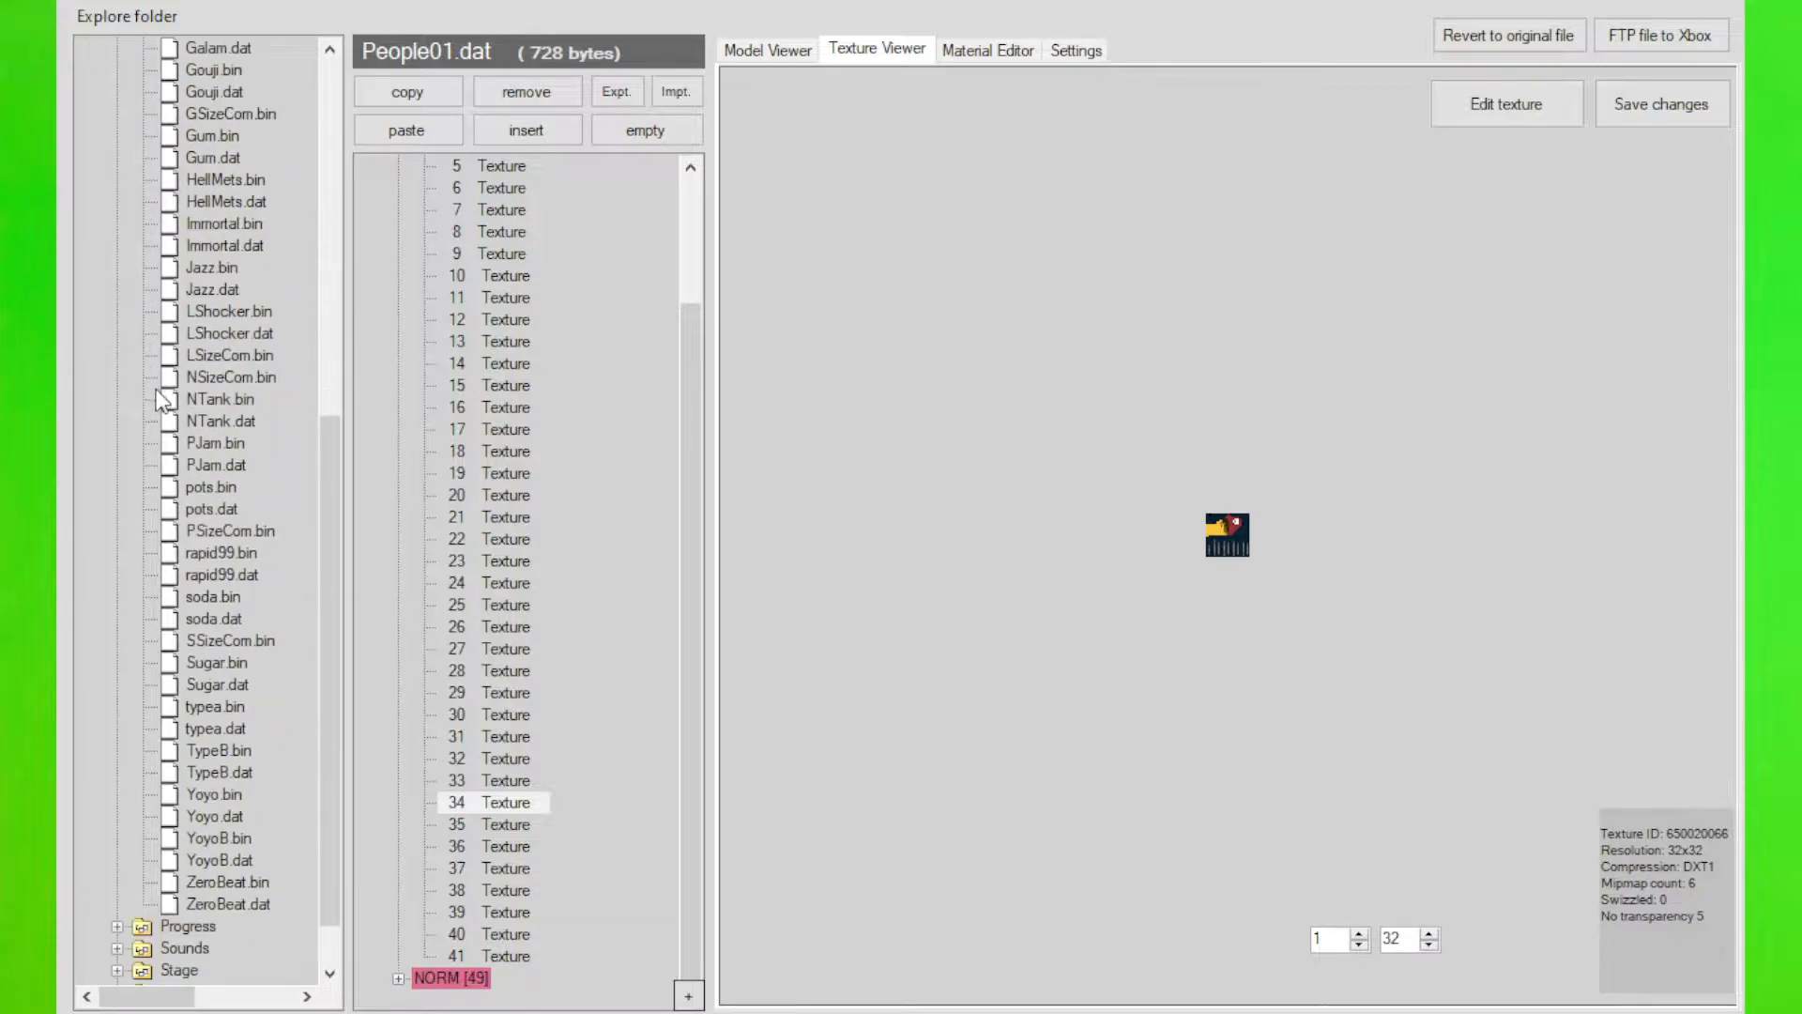
pyautogui.scroll(-3)
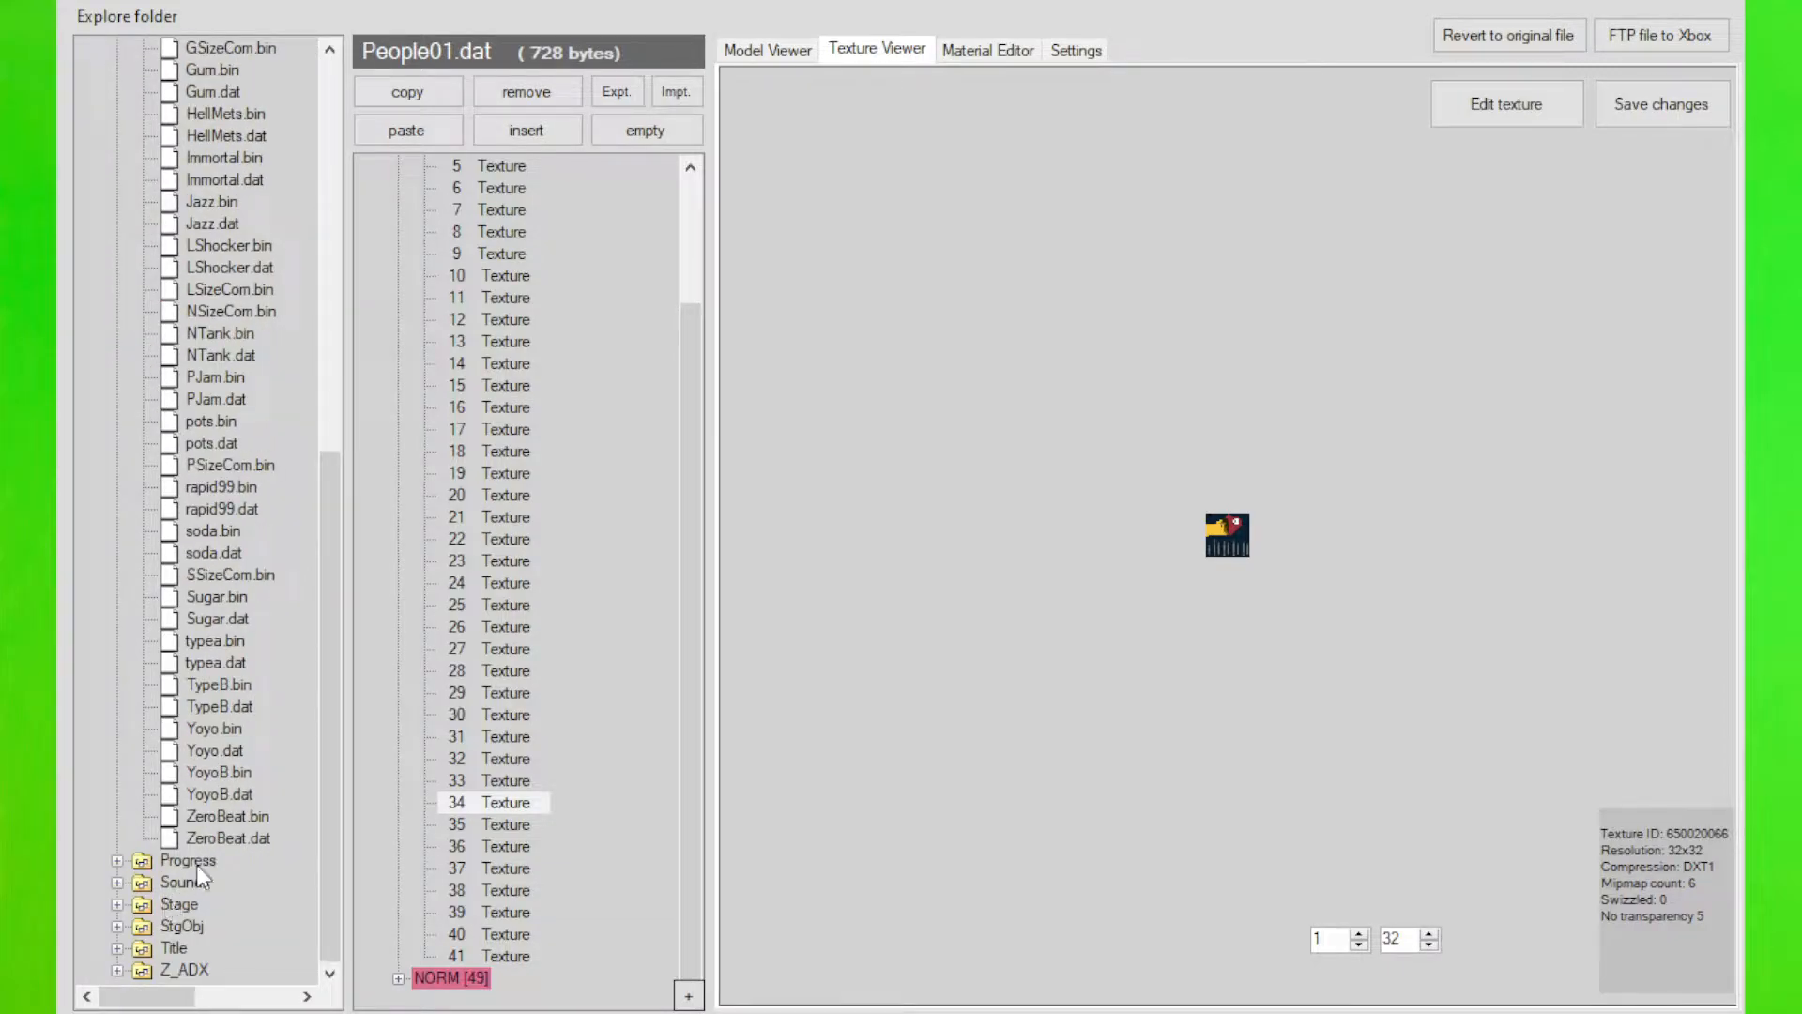
pyautogui.moveTo(413, 207)
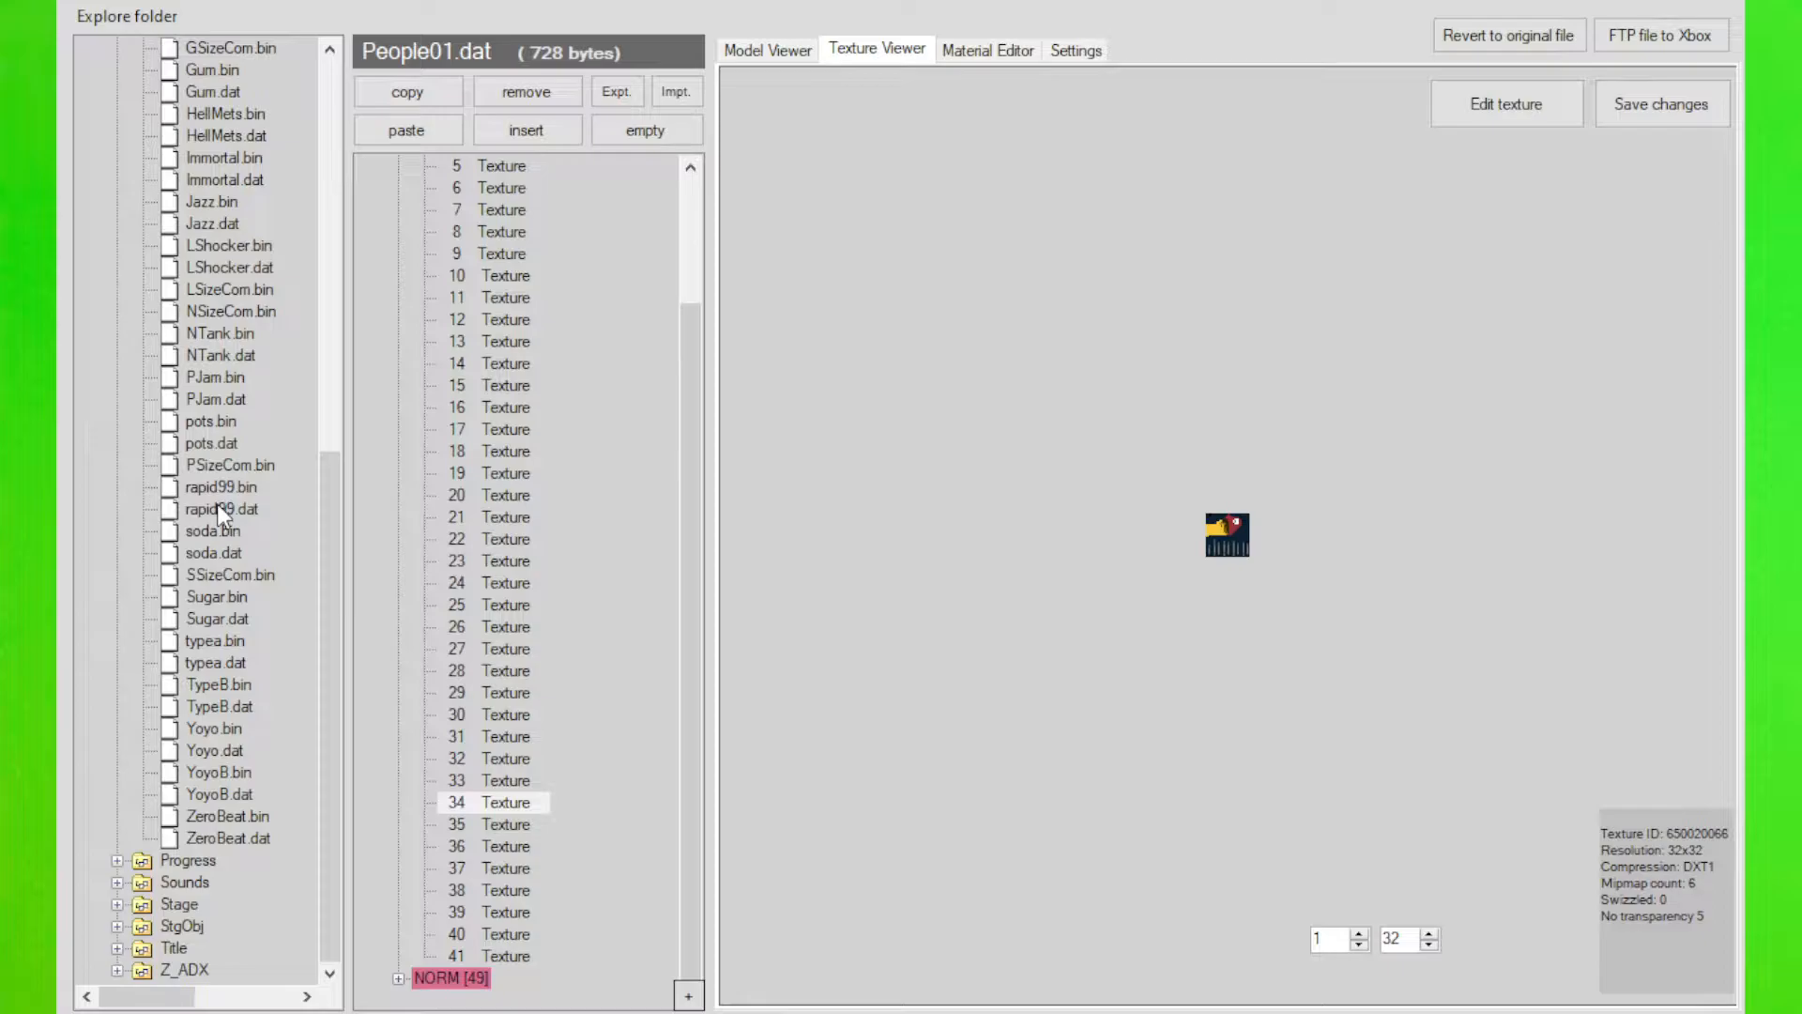
pyautogui.scroll(-3)
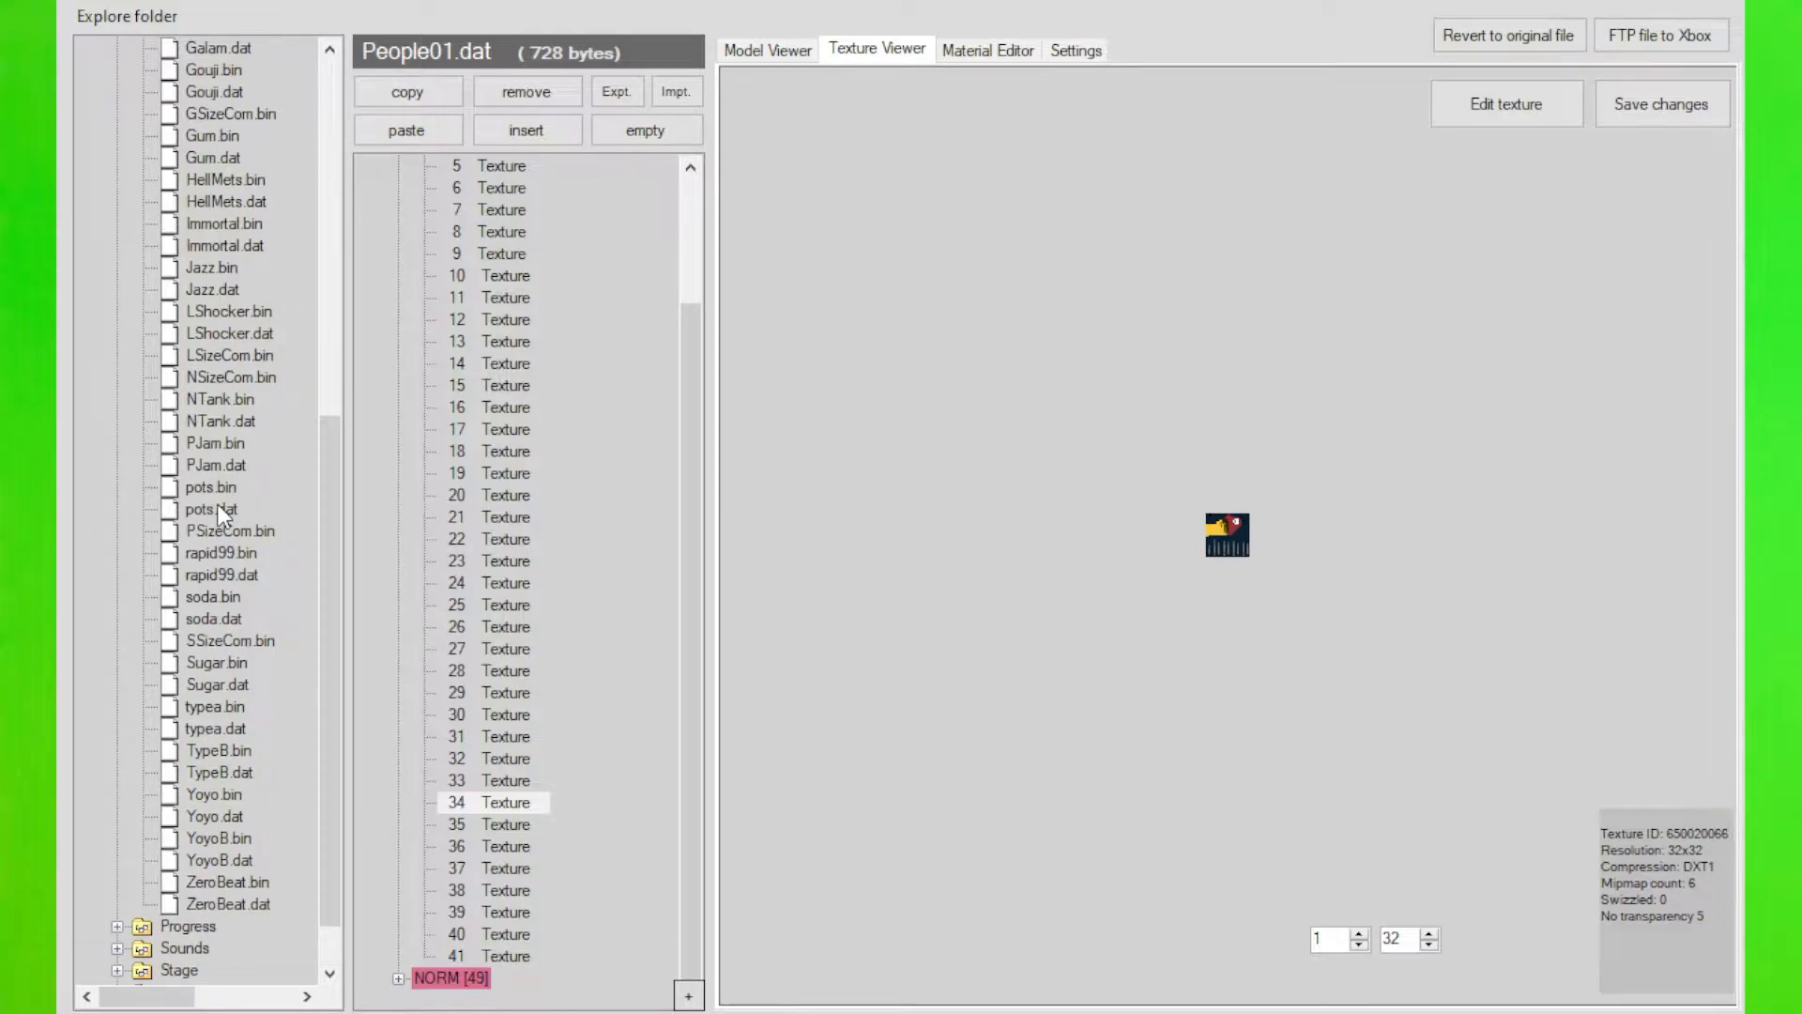
pyautogui.click(214, 464)
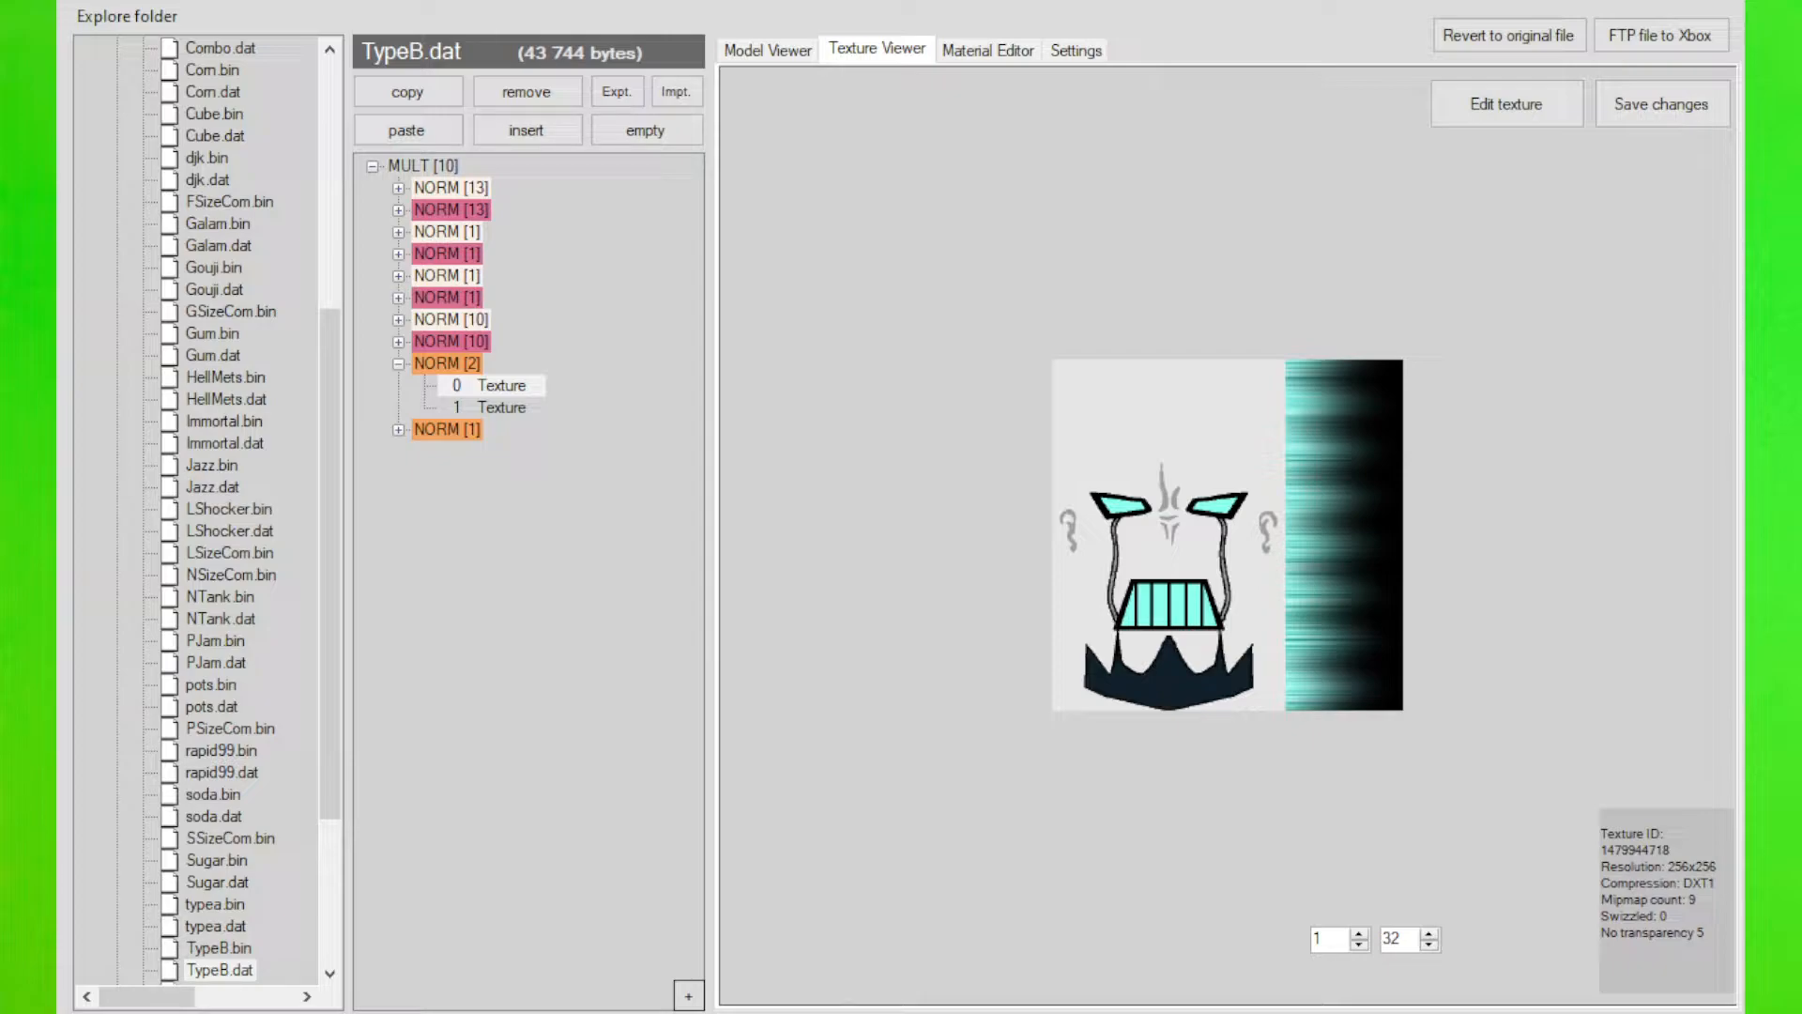
# Select Texture 0, the face and light-trail texture, in TypeB's two-texture group
pyautogui.click(503, 385)
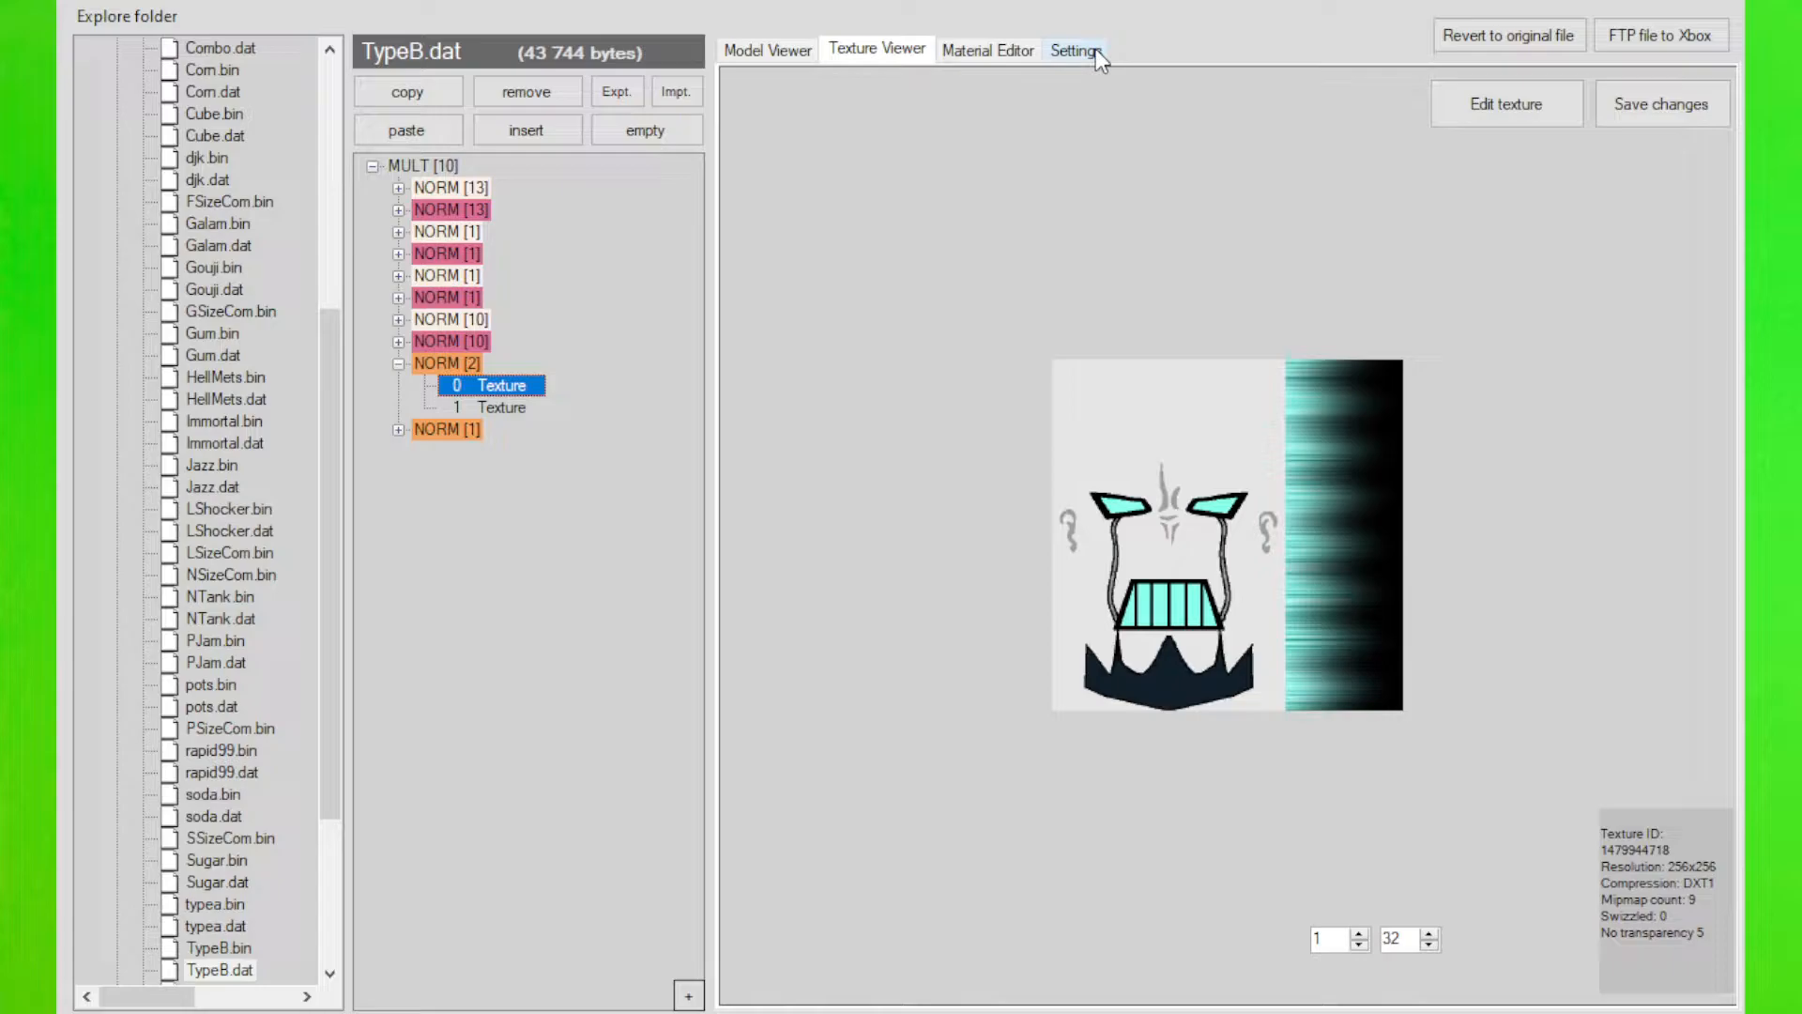
pyautogui.moveTo(1508, 103)
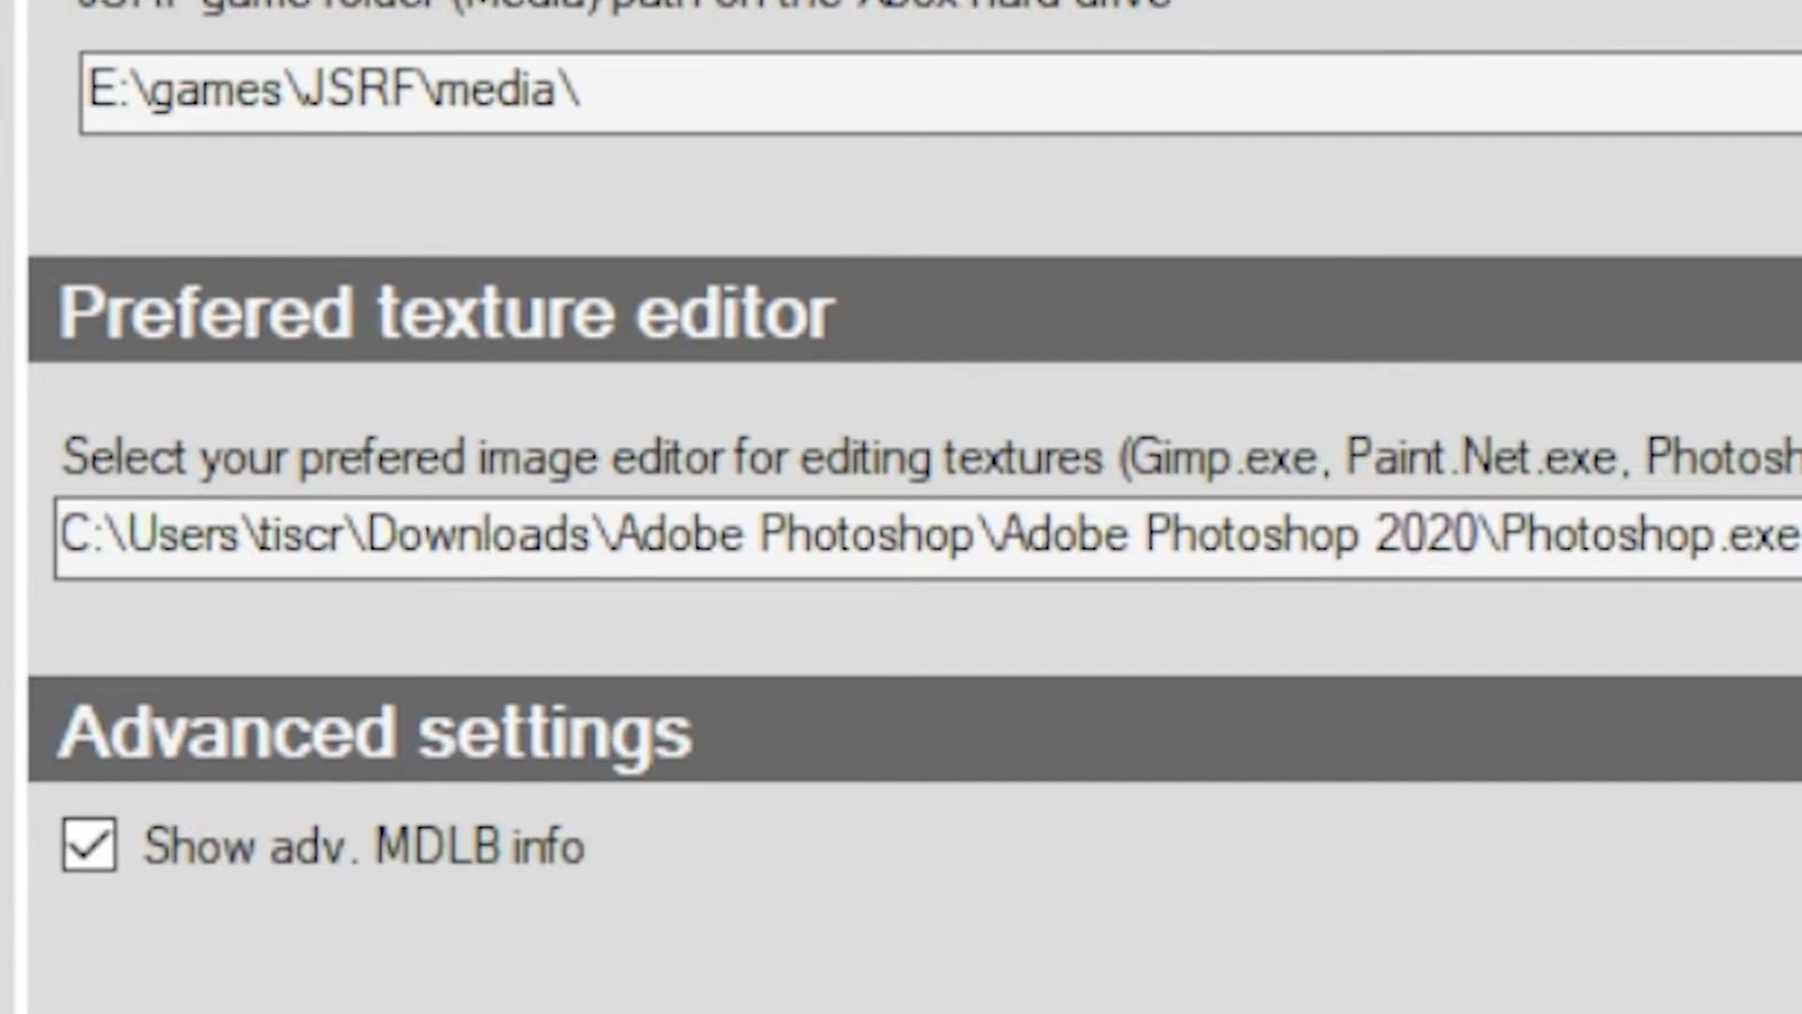
pyautogui.moveTo(569, 34)
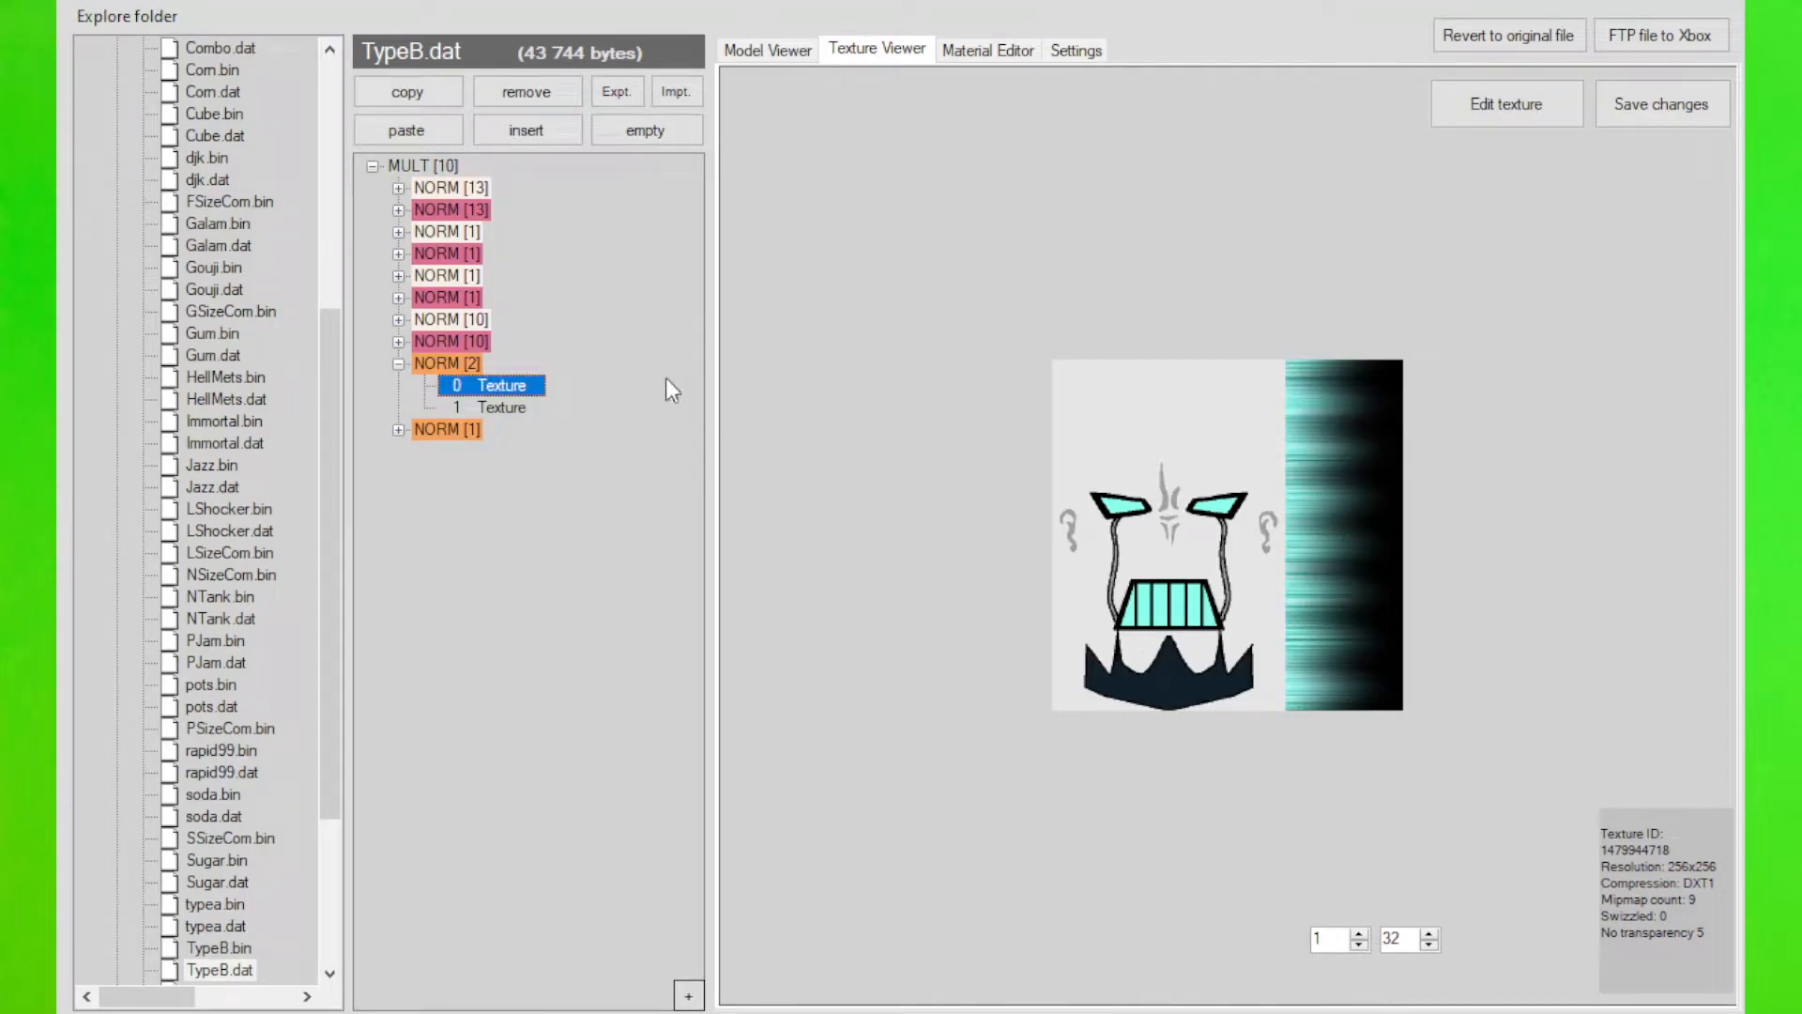
# Export the 256x256 face and light-trail texture to Photoshop via Edit texture
pyautogui.click(500, 451)
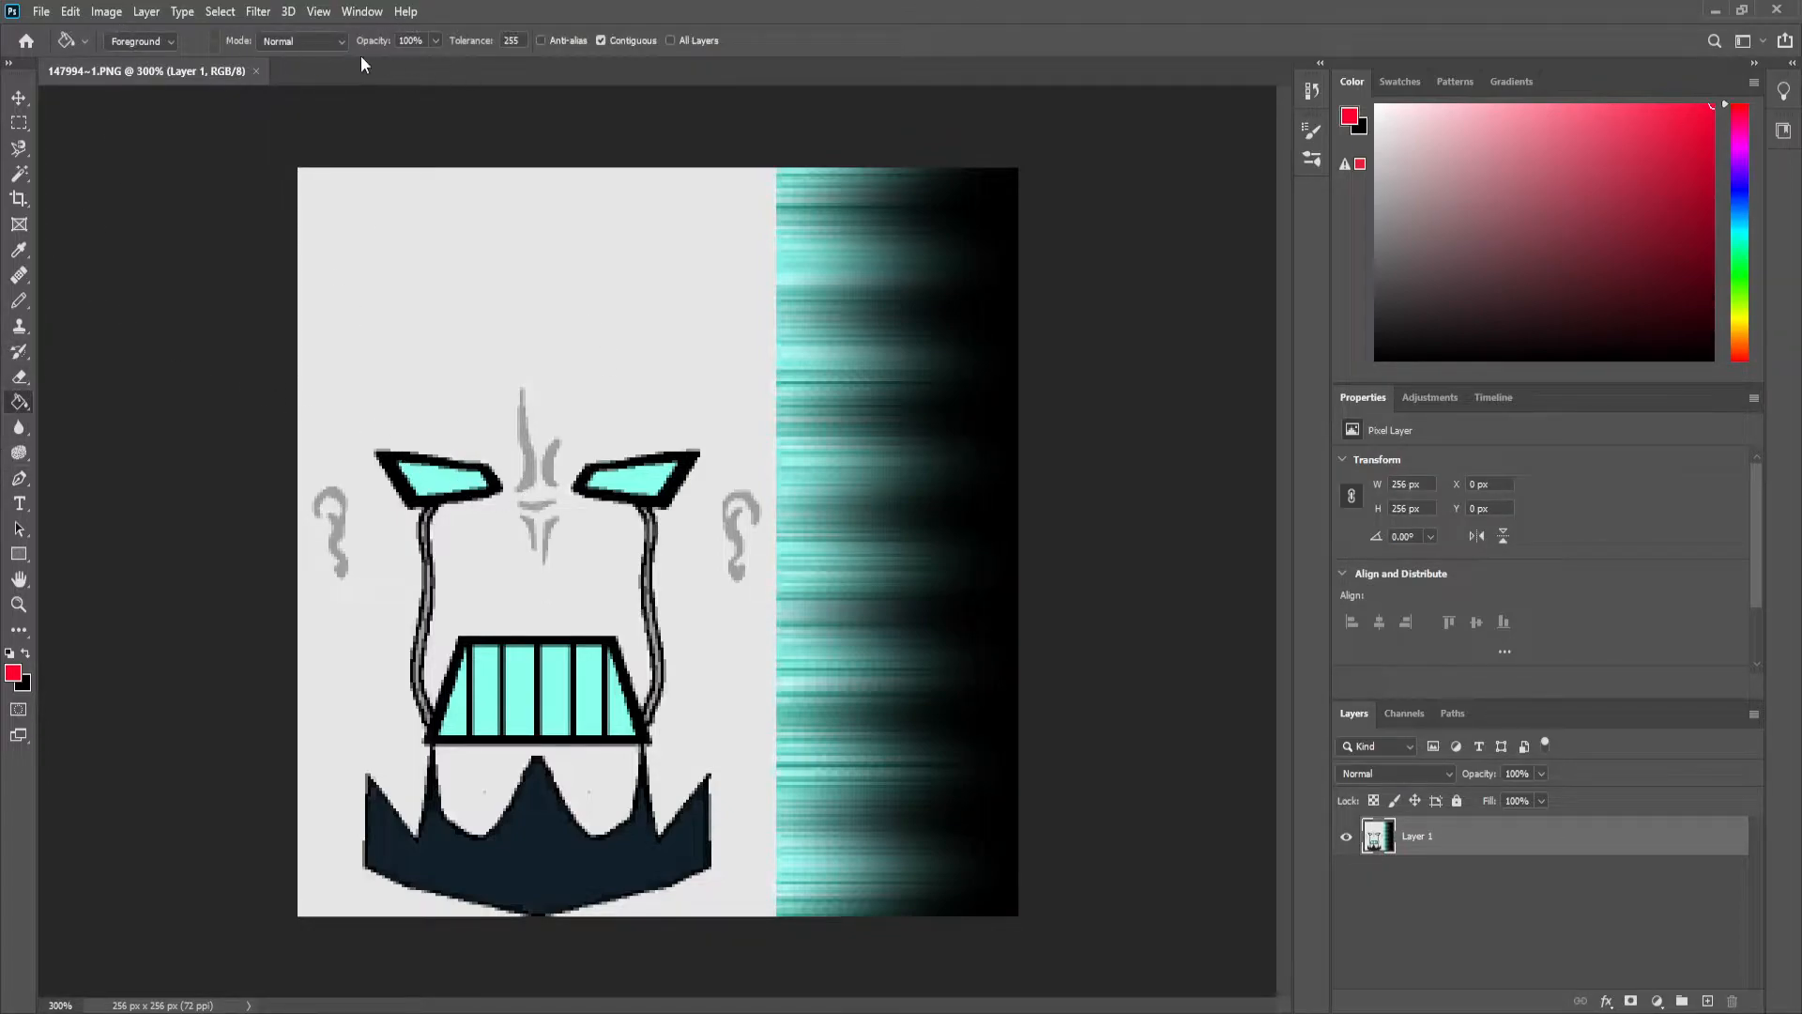
# Paint-bucket the left eye red, right eye blue, teeth yellow and the outlines and jaw green
pyautogui.write('18')
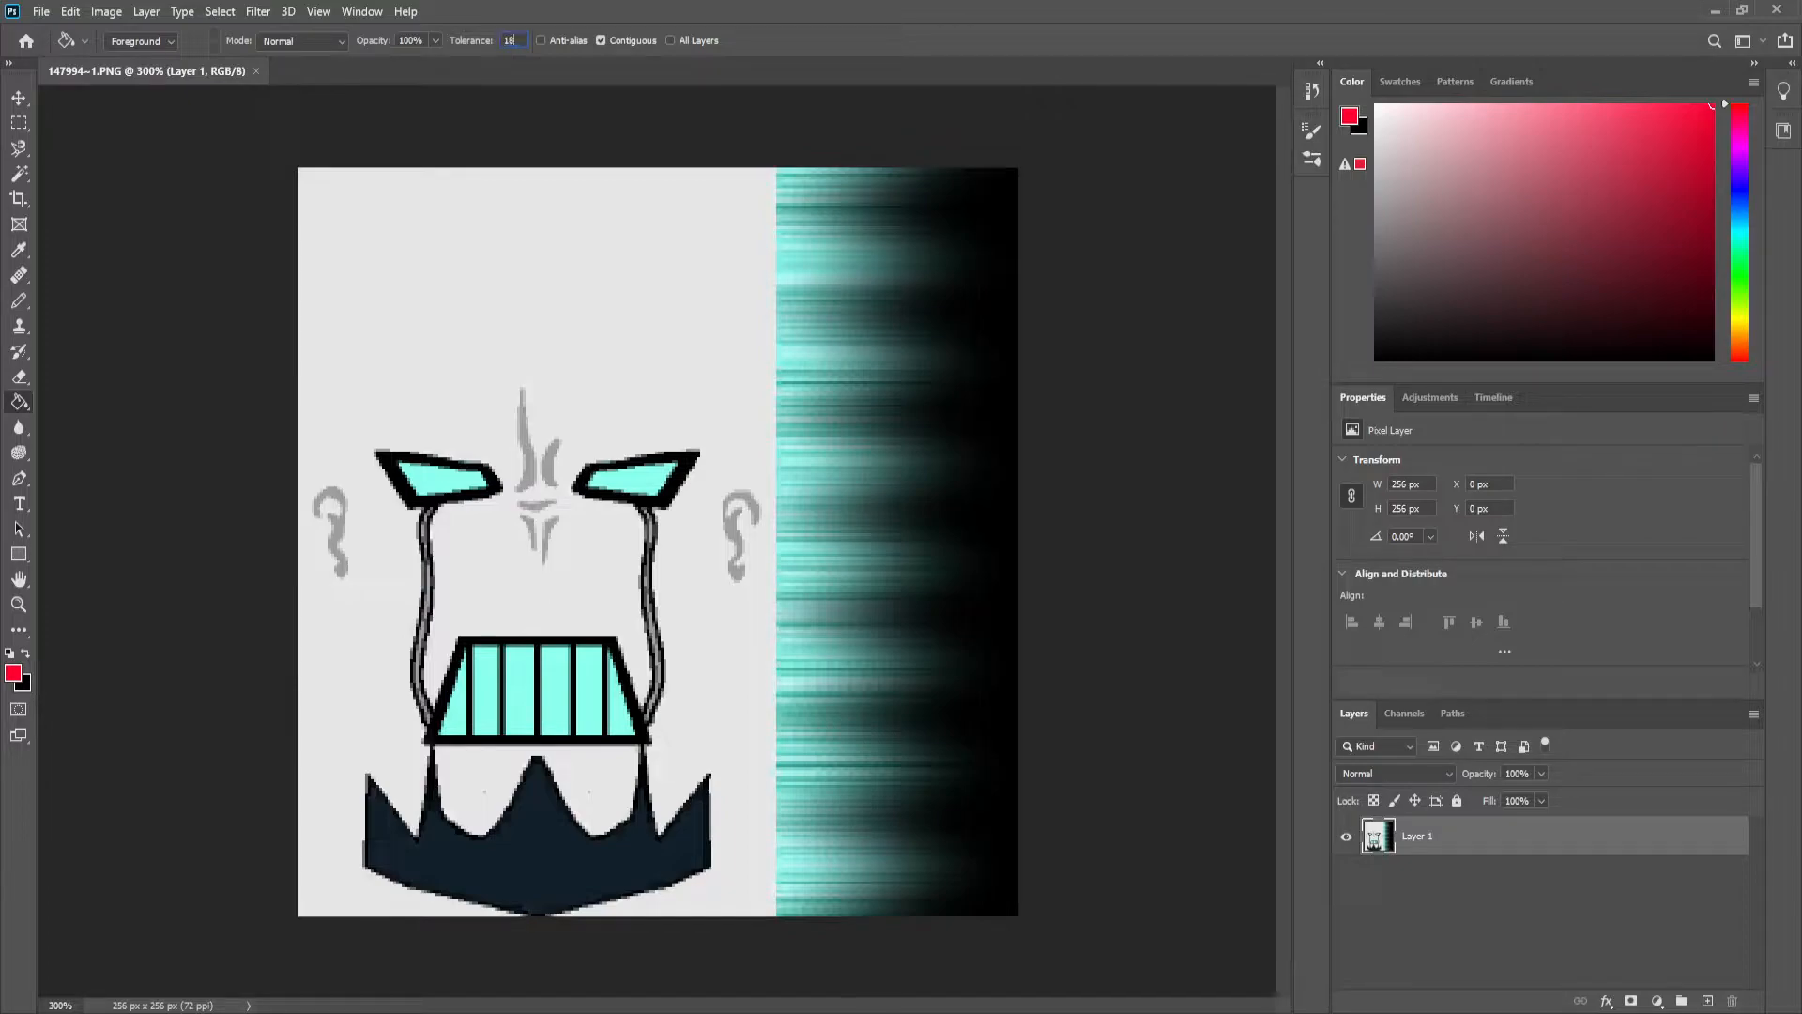
pyautogui.click(439, 477)
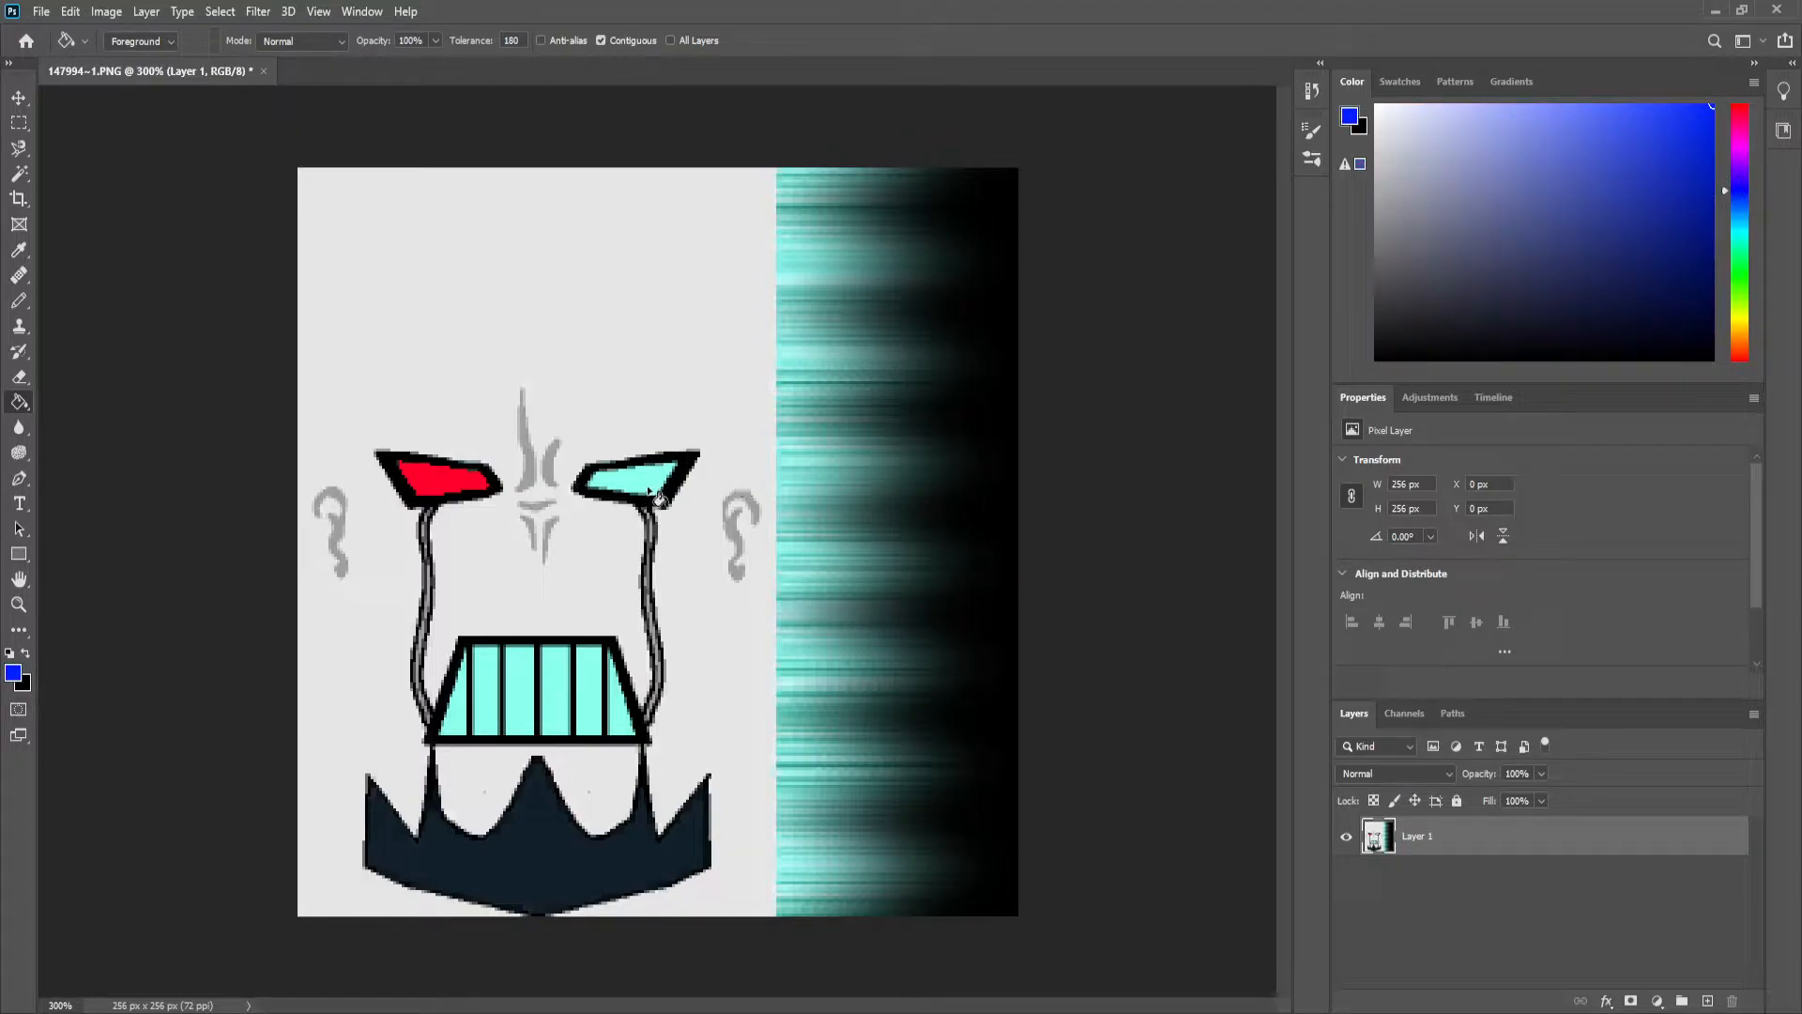
pyautogui.click(638, 475)
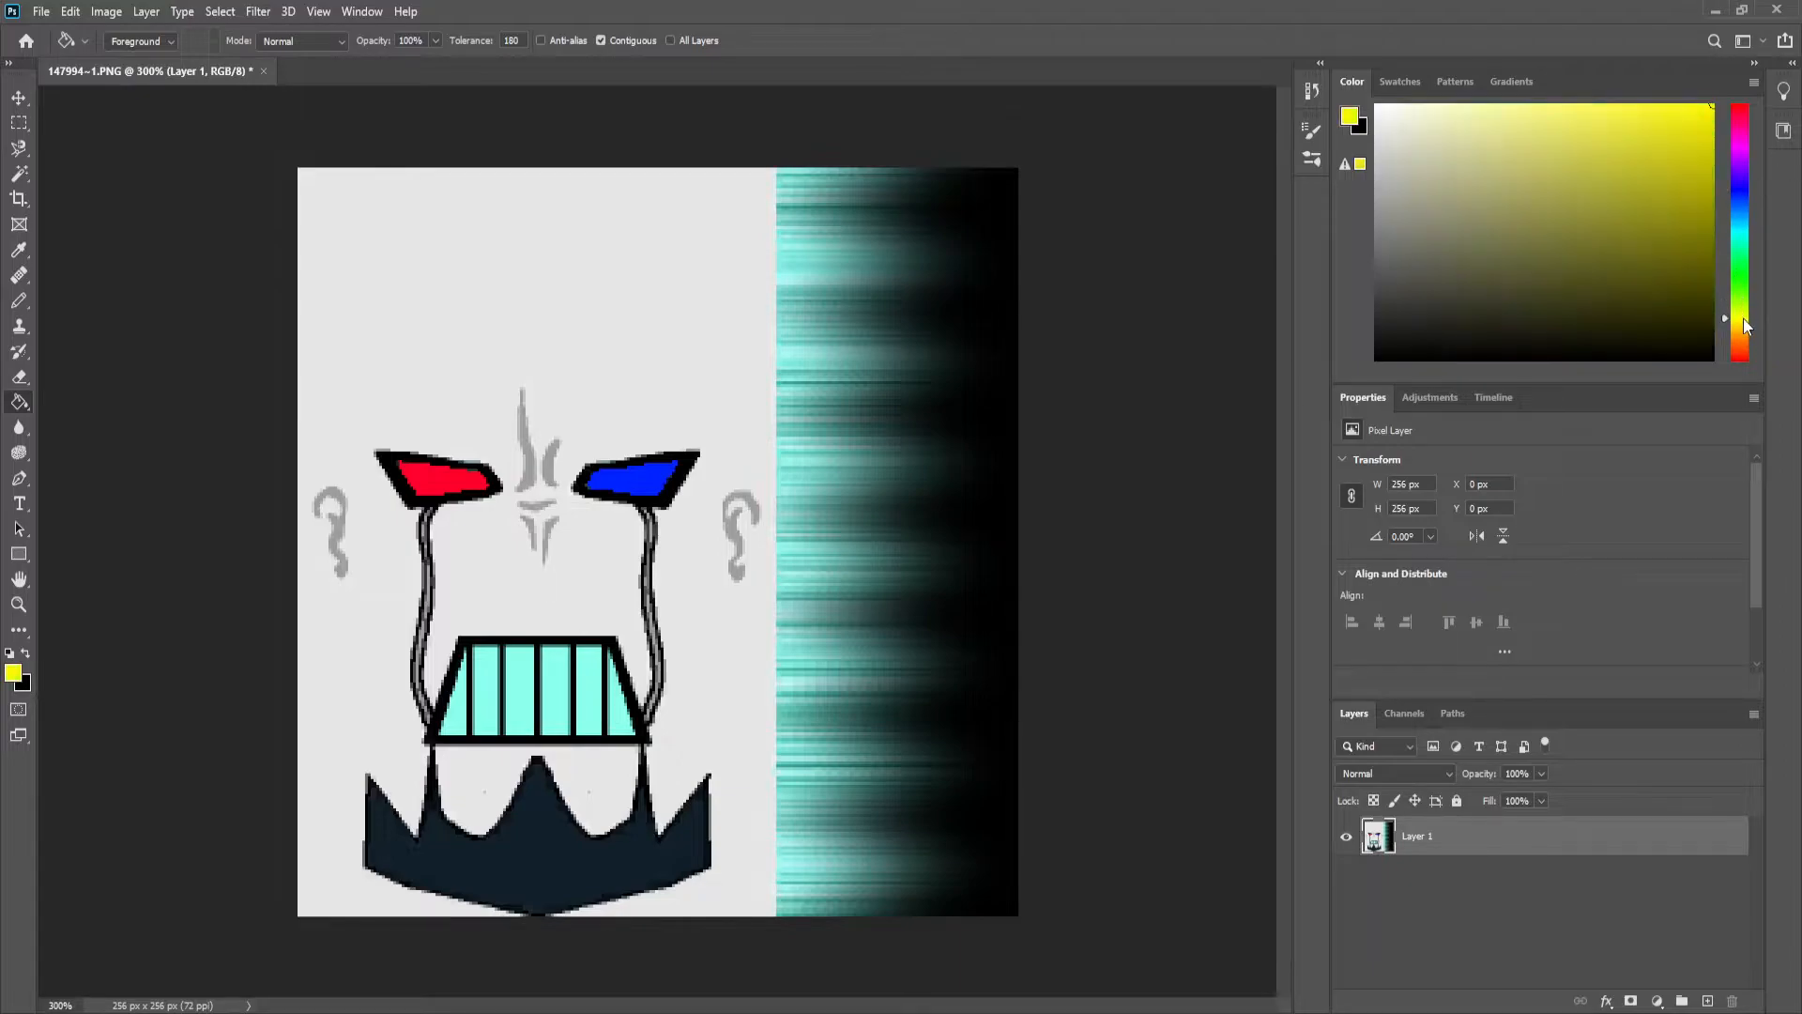
pyautogui.click(469, 678)
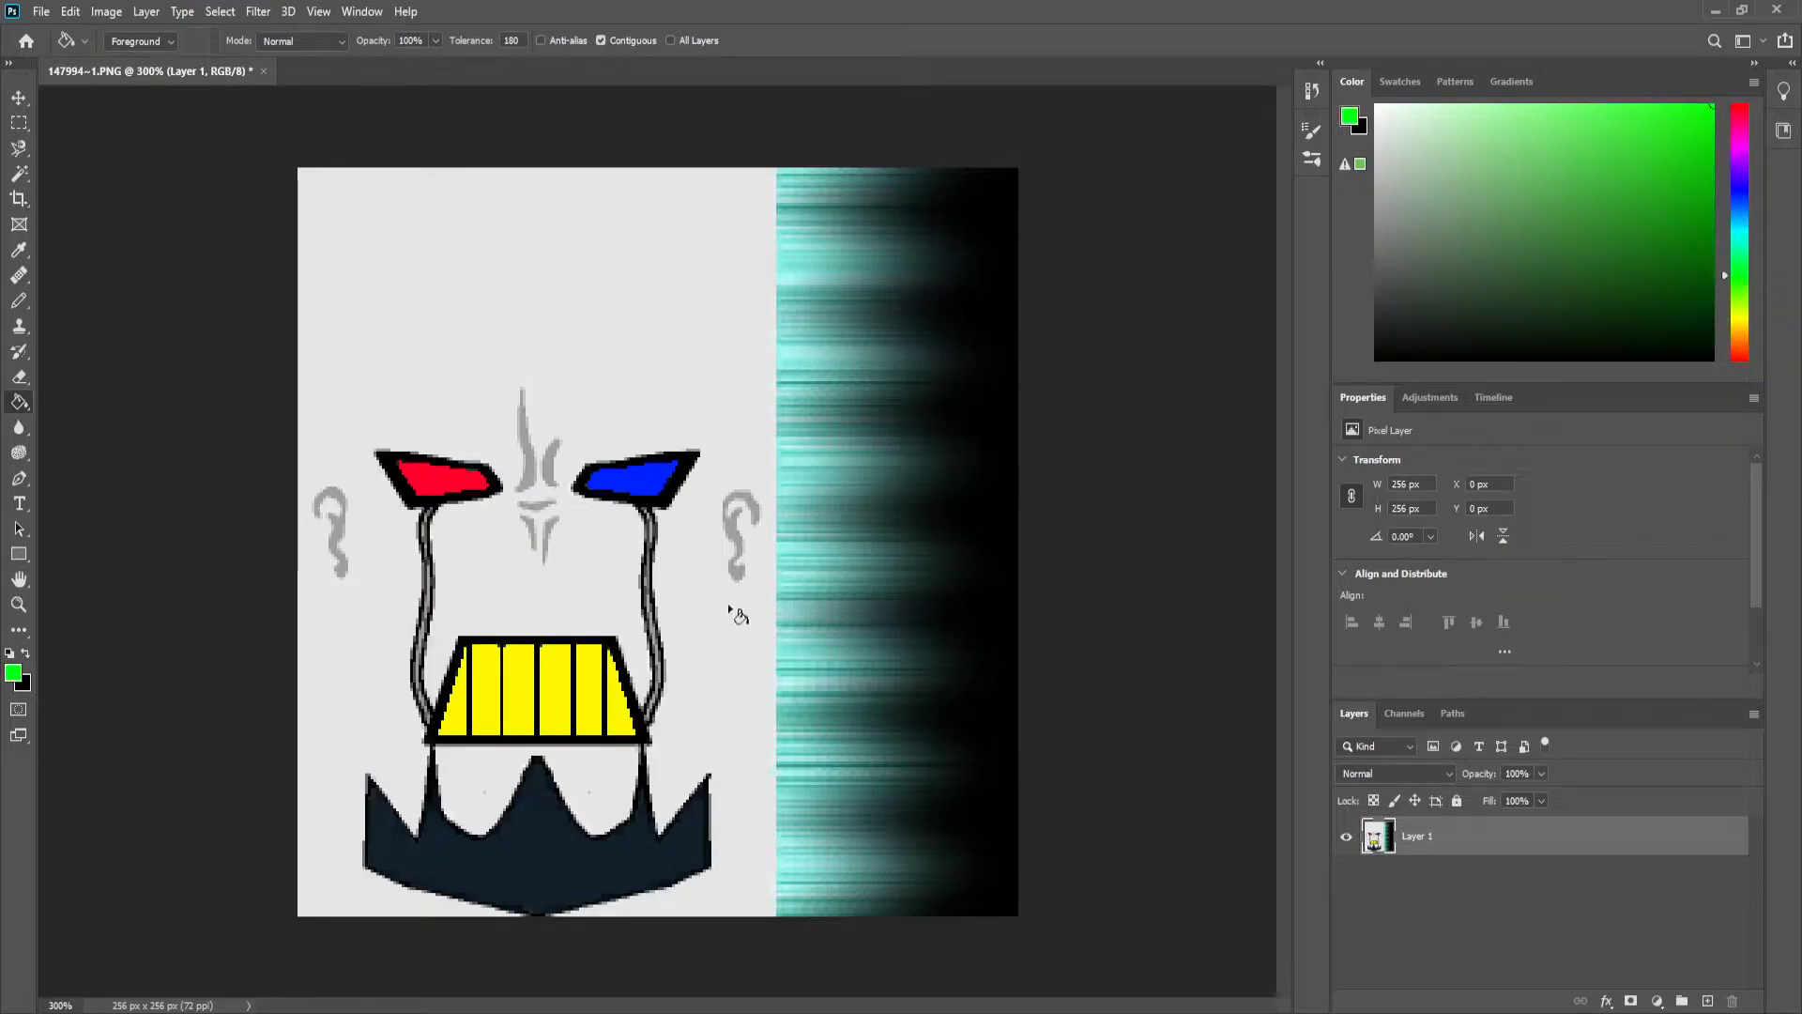
pyautogui.click(740, 615)
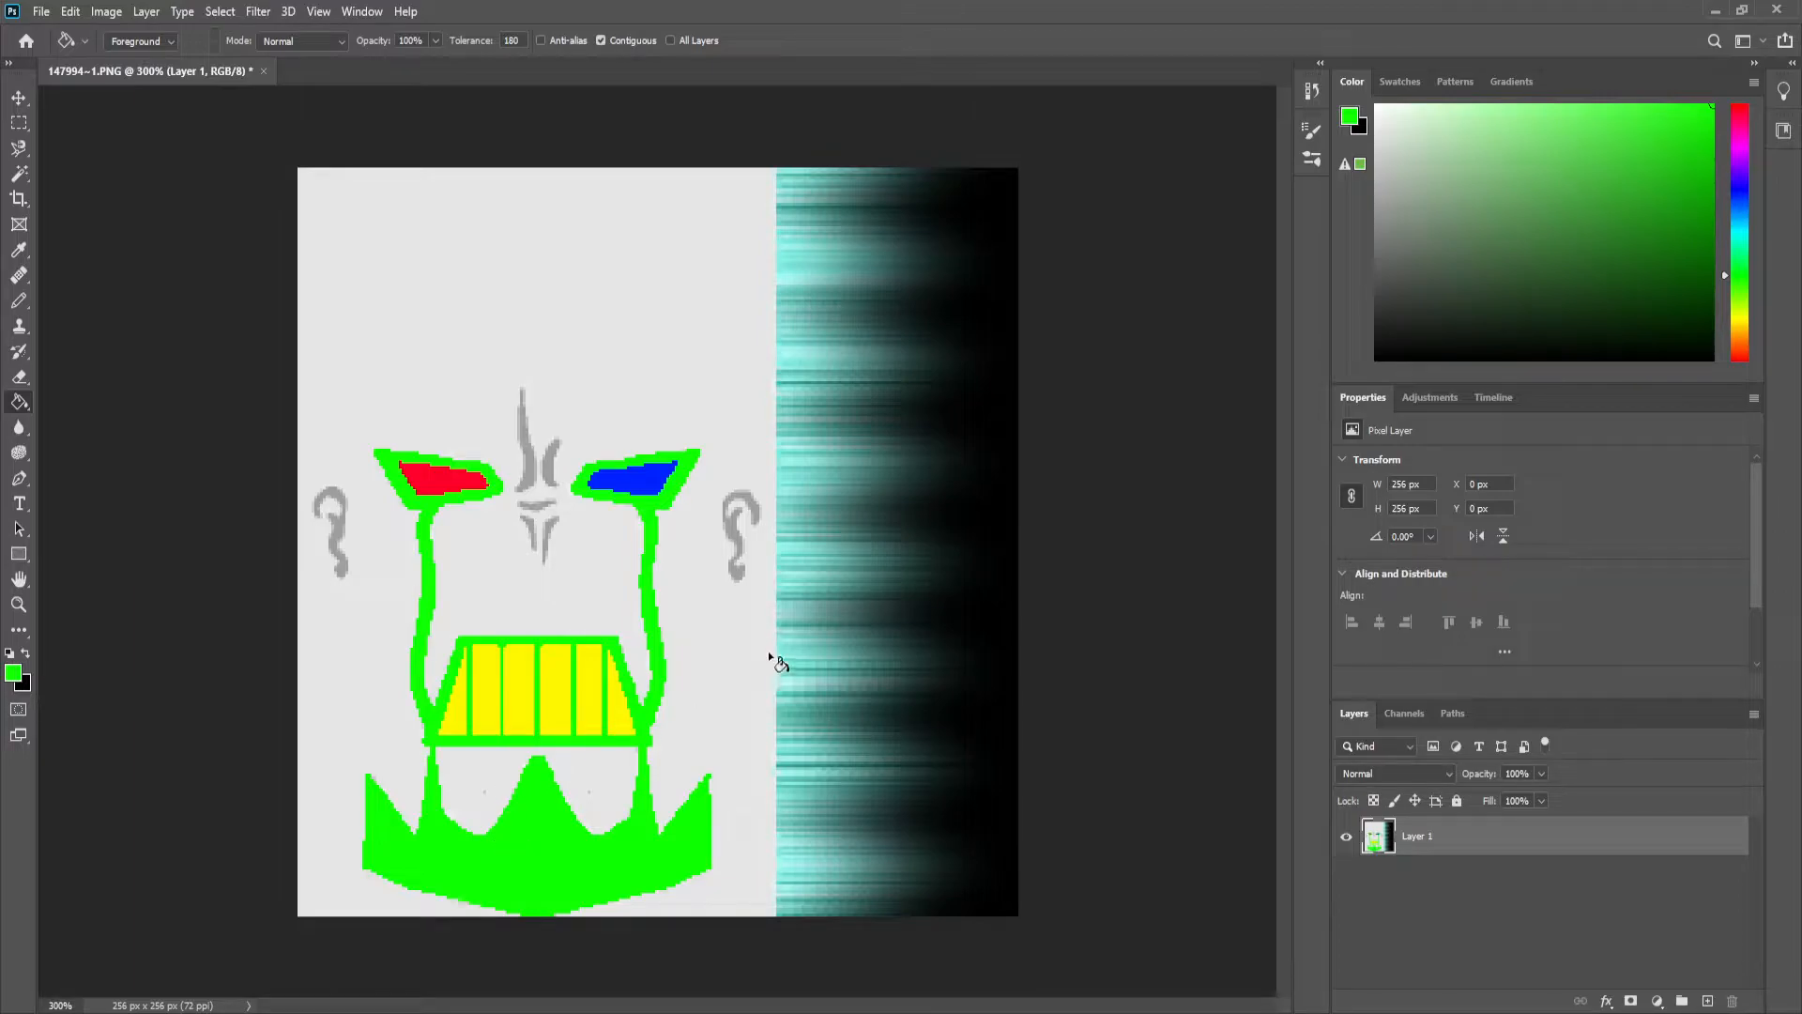
pyautogui.click(780, 661)
pyautogui.write('80')
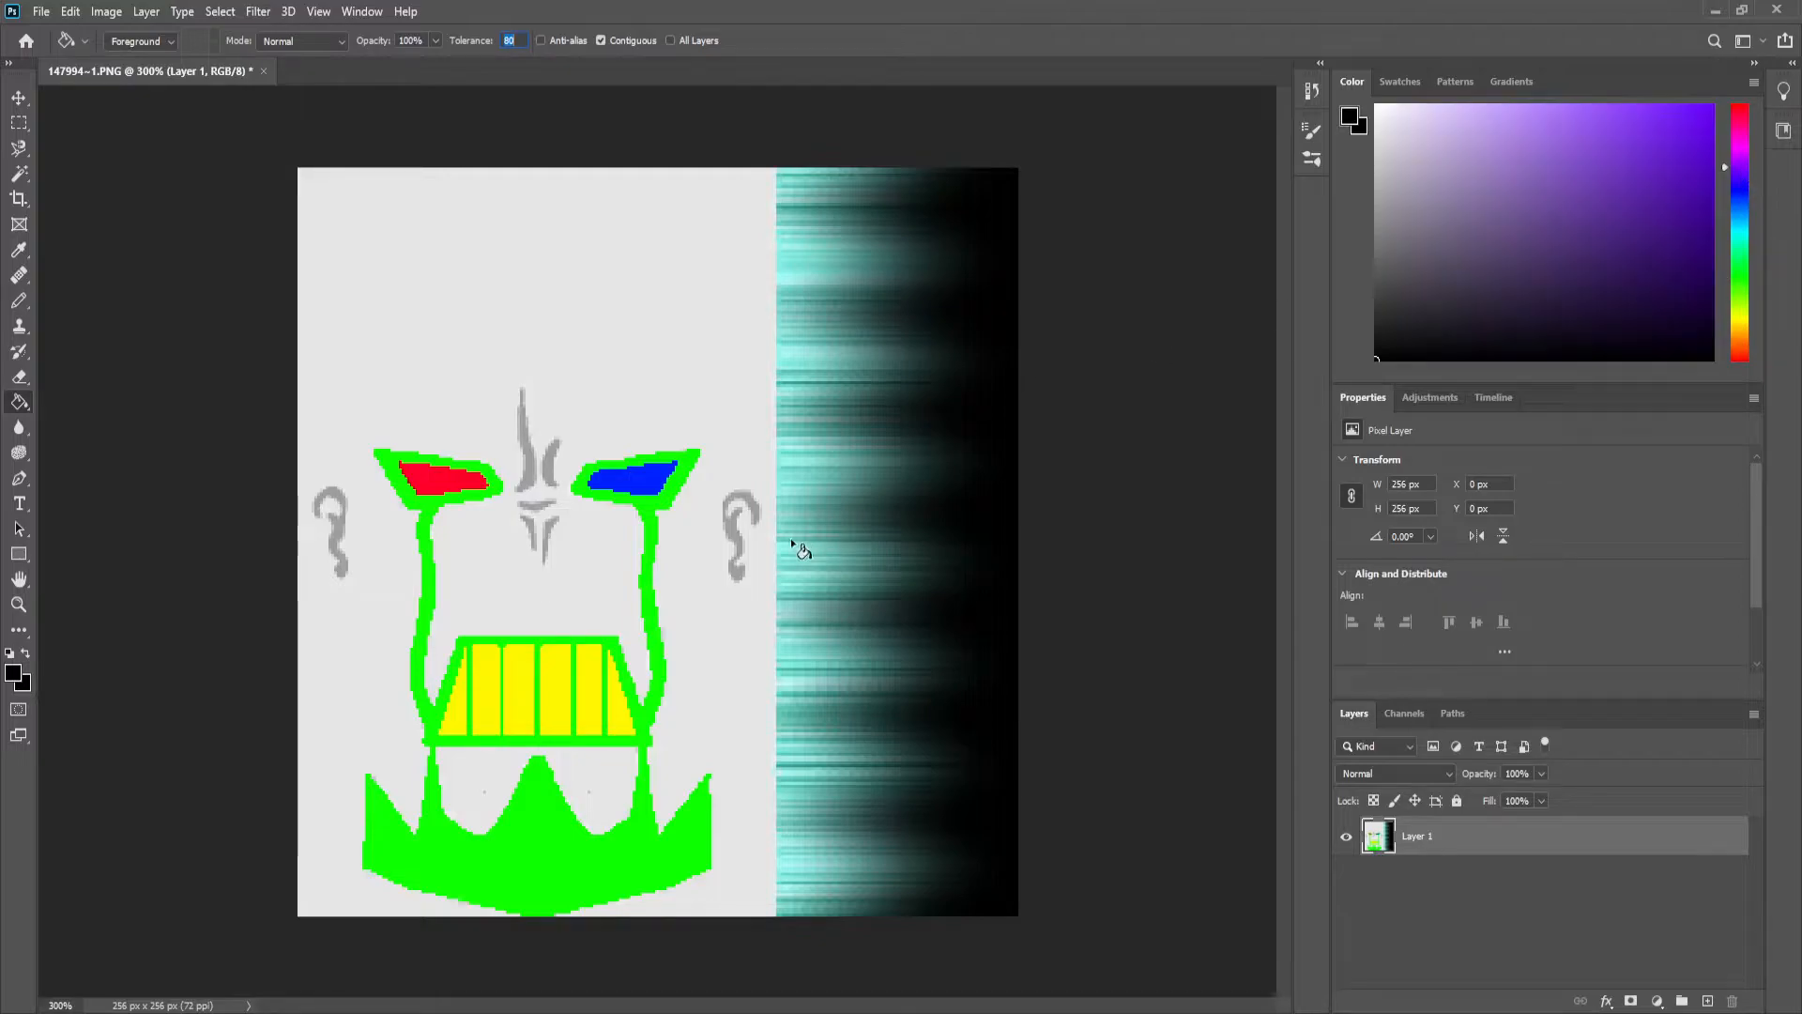
pyautogui.click(1562, 250)
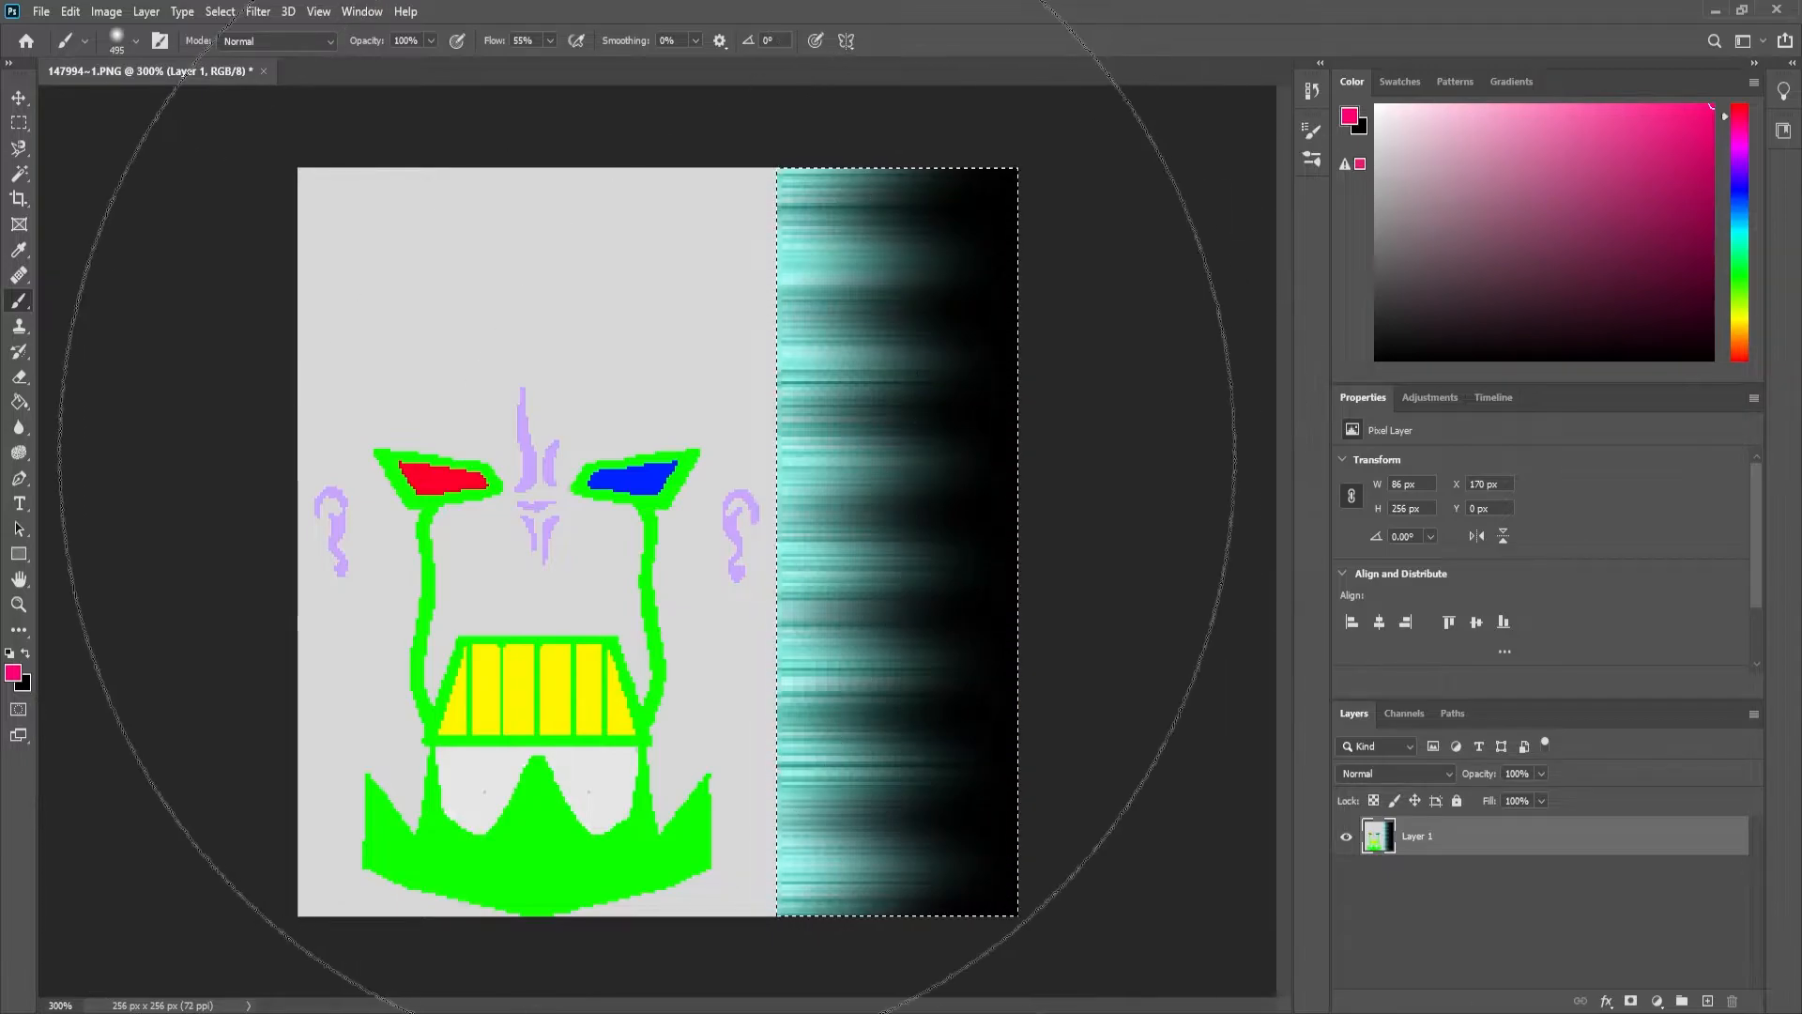
# Brush pink and purple over the cyan light-trail strip, switching the blend mode to Overlay
pyautogui.click(1439, 298)
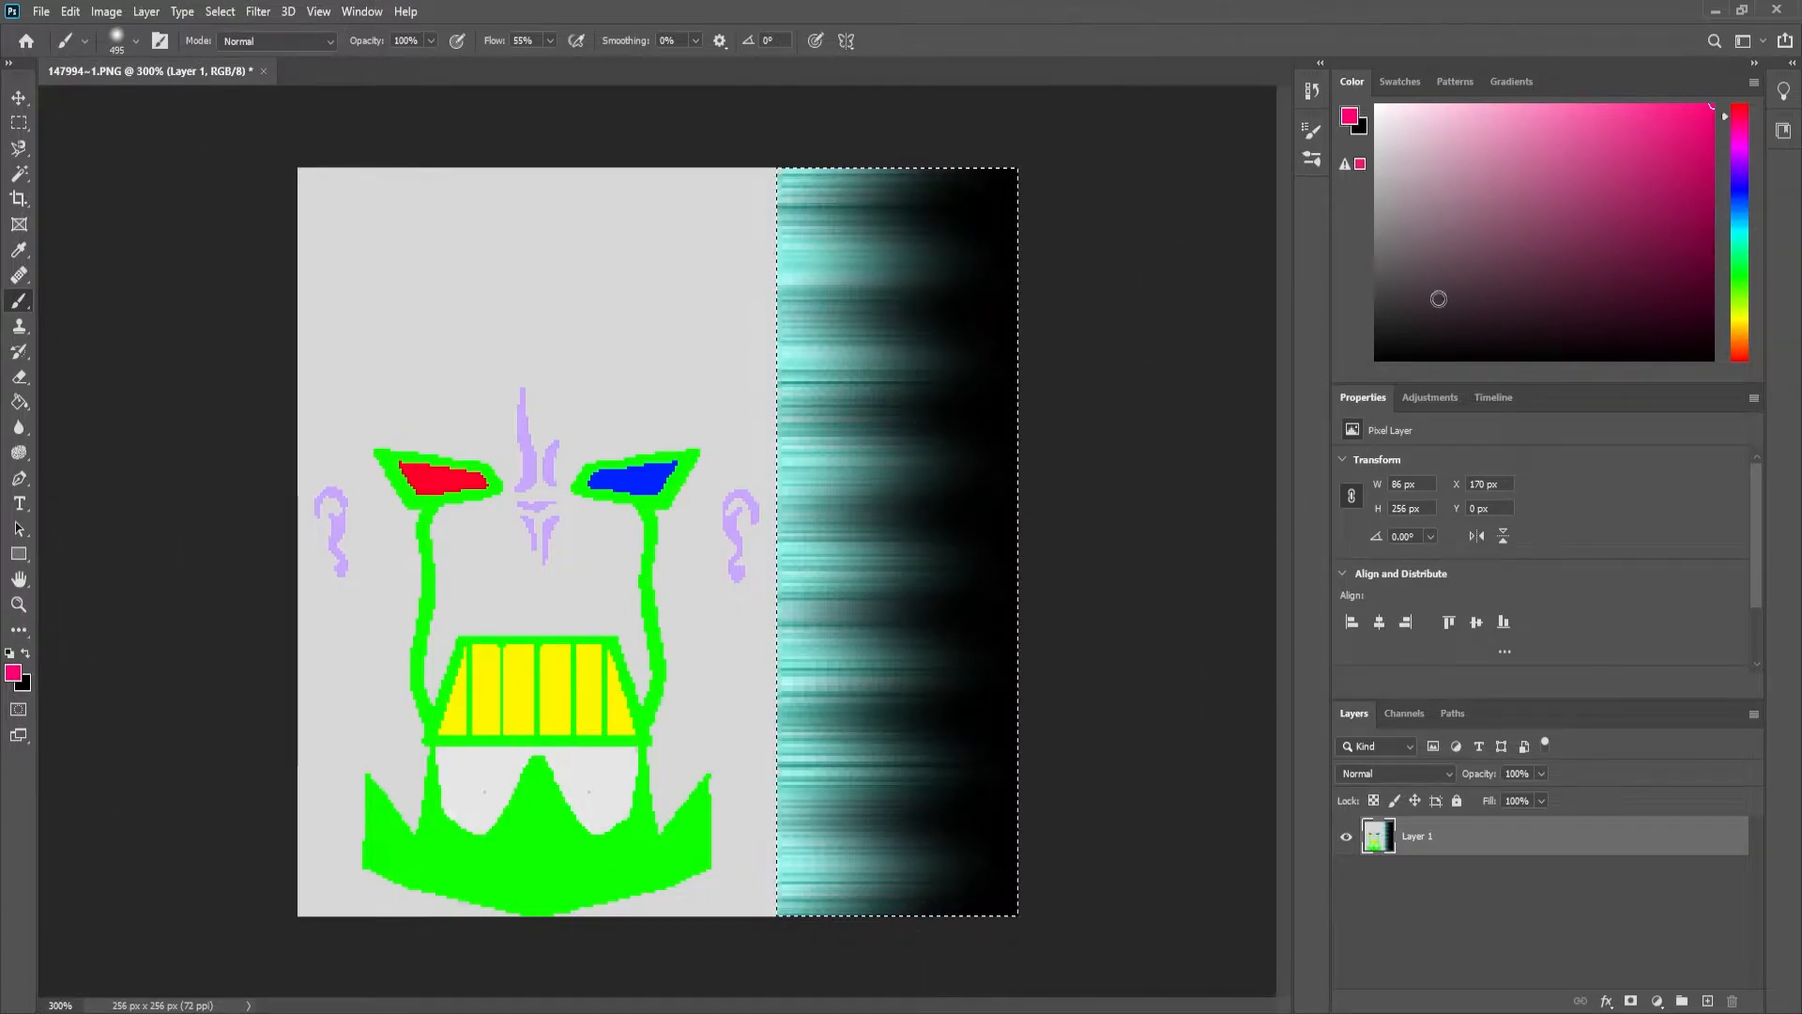
pyautogui.click(276, 40)
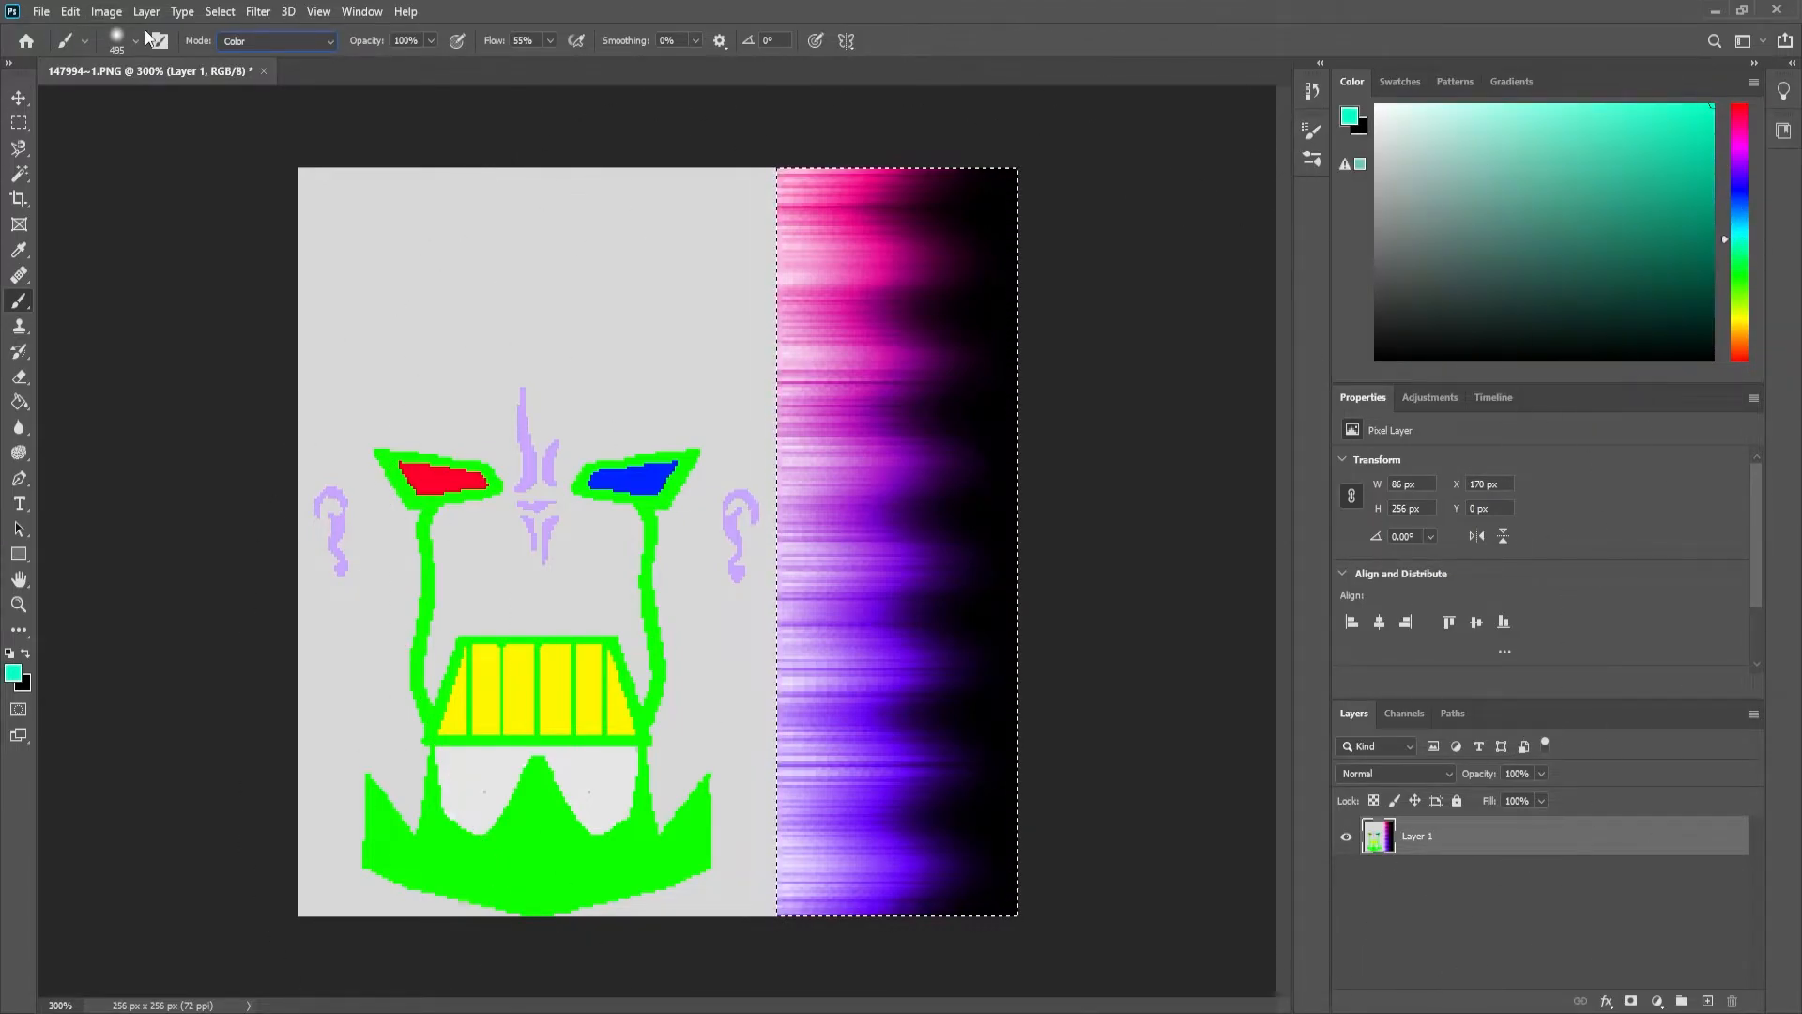
pyautogui.click(276, 40)
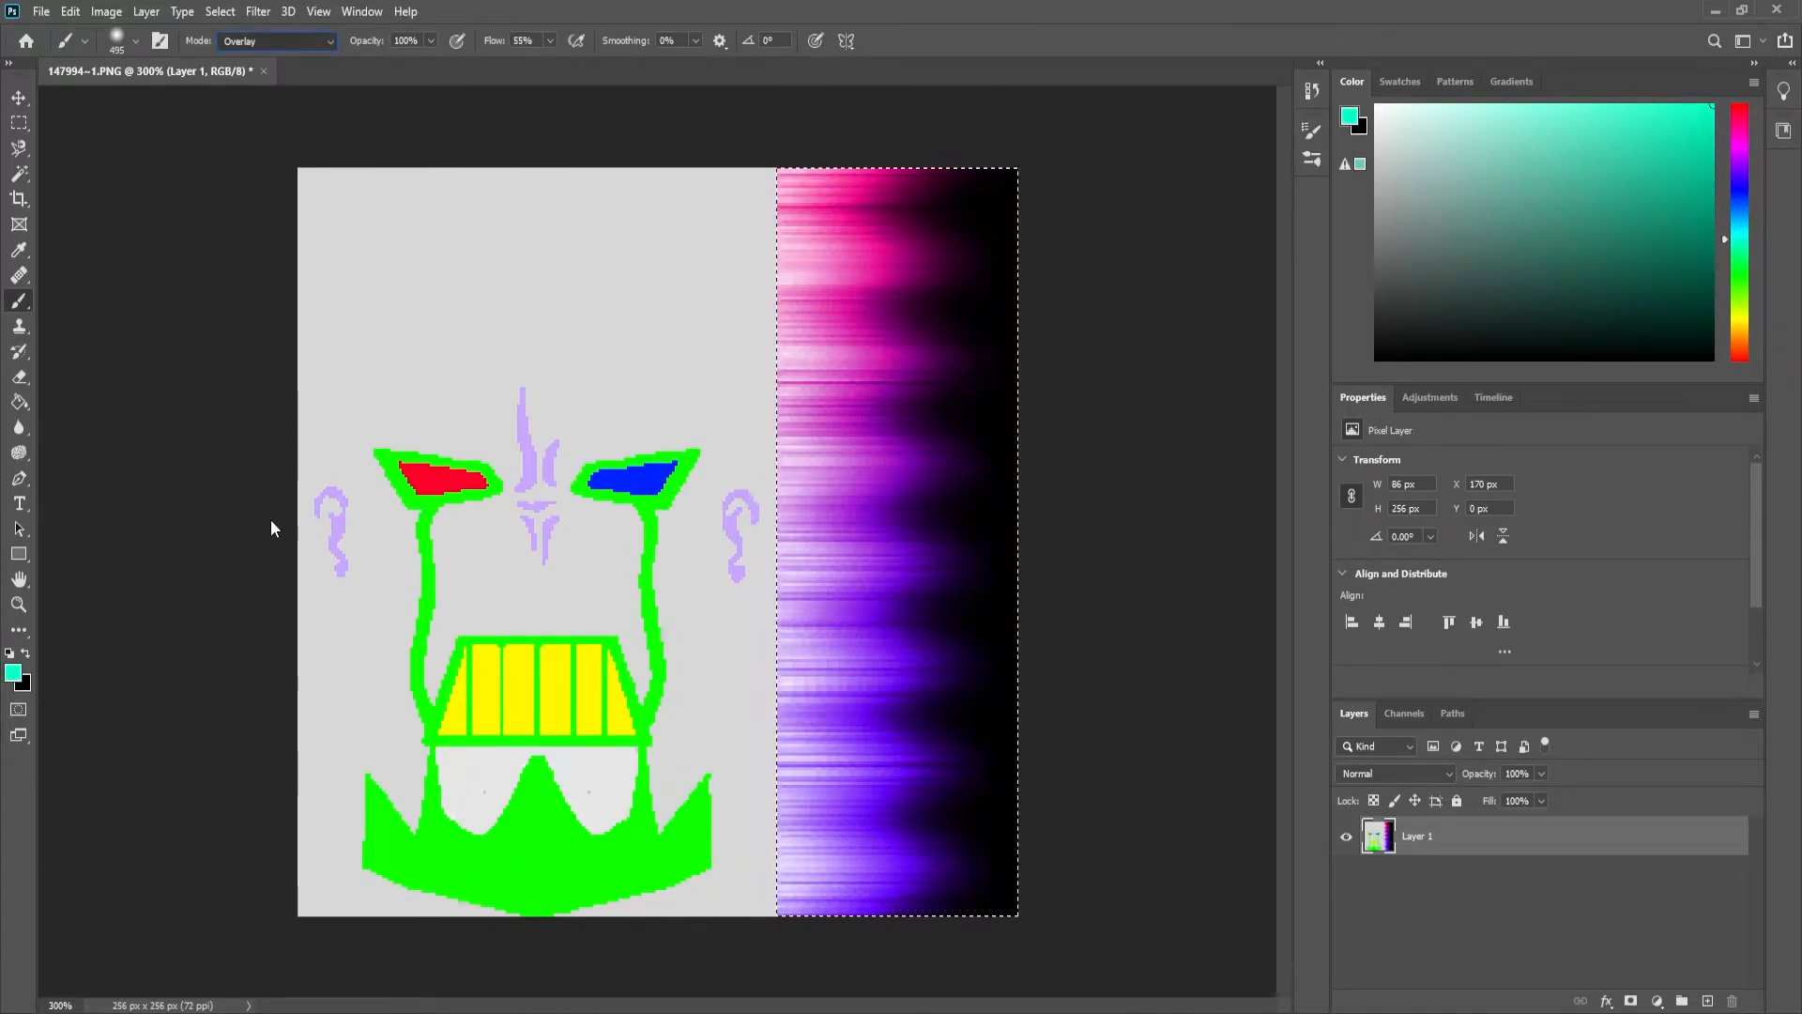
pyautogui.click(276, 39)
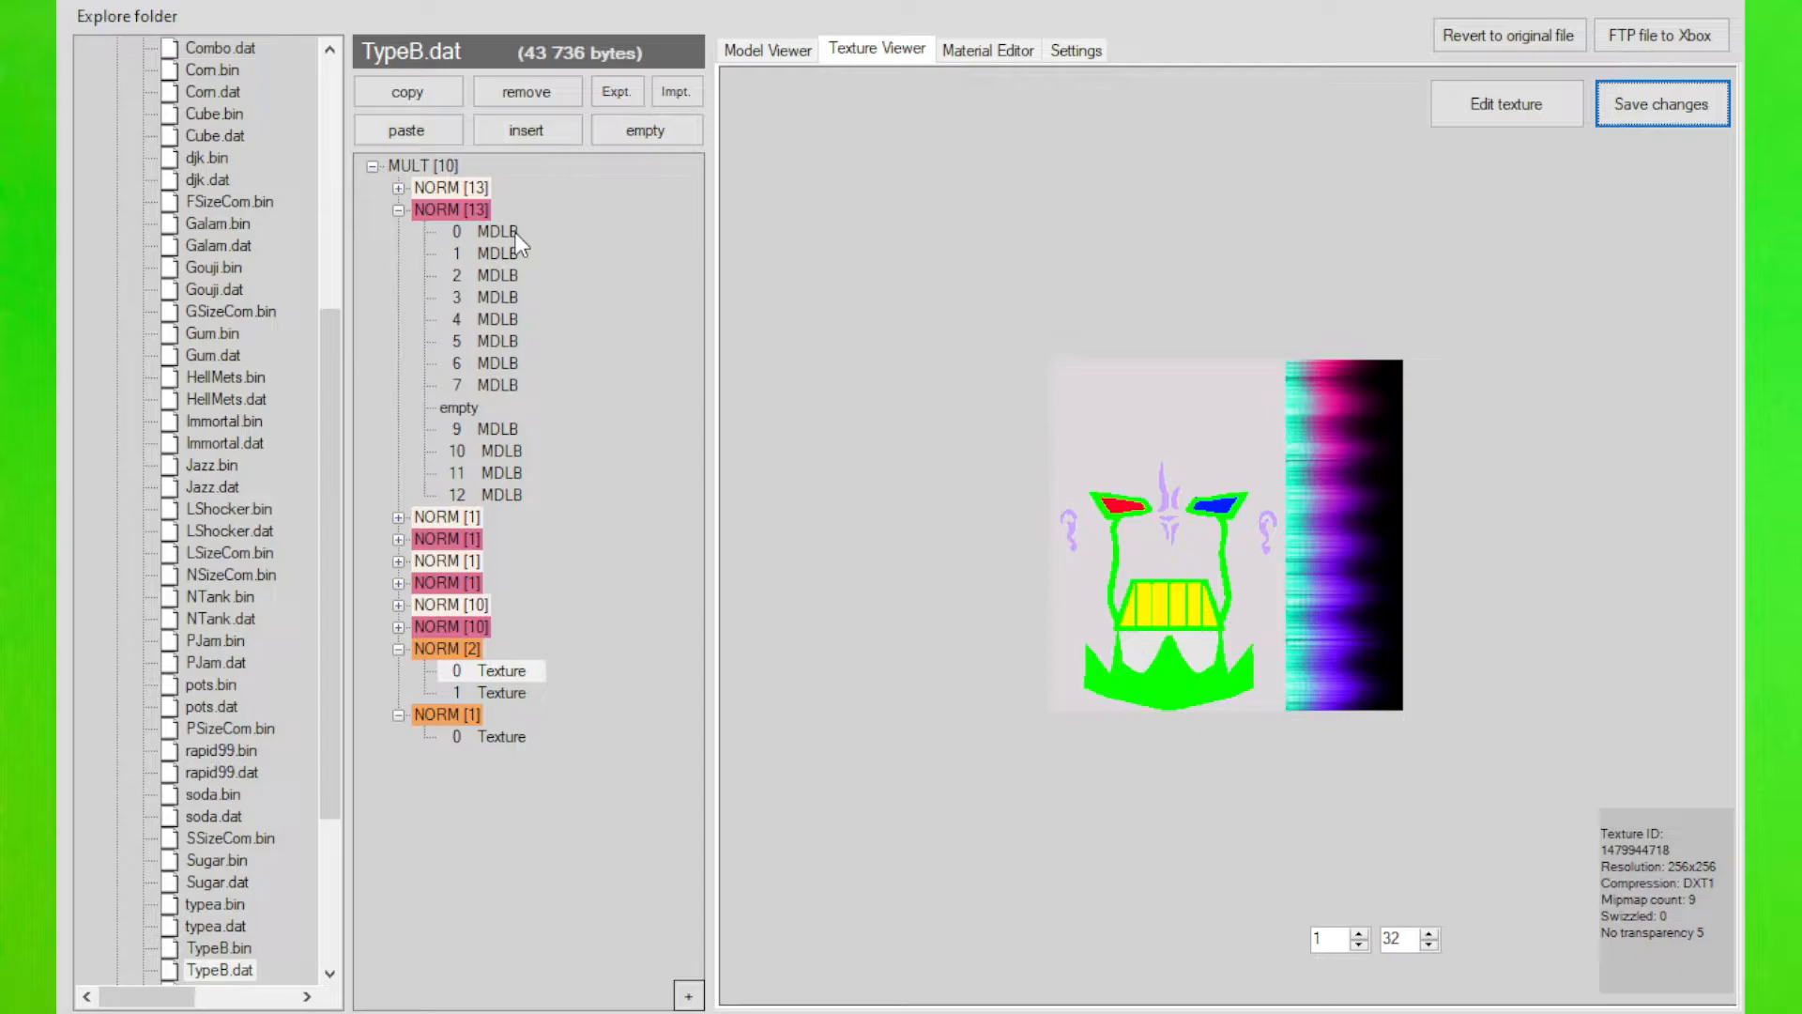
# Send TypeB's 512x512 body texture to Photoshop for editing
pyautogui.click(496, 230)
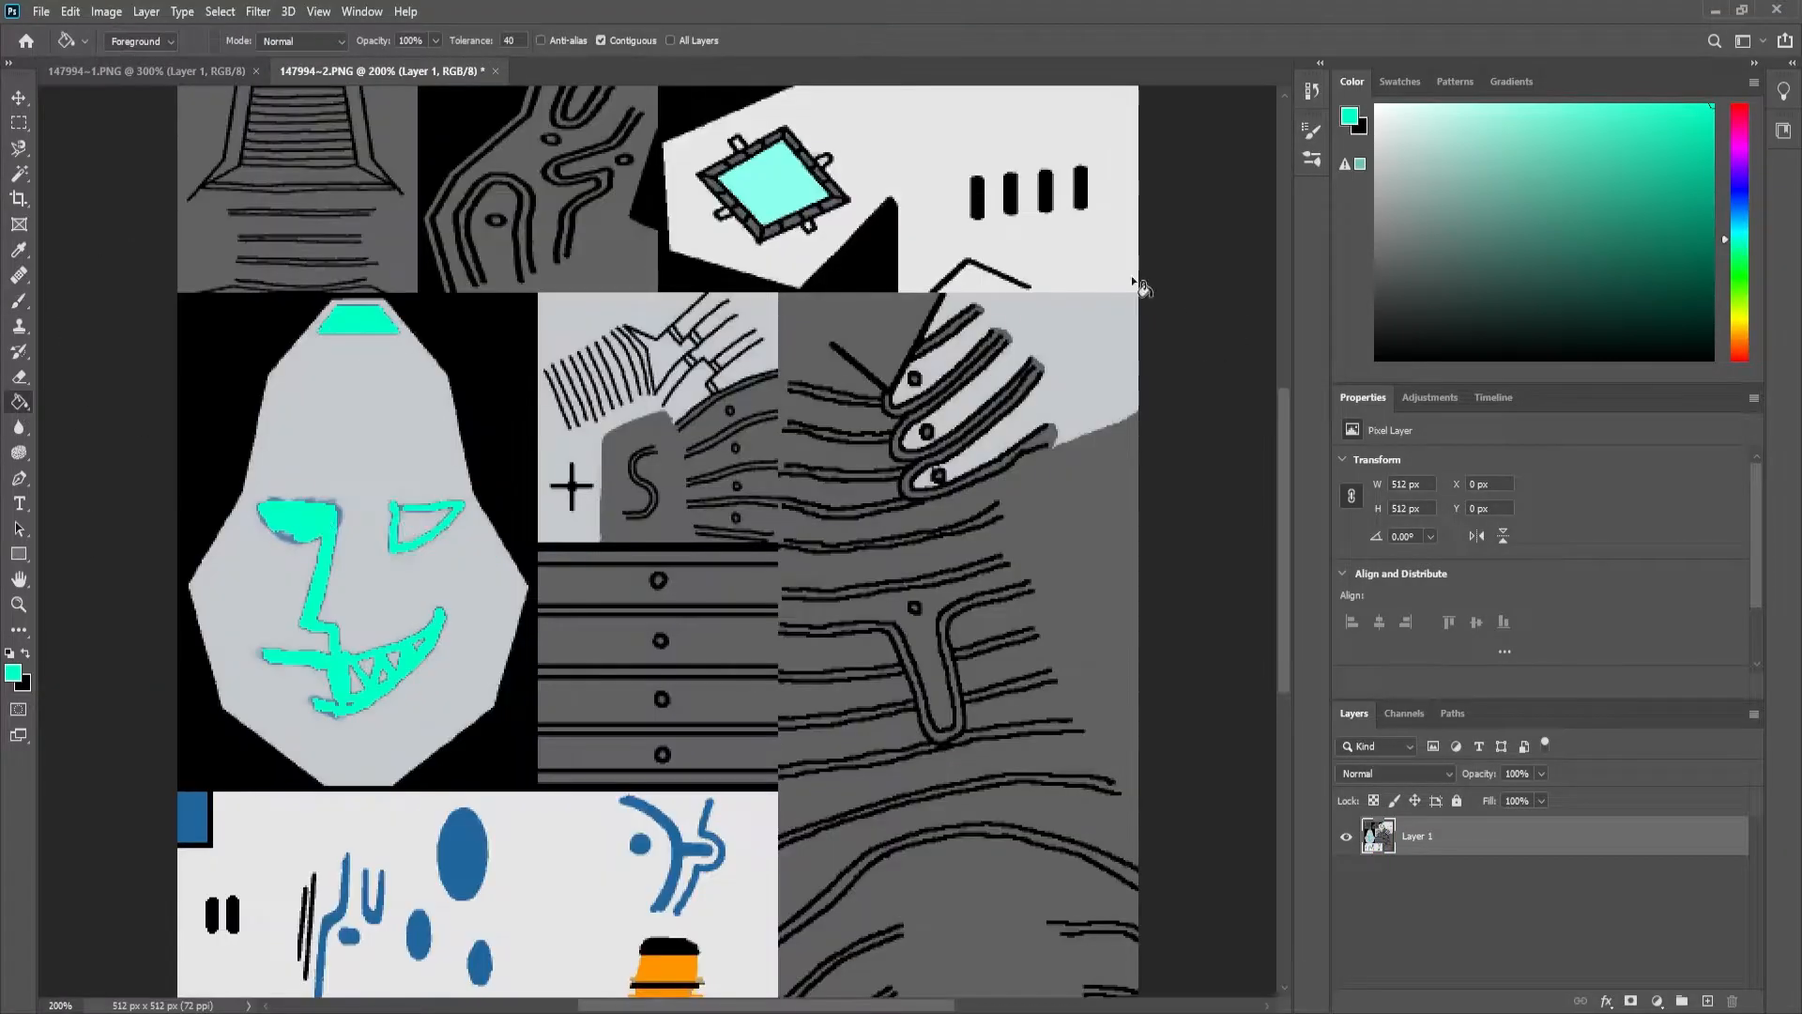
# Recolour the body texture's head pink, cyan and green with blue panels and pink markings
pyautogui.click(19, 146)
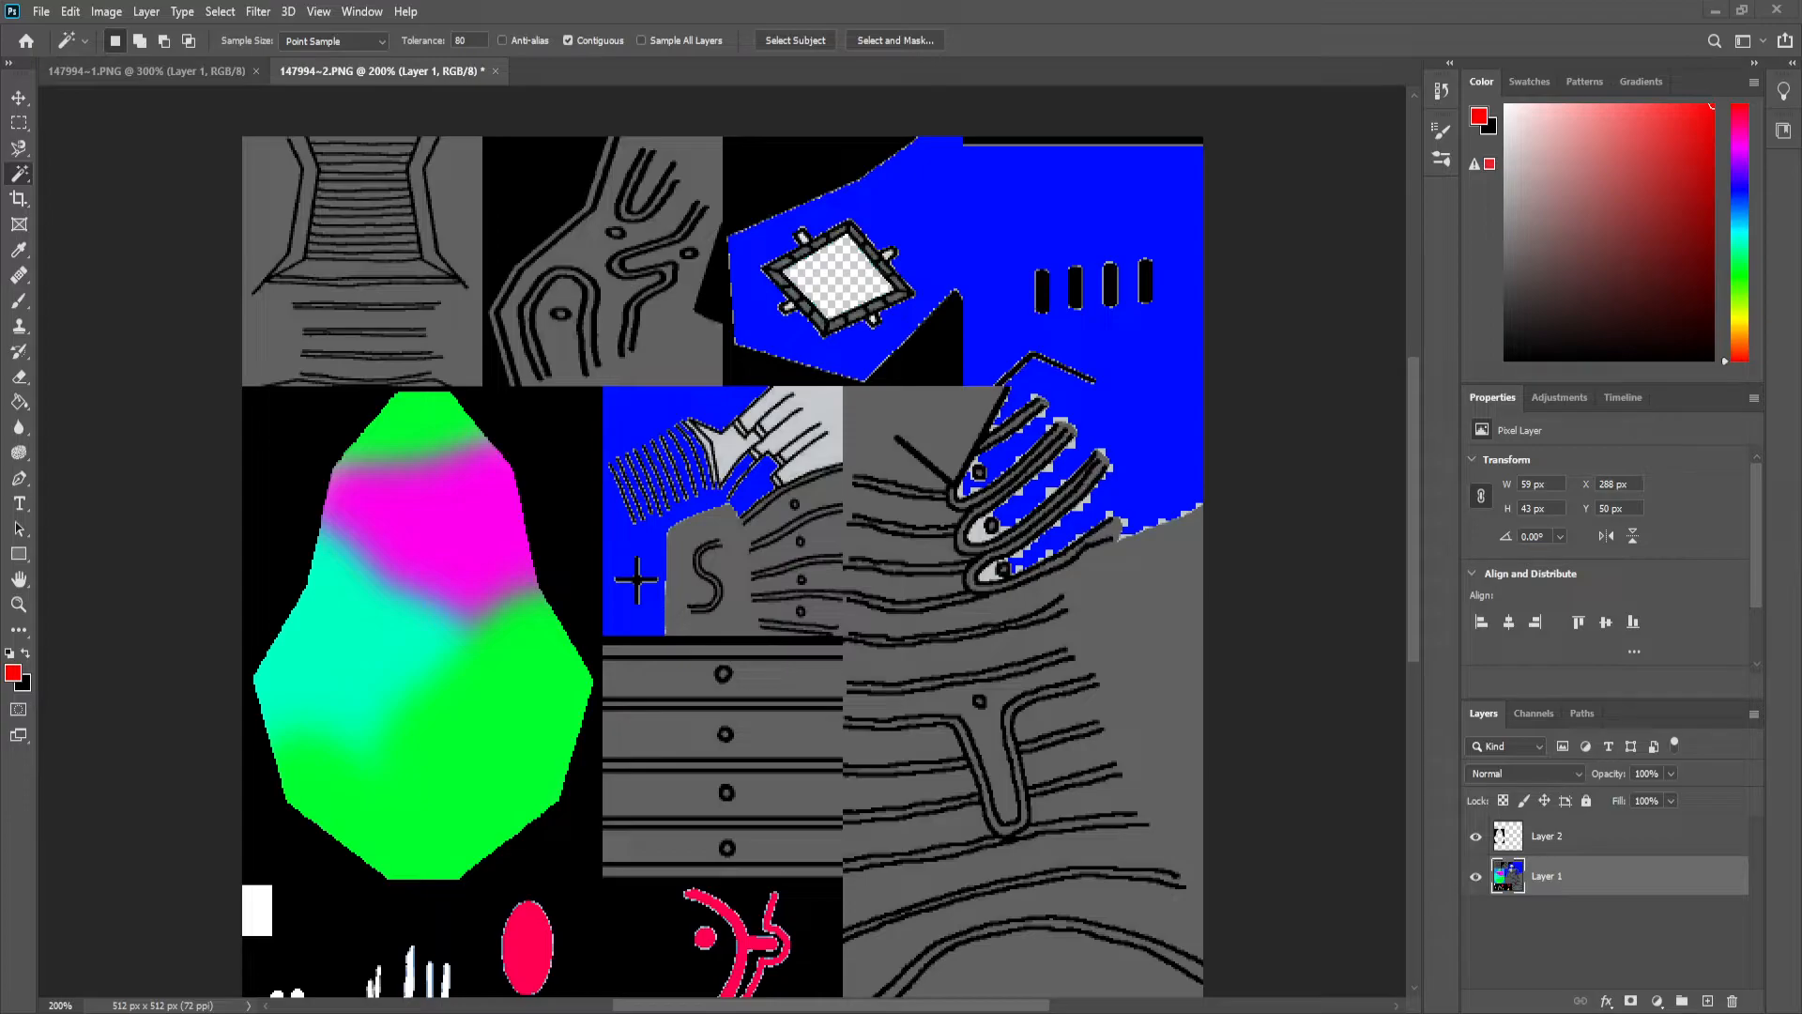
# Fill the large blue areas of the body texture with magenta
pyautogui.click(828, 281)
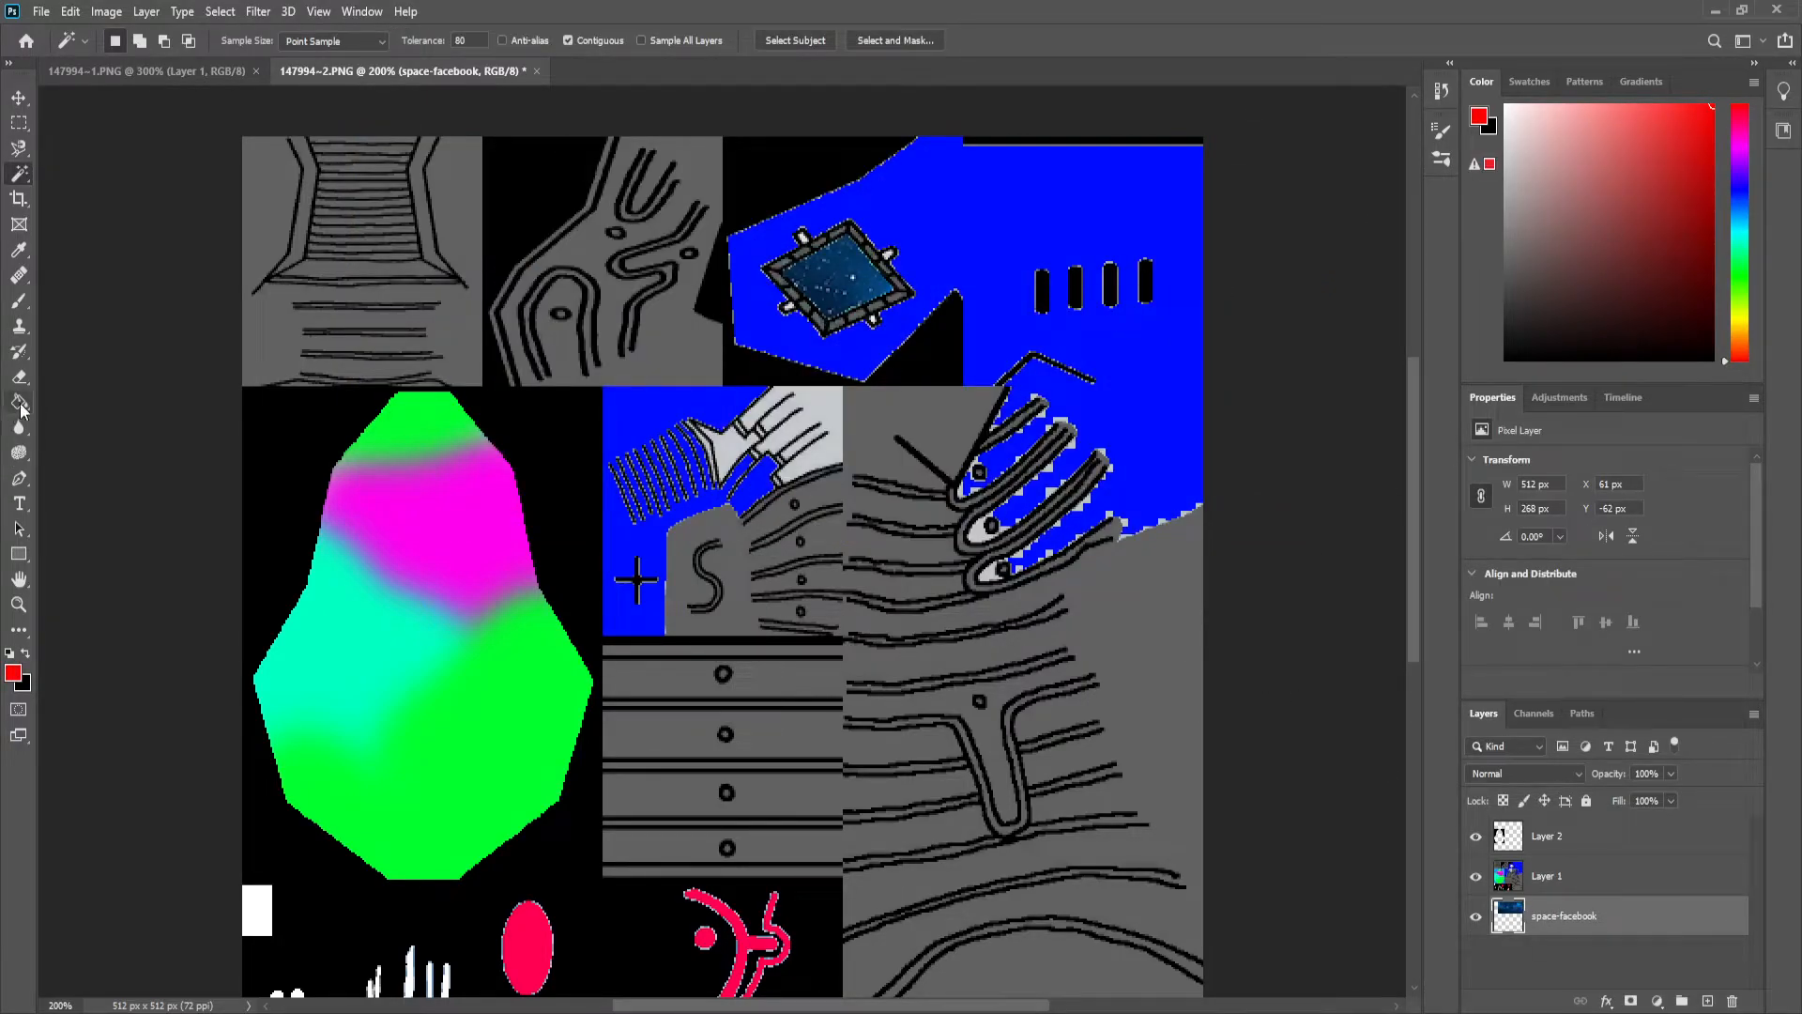
pyautogui.click(18, 399)
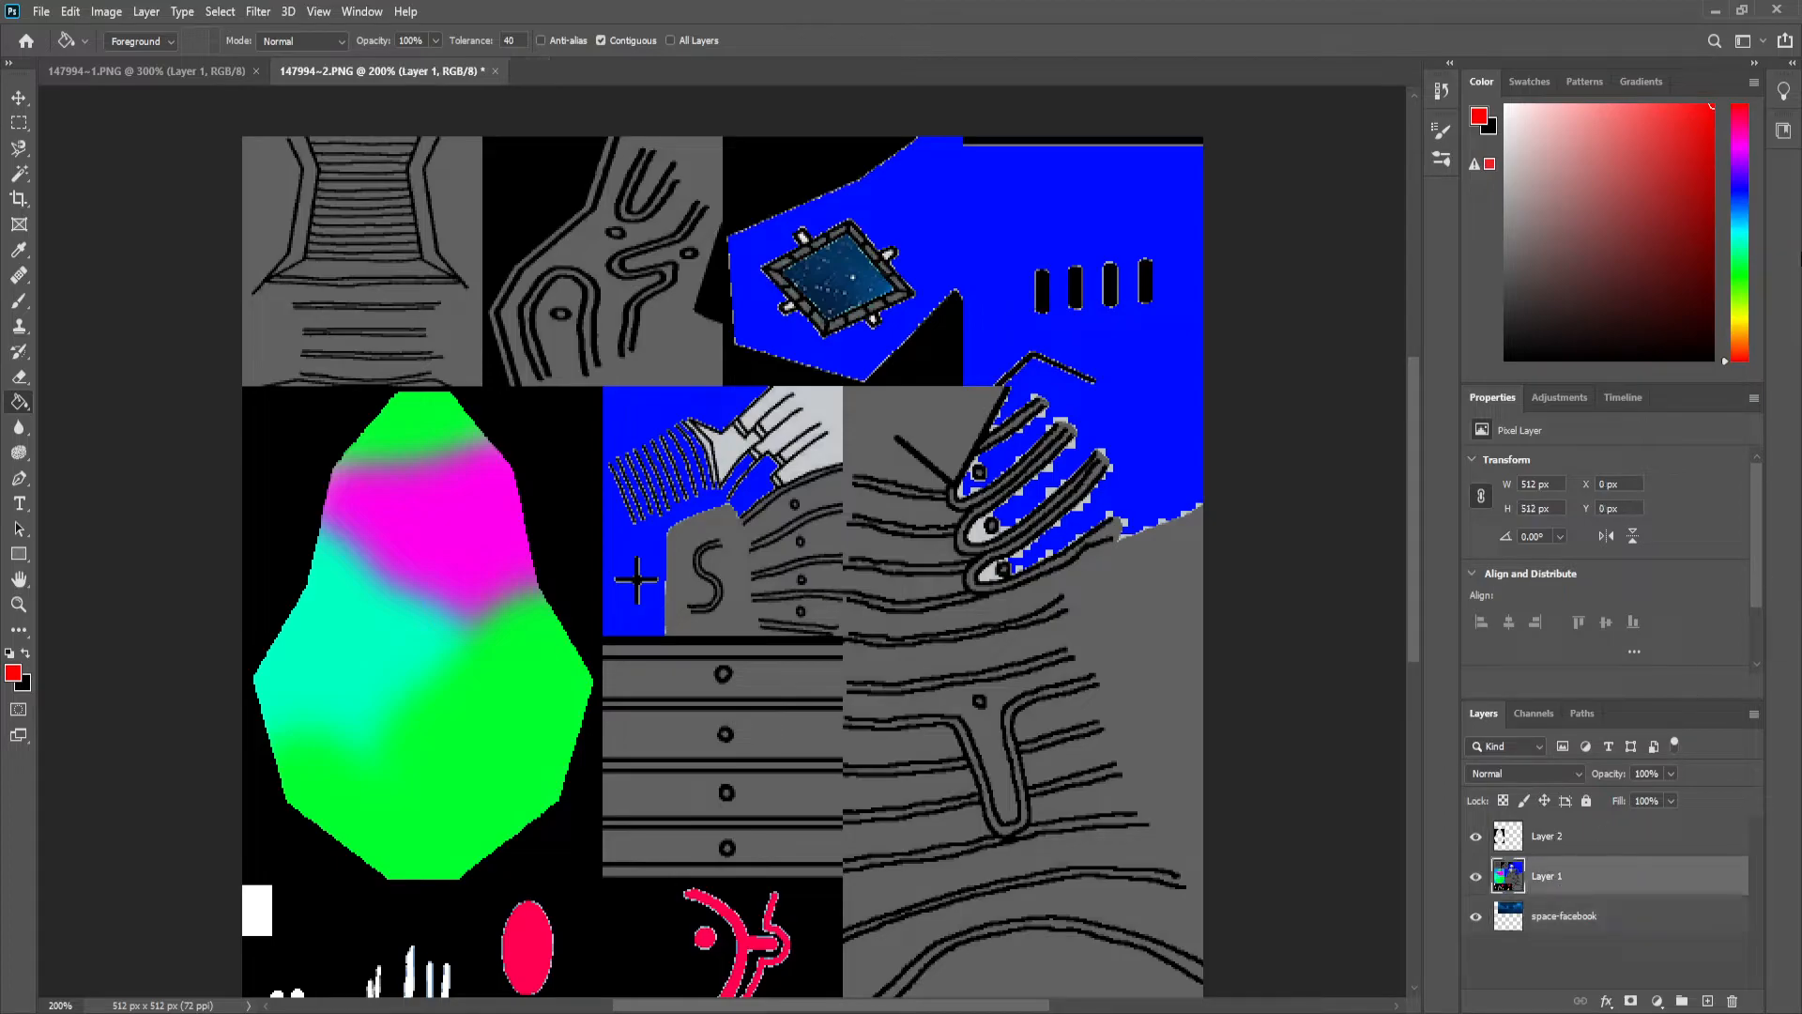
pyautogui.click(1742, 141)
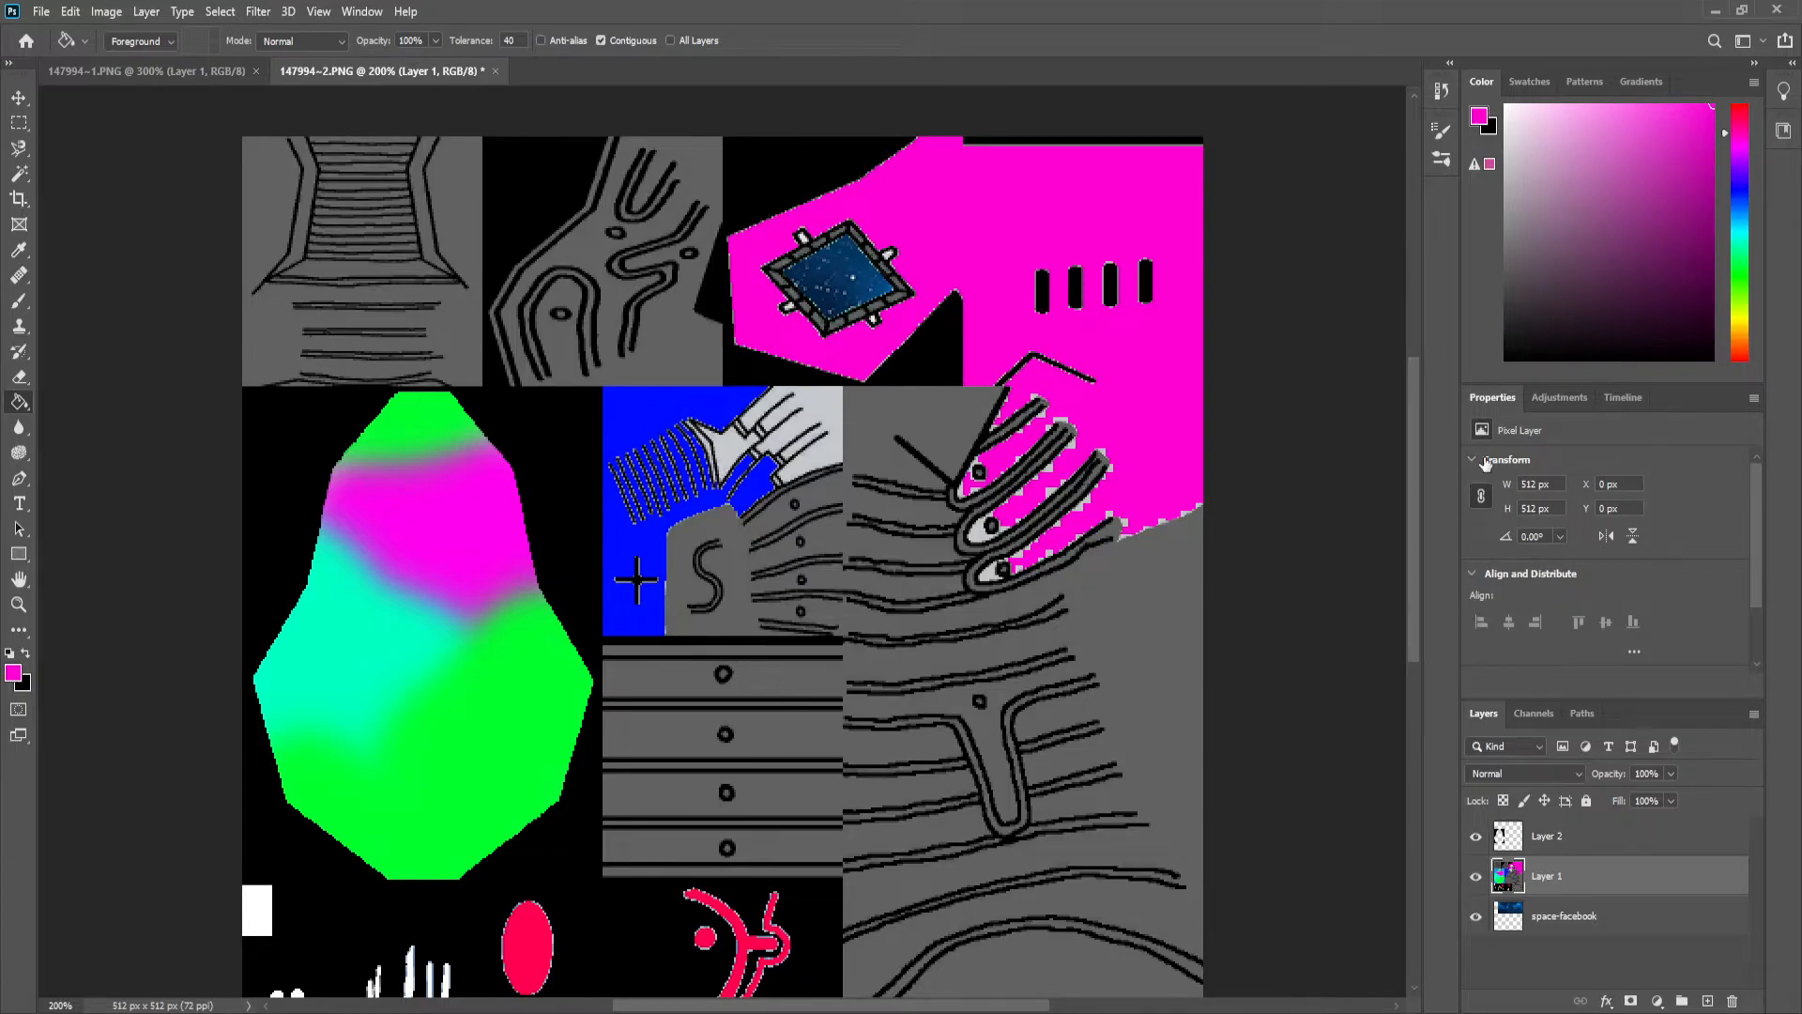
pyautogui.scroll(-3)
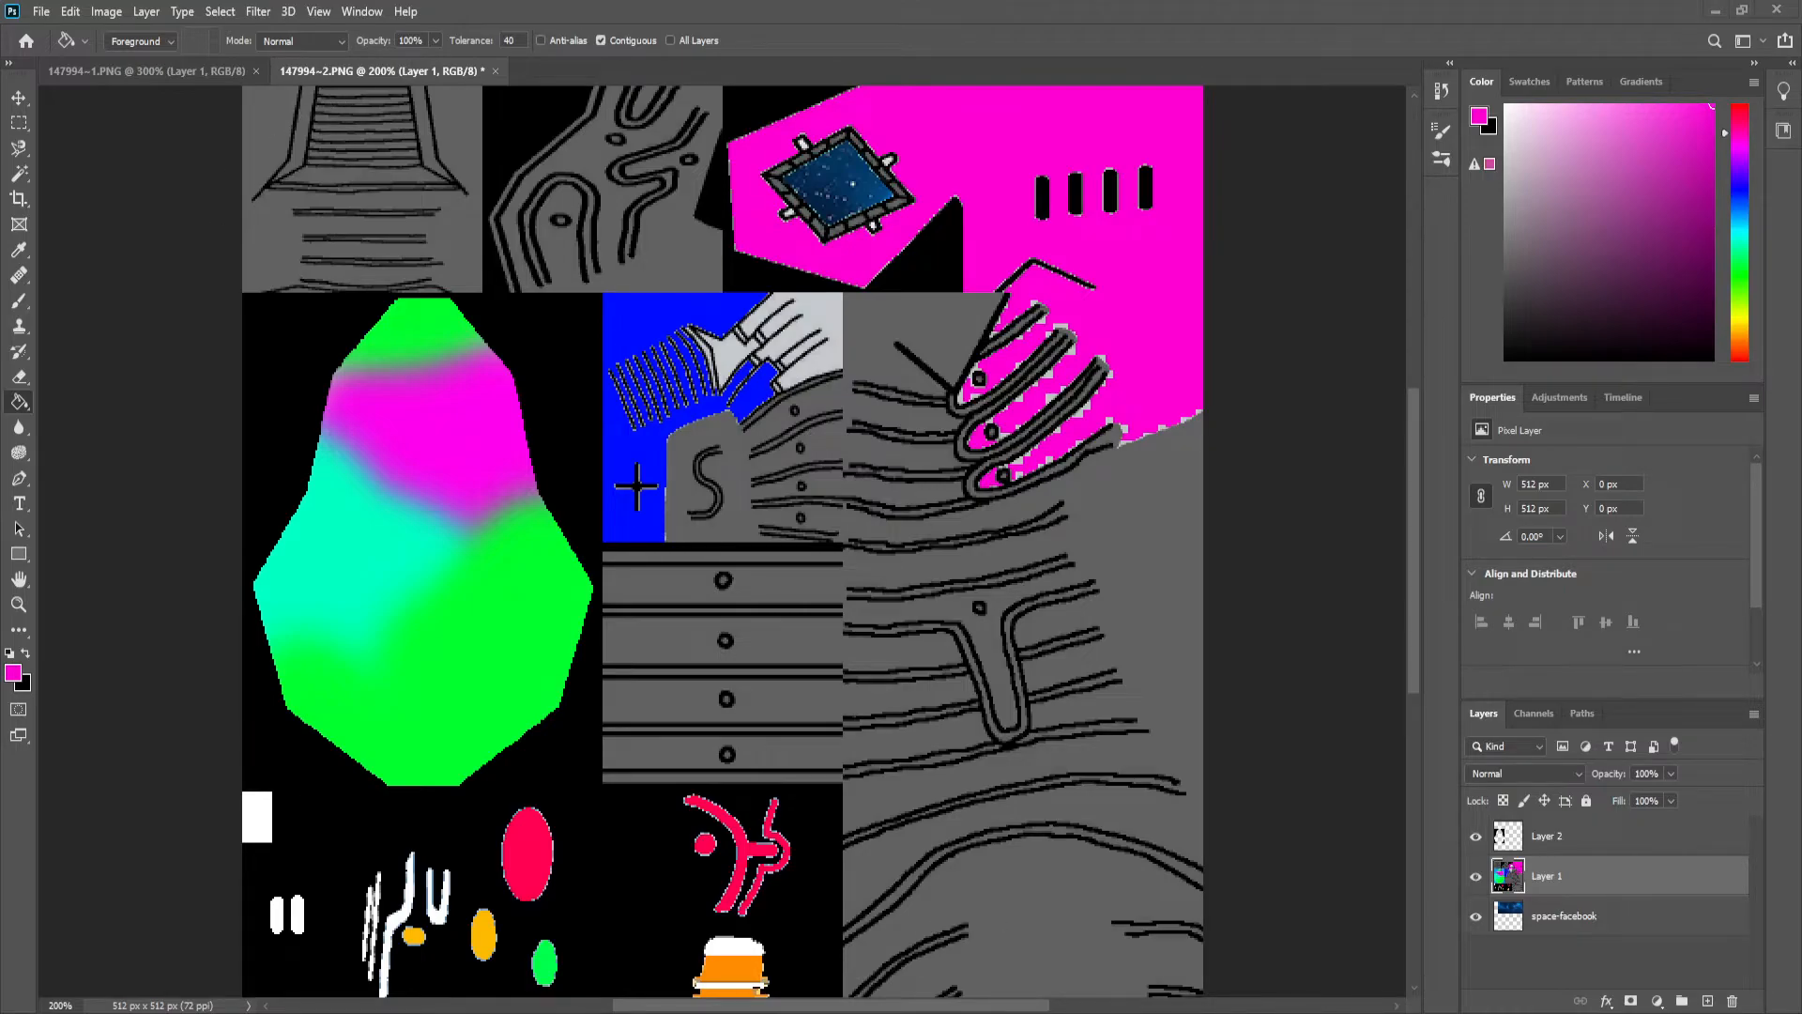
# Load the small 32x32 teal light-trail texture
pyautogui.click(618, 70)
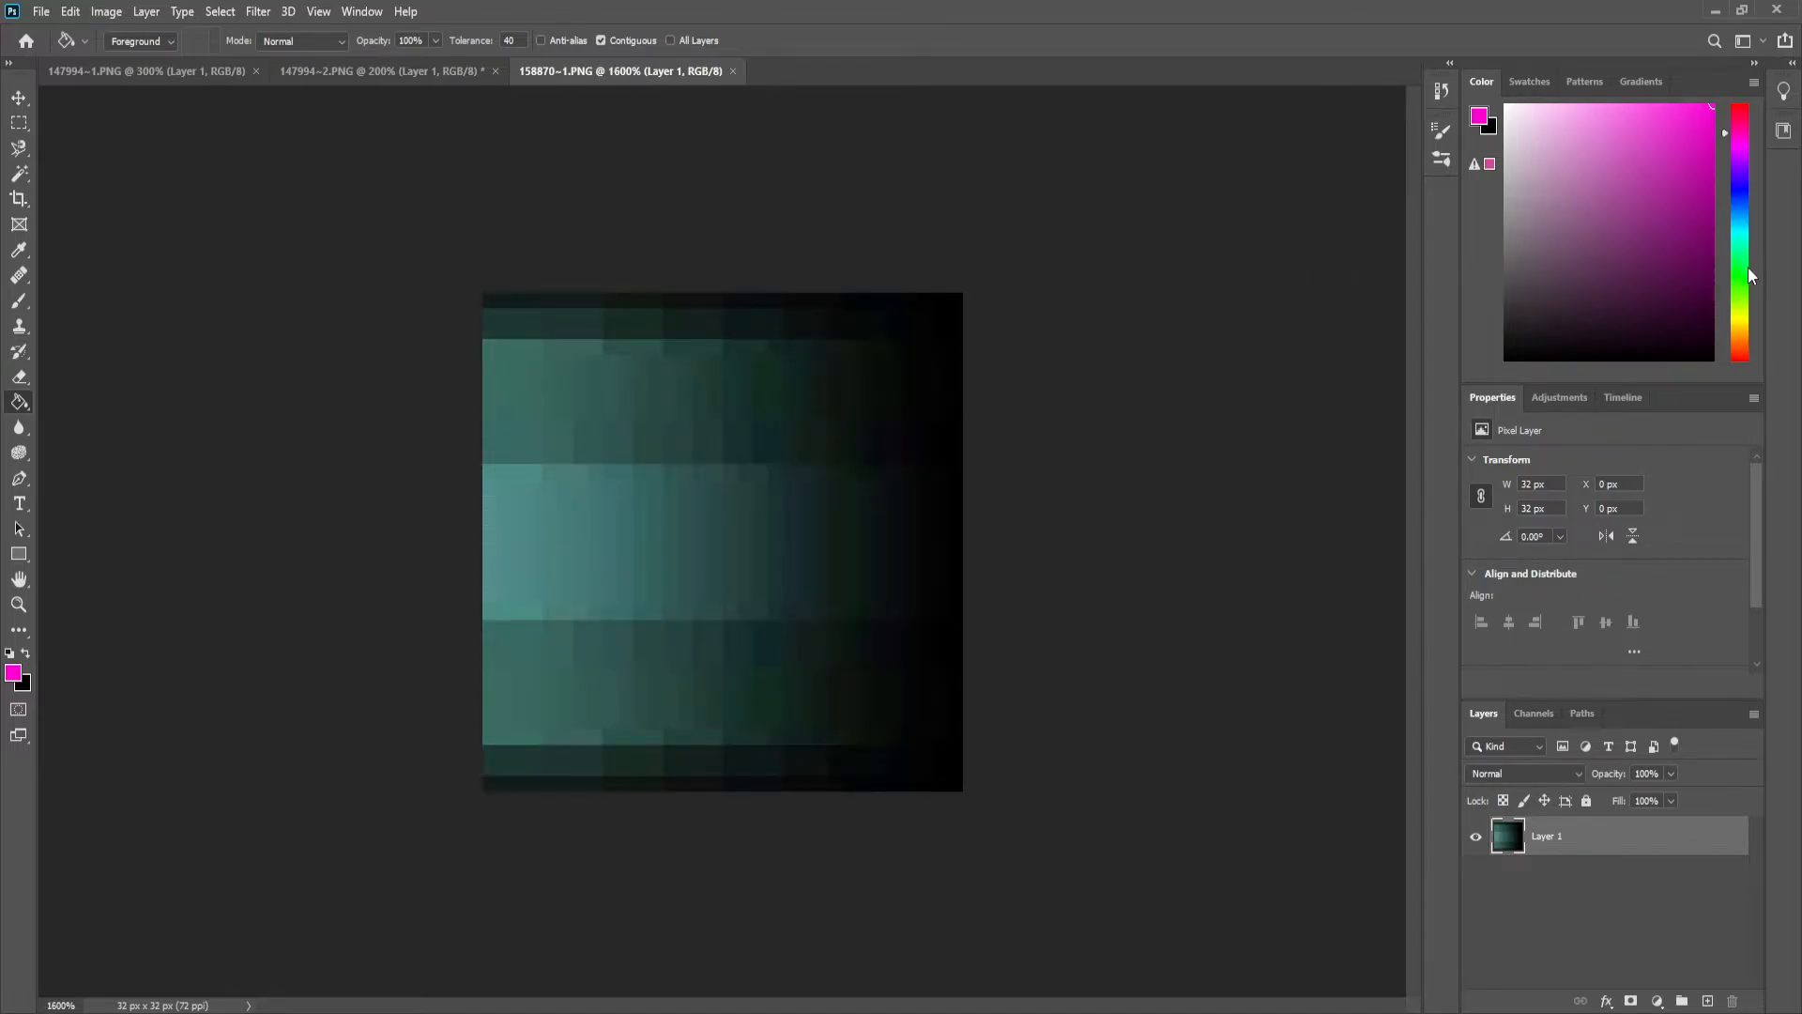
# Tint the teal gradient yellow-olive with a soft brush in Overlay blending
pyautogui.click(1740, 312)
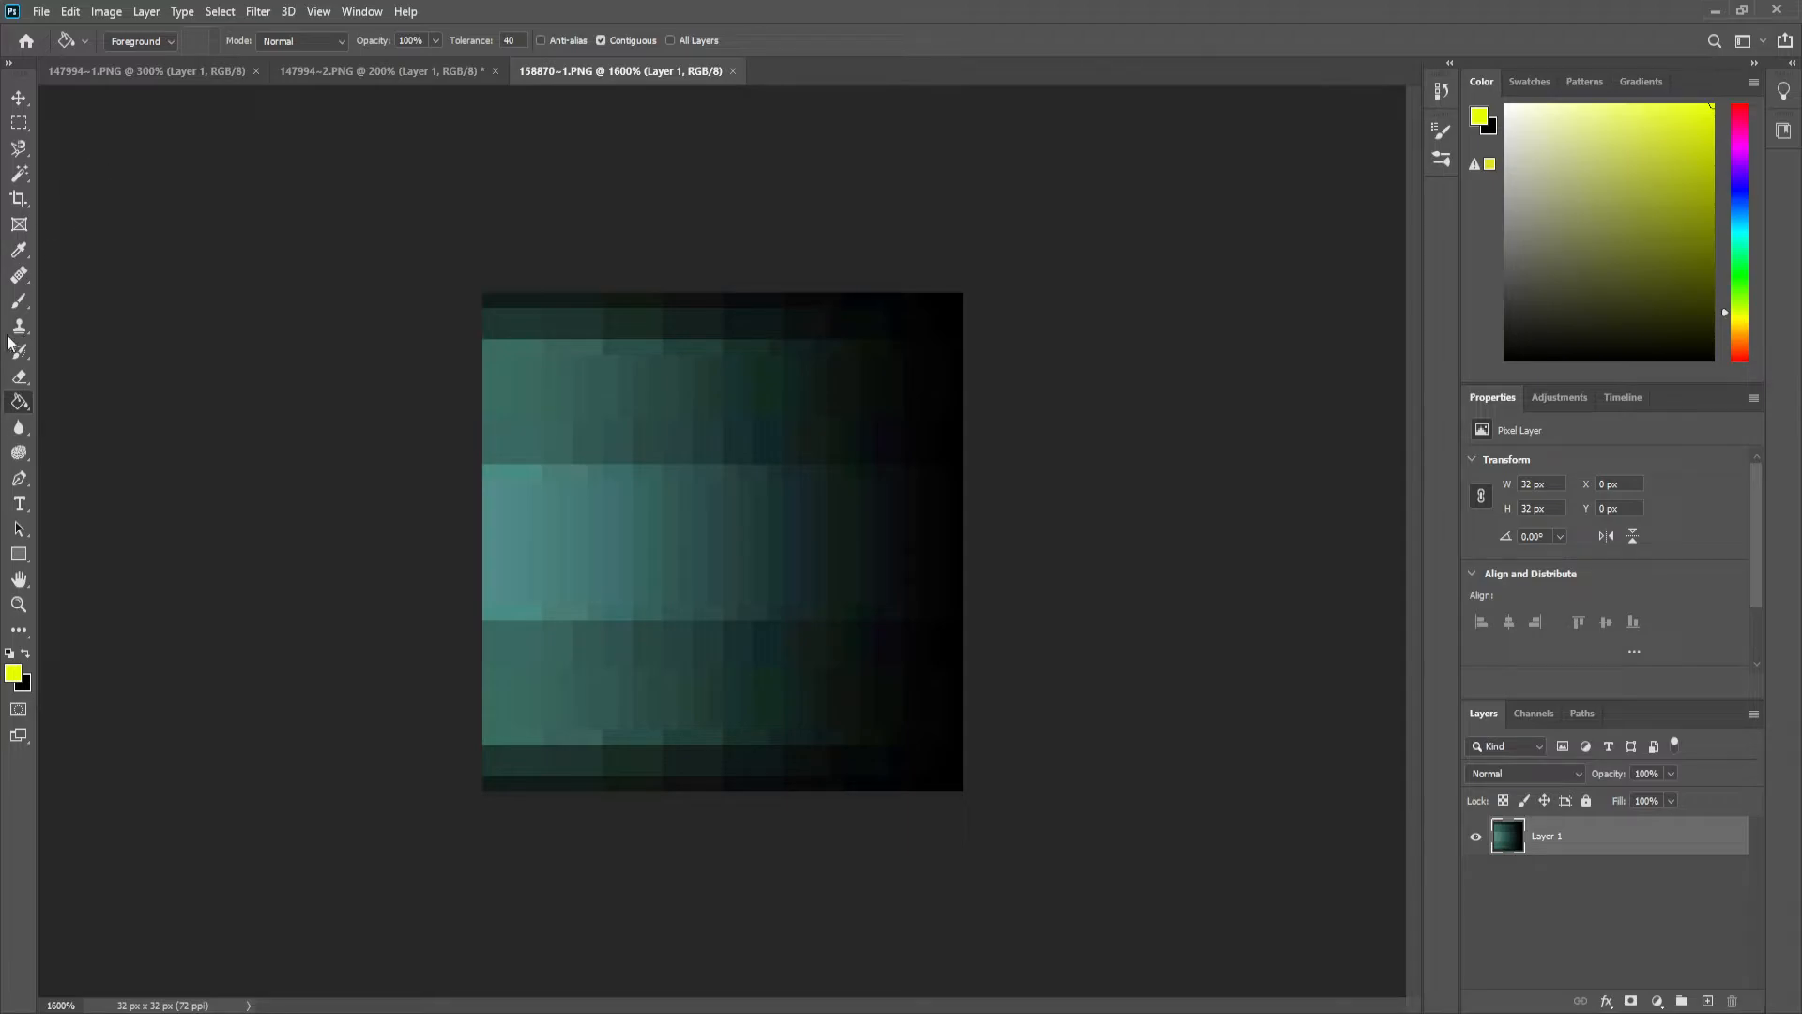
pyautogui.click(19, 301)
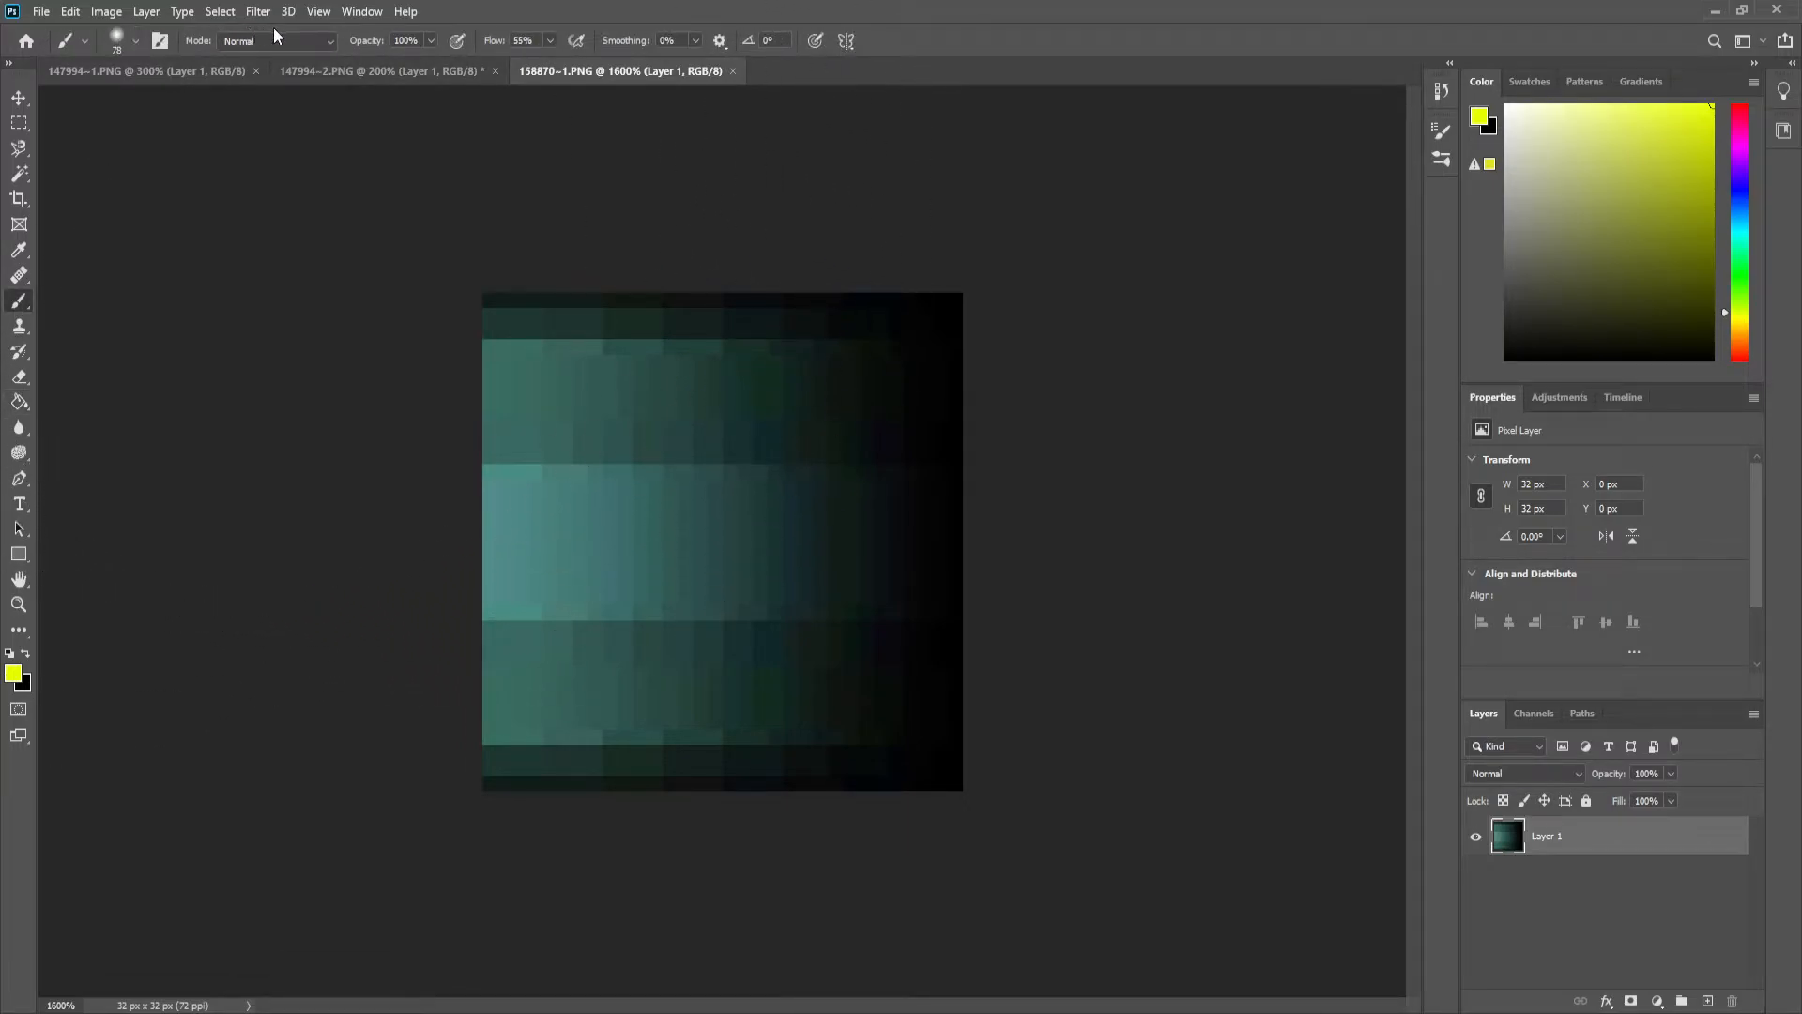
pyautogui.click(276, 39)
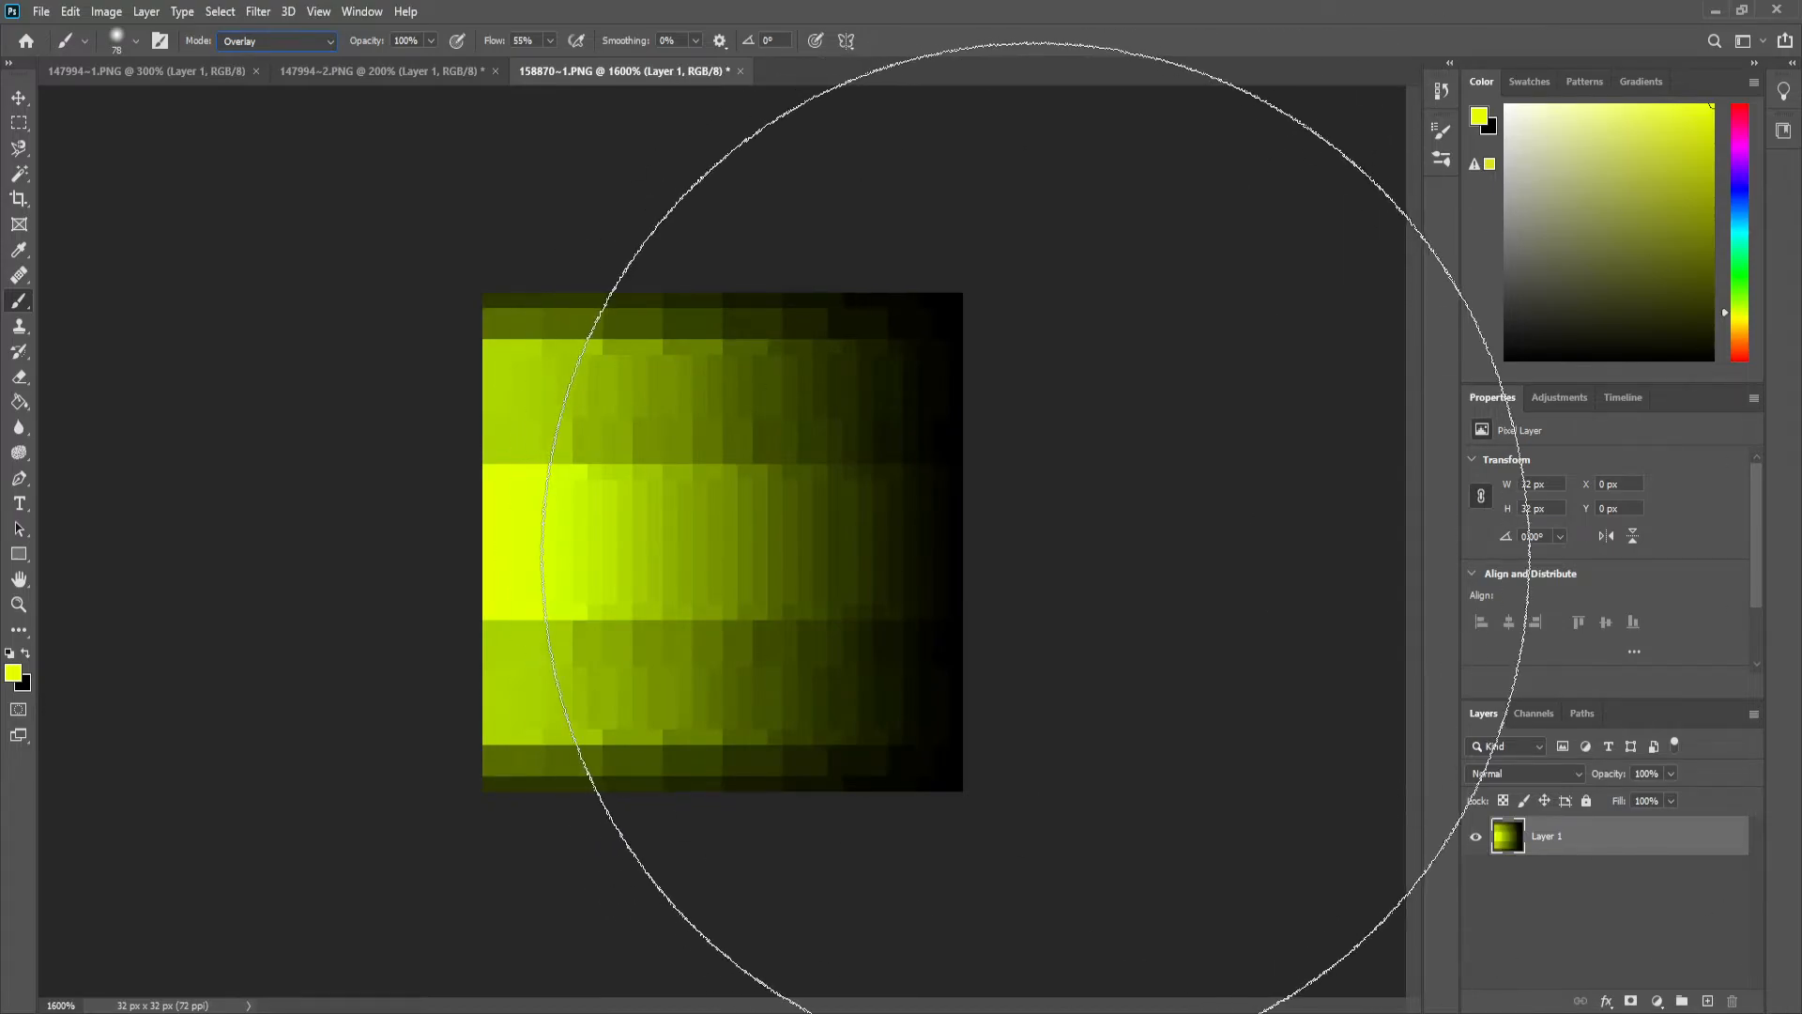
pyautogui.click(1742, 174)
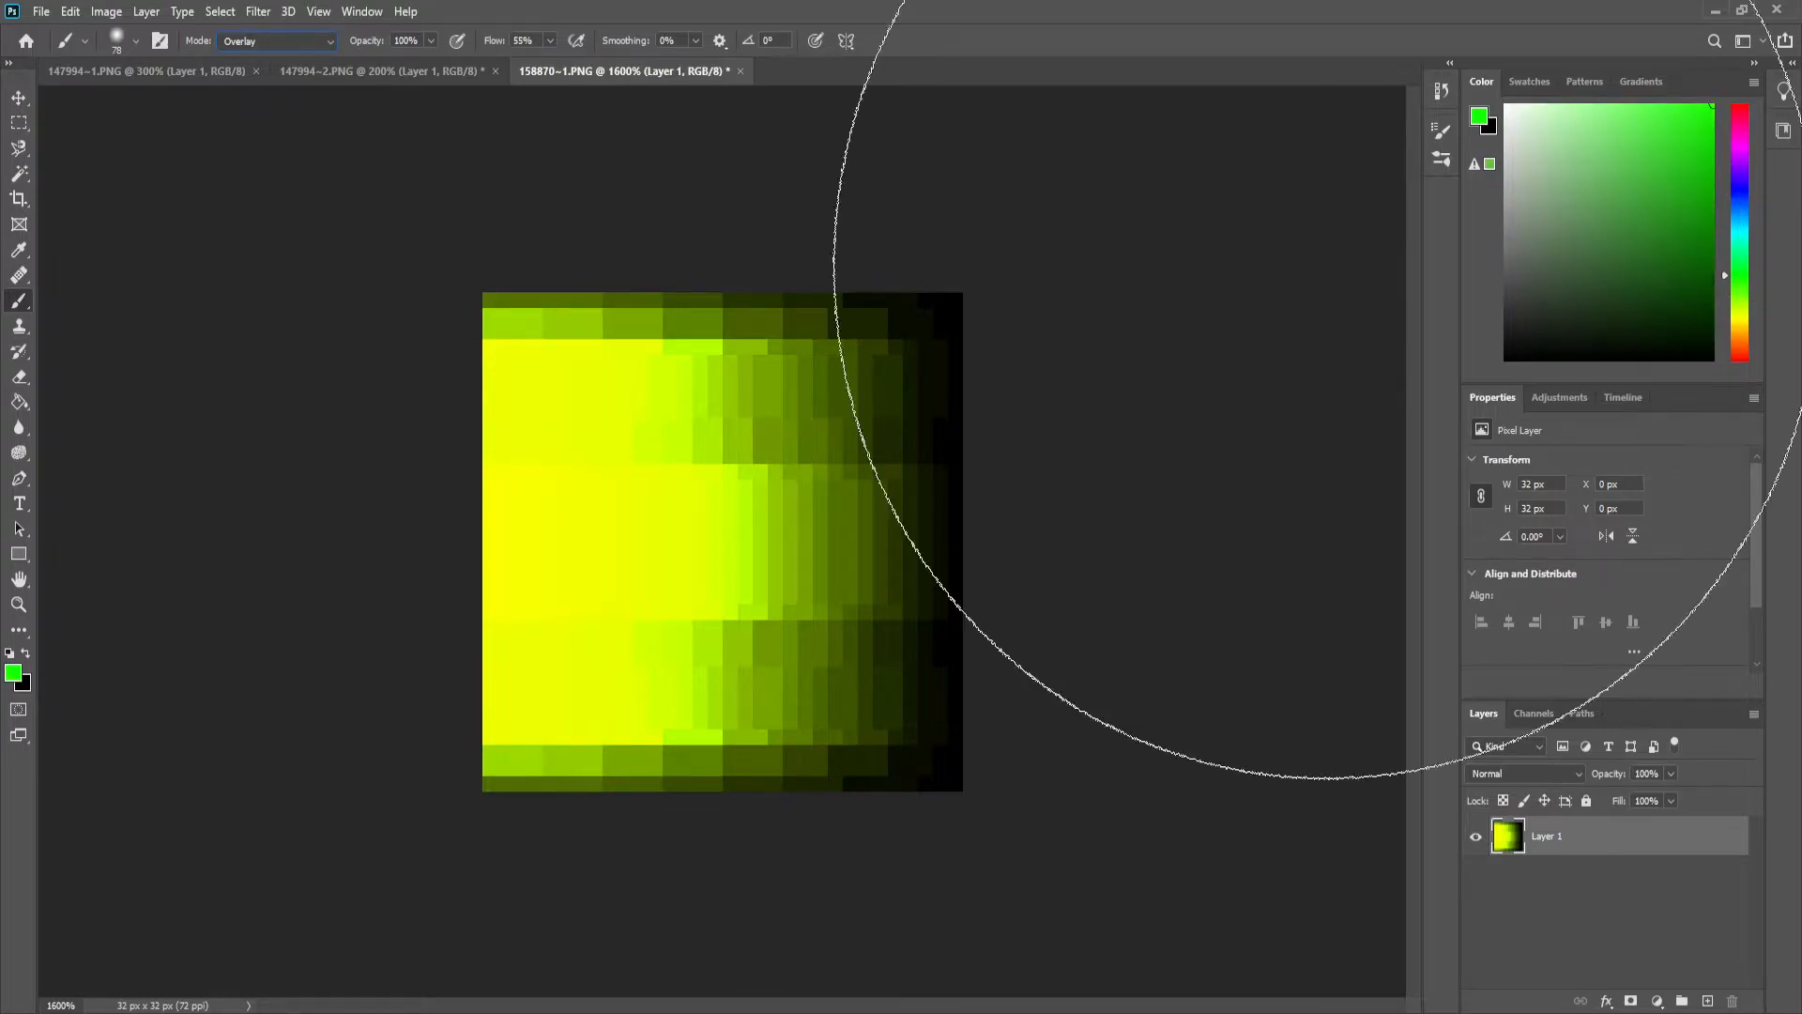
pyautogui.click(276, 39)
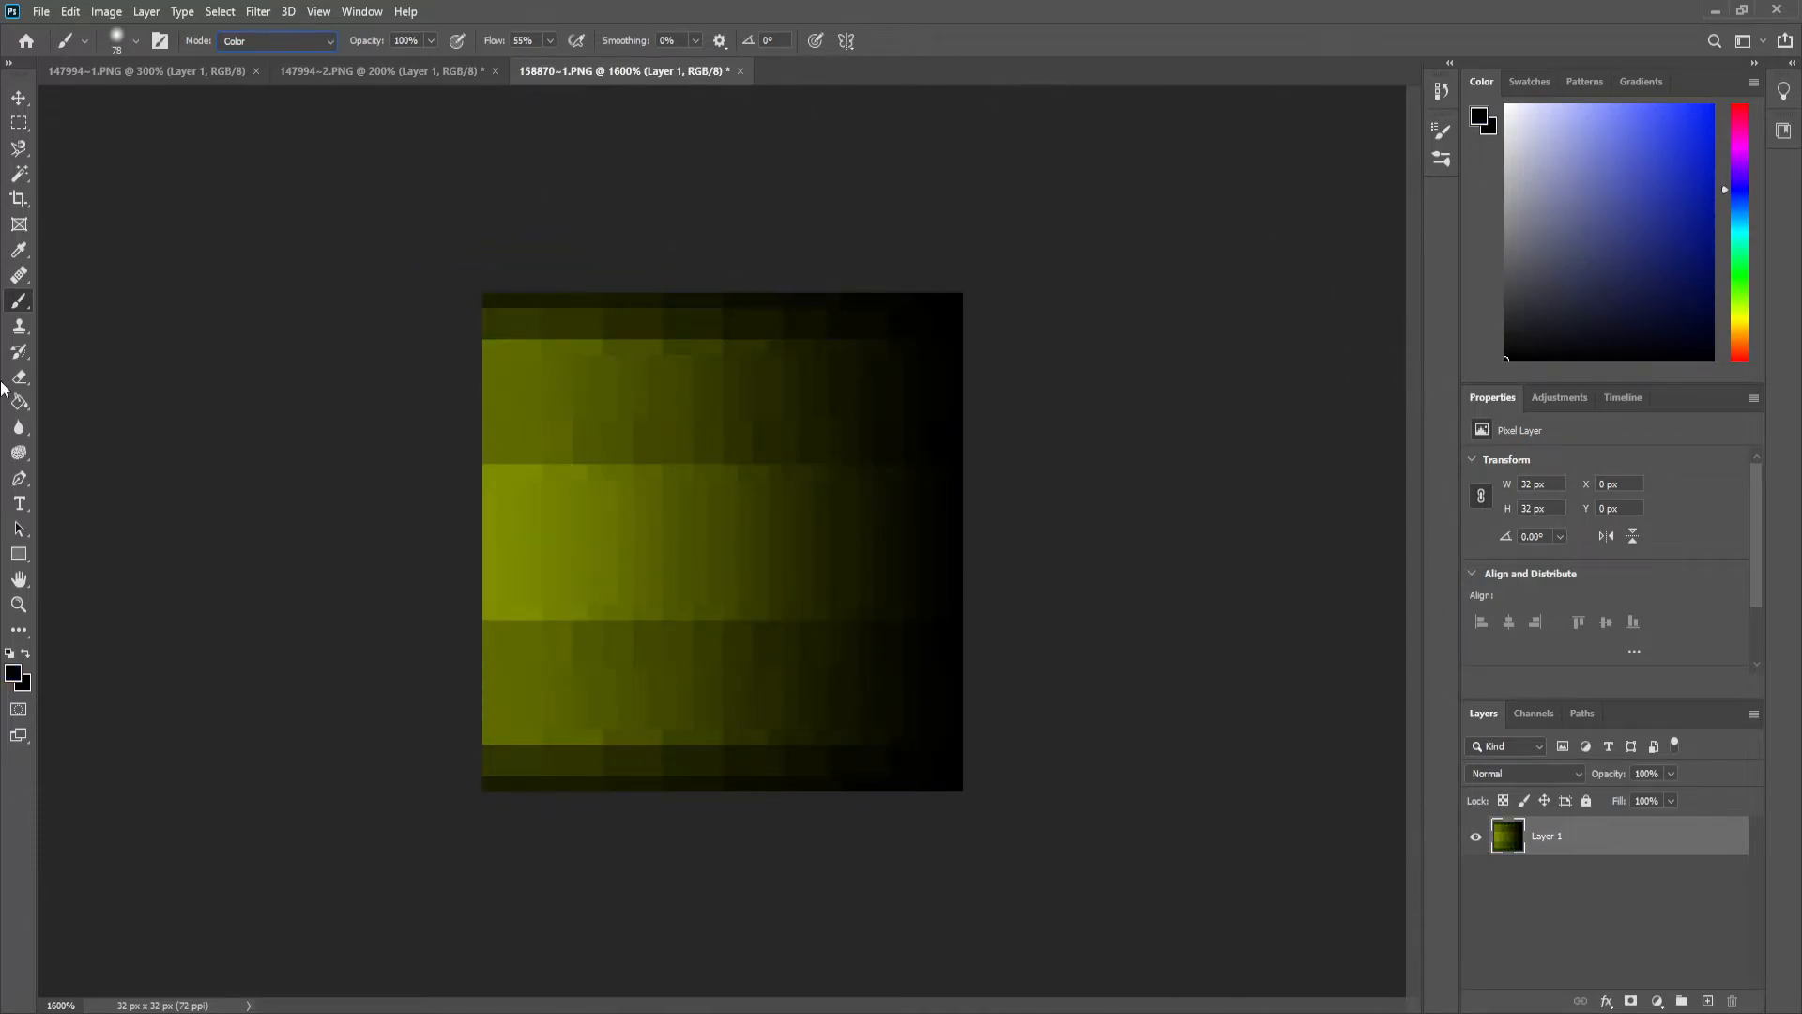
pyautogui.moveTo(26, 302)
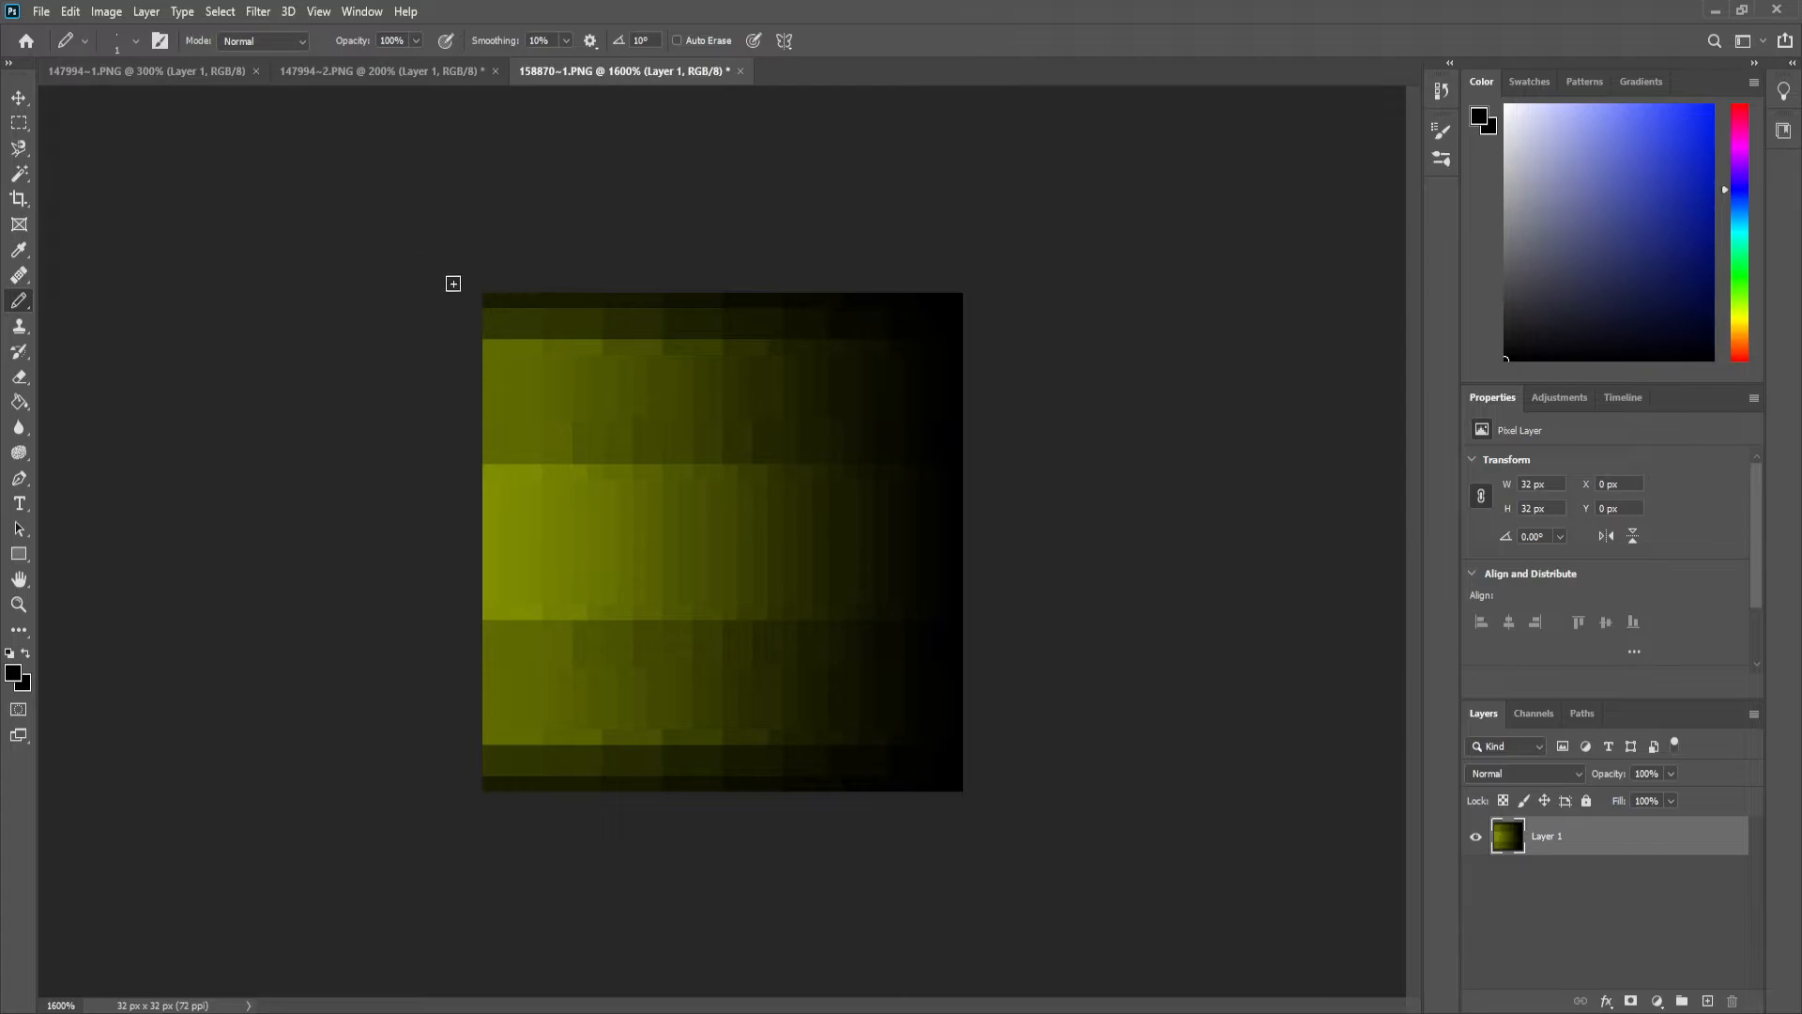
# Cut the gradient to a lower-left triangle on black and recolour it red to purple
pyautogui.moveTo(452, 283); pyautogui.dragTo(959, 785)
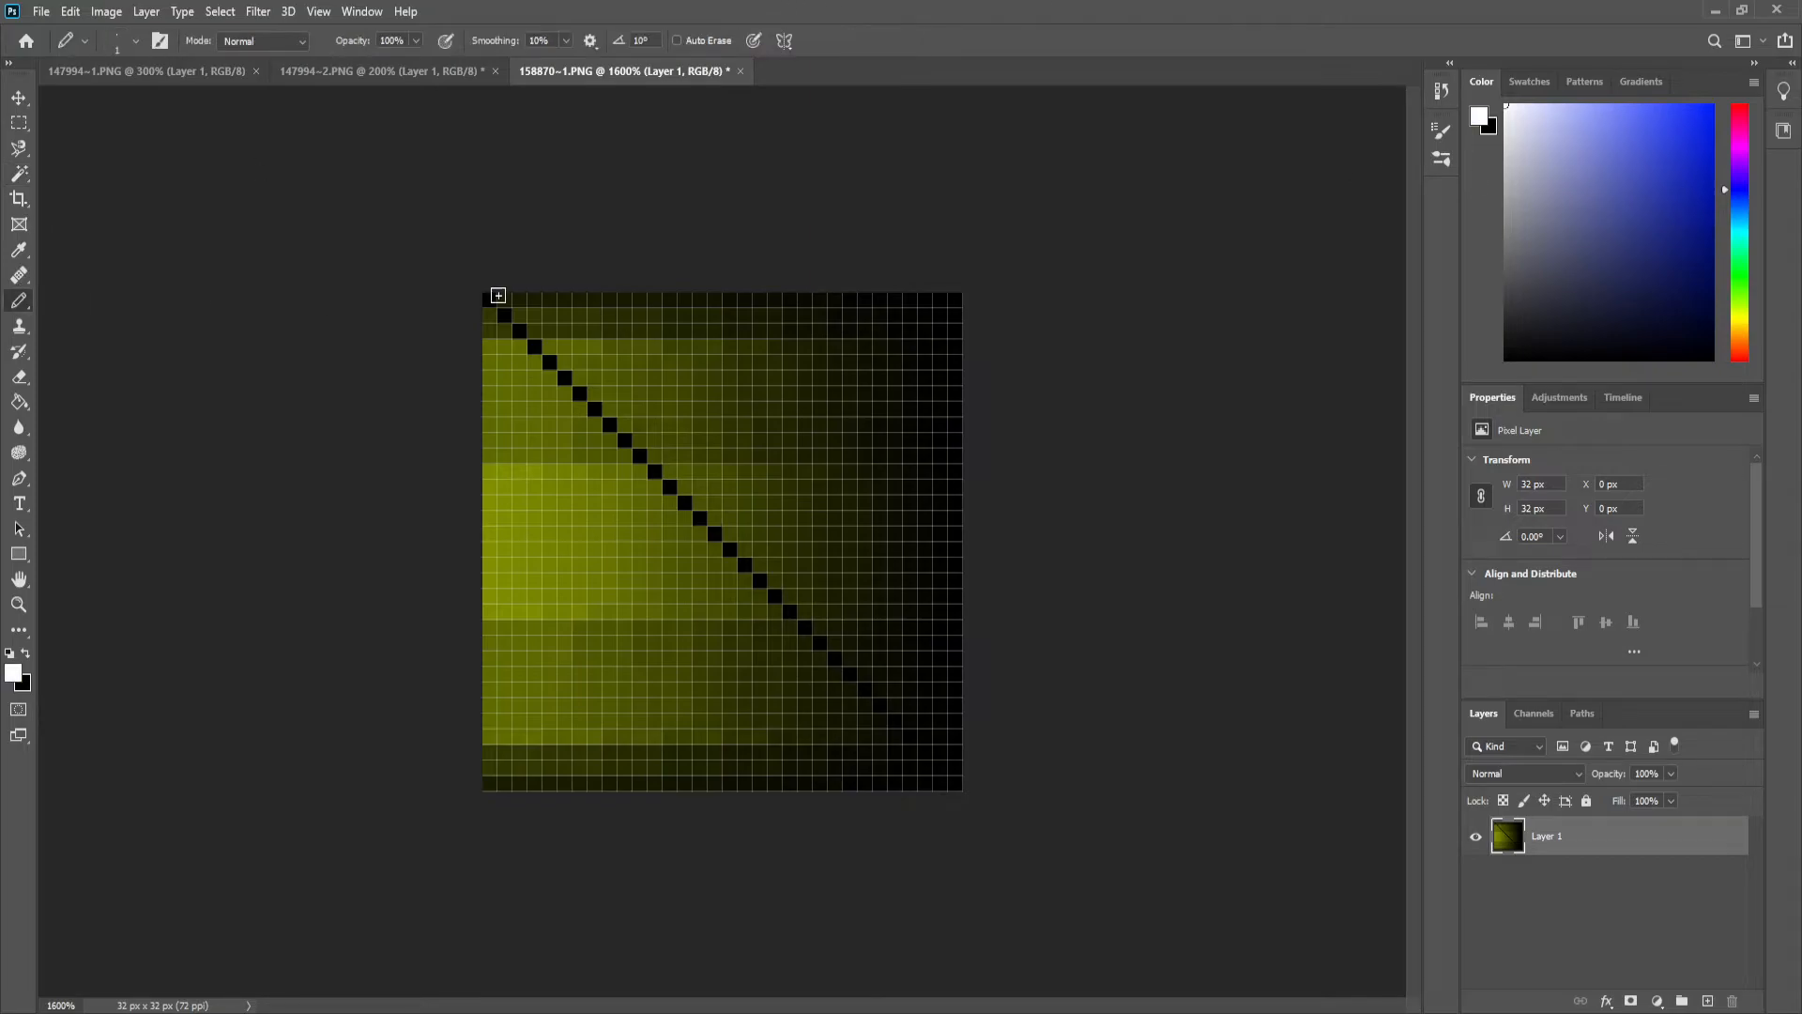
pyautogui.moveTo(495, 295); pyautogui.dragTo(941, 781)
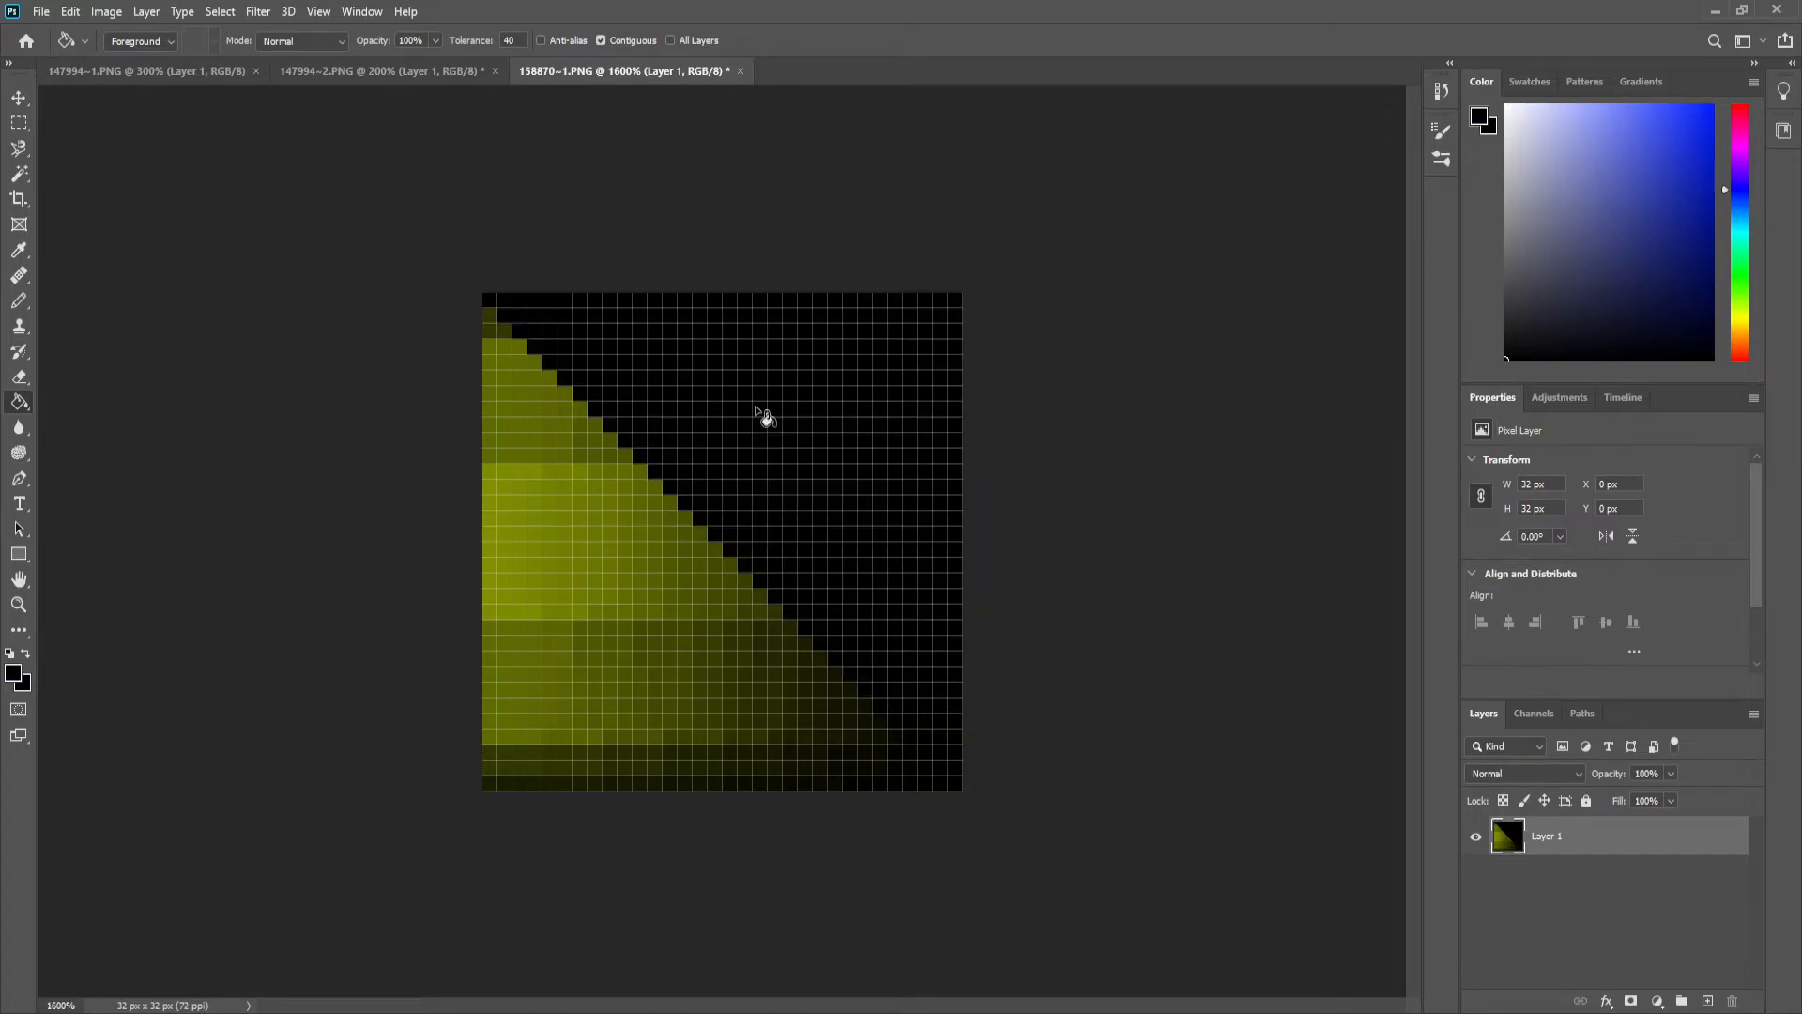
pyautogui.click(764, 416)
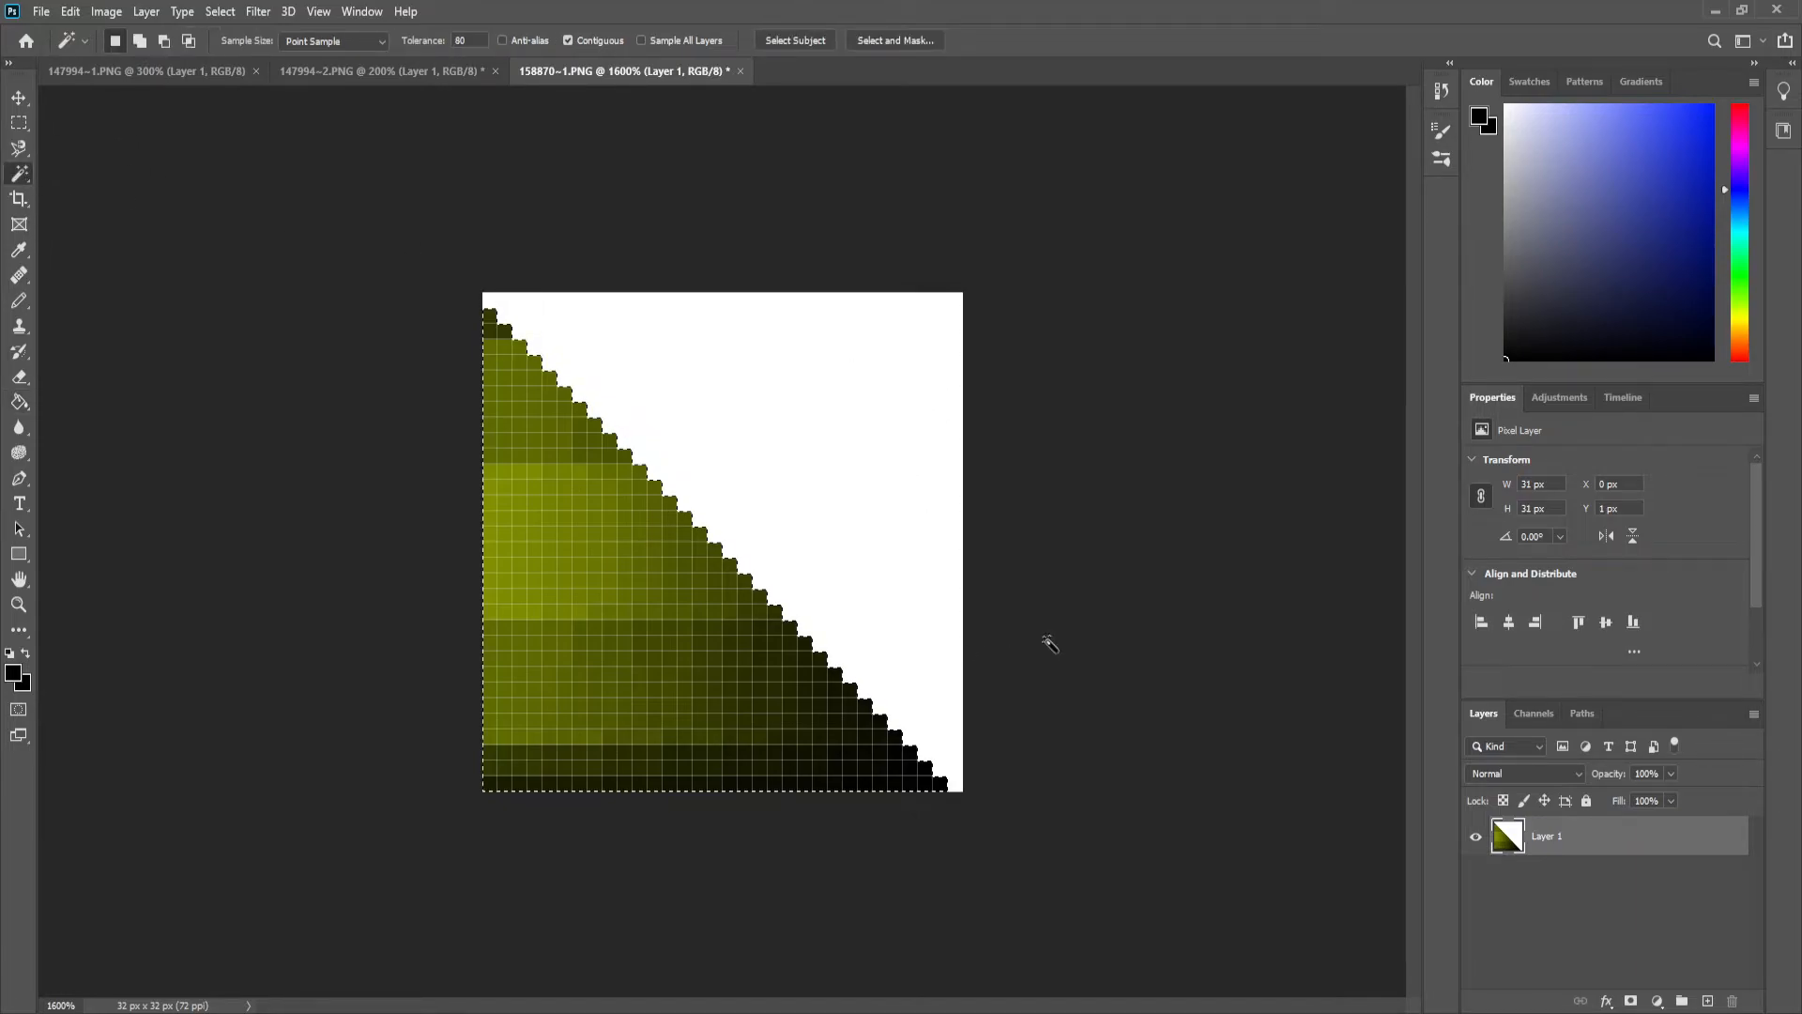
pyautogui.click(1739, 103)
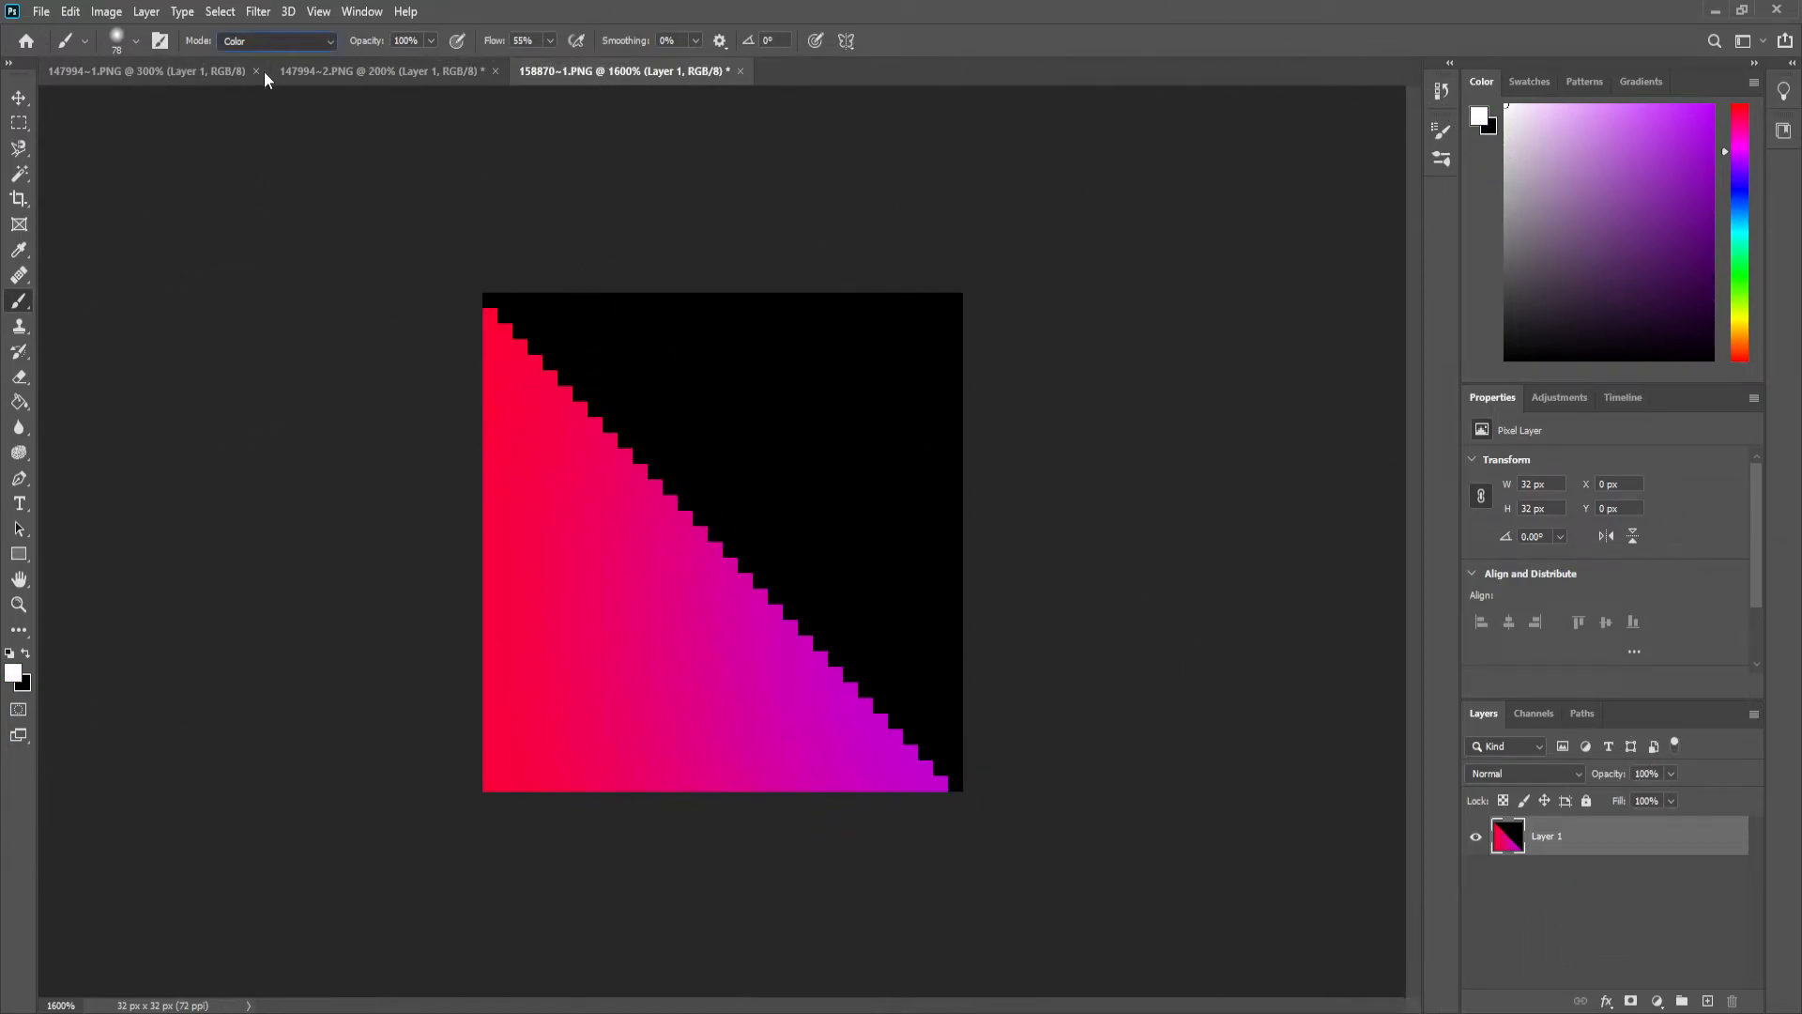
pyautogui.click(276, 40)
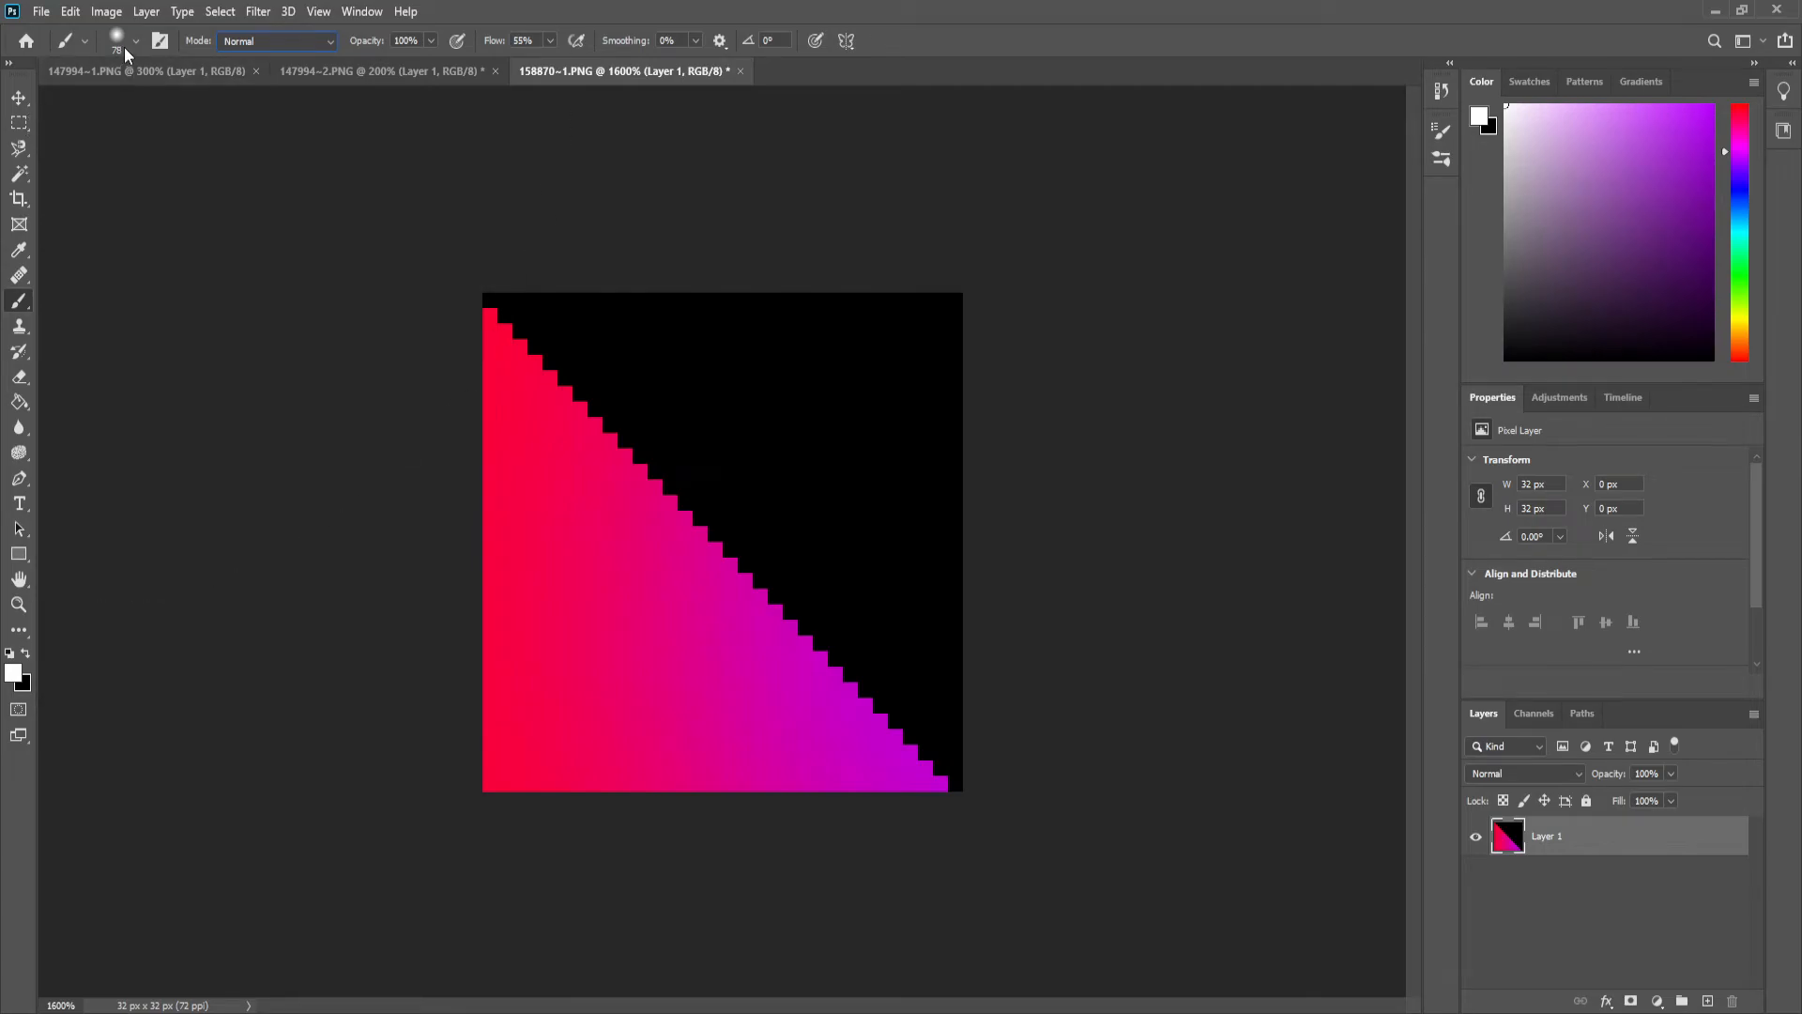
pyautogui.moveTo(335, 552)
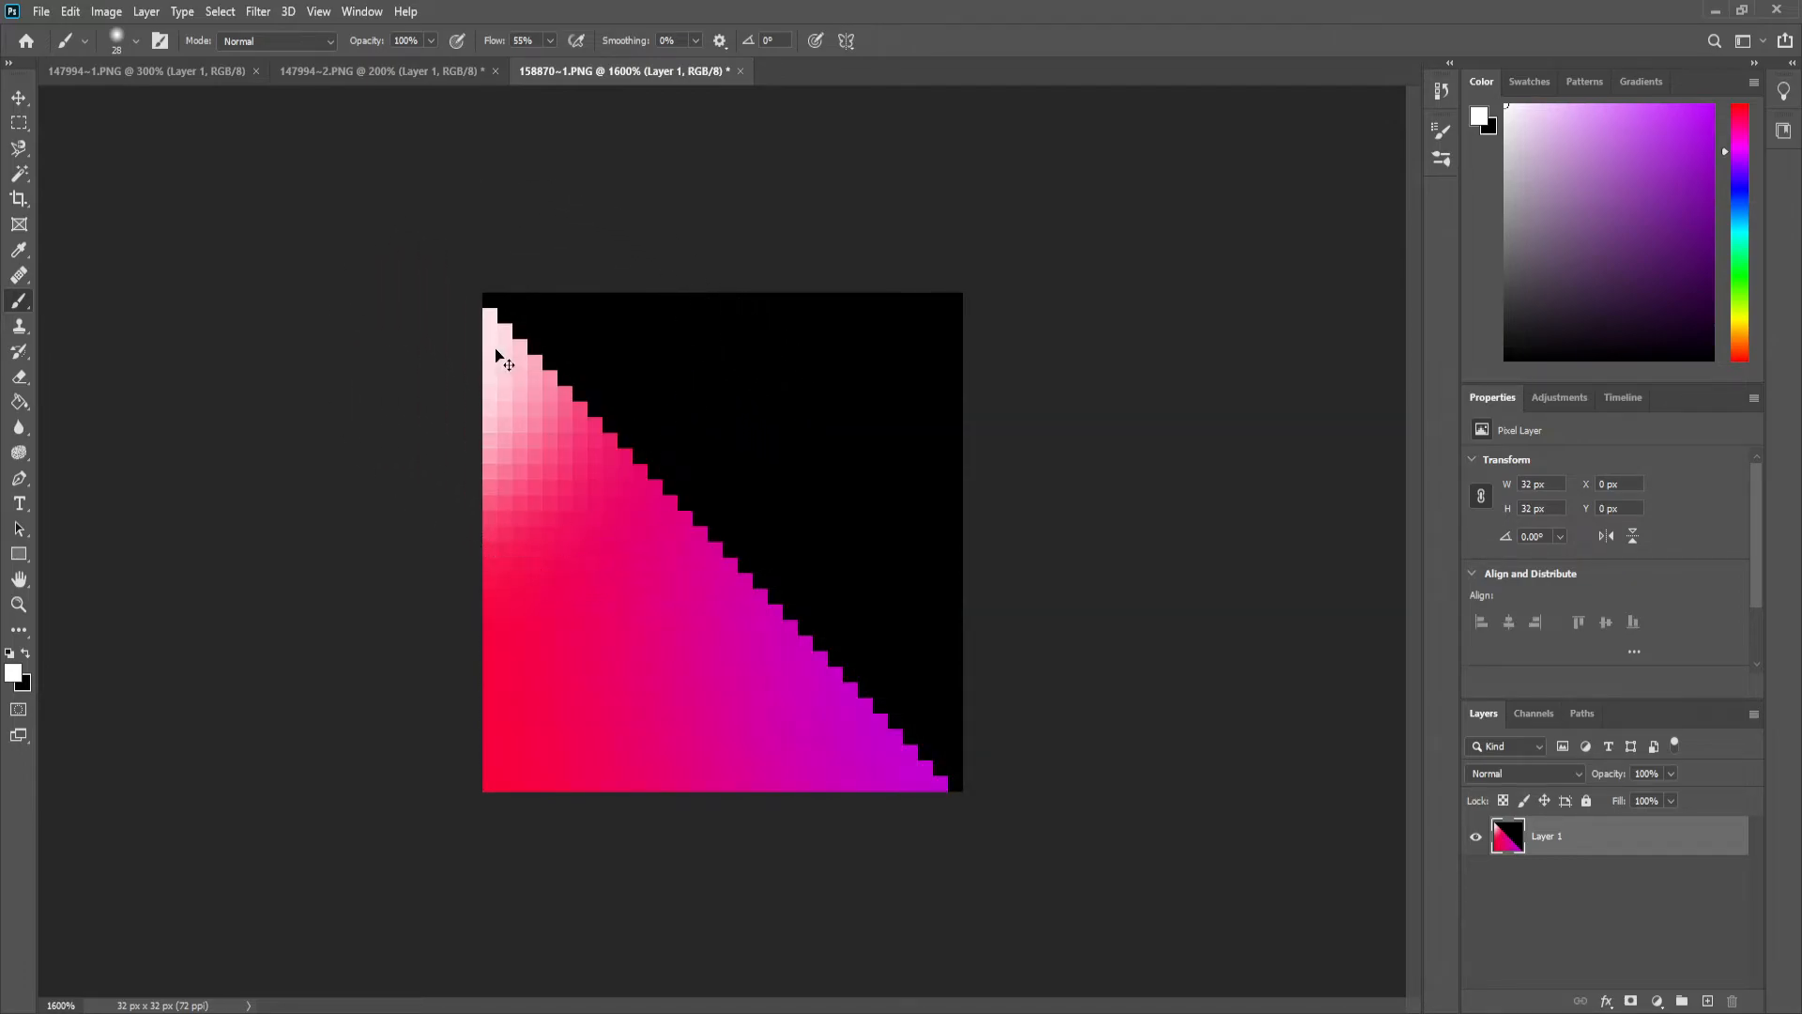
pyautogui.moveTo(831, 624)
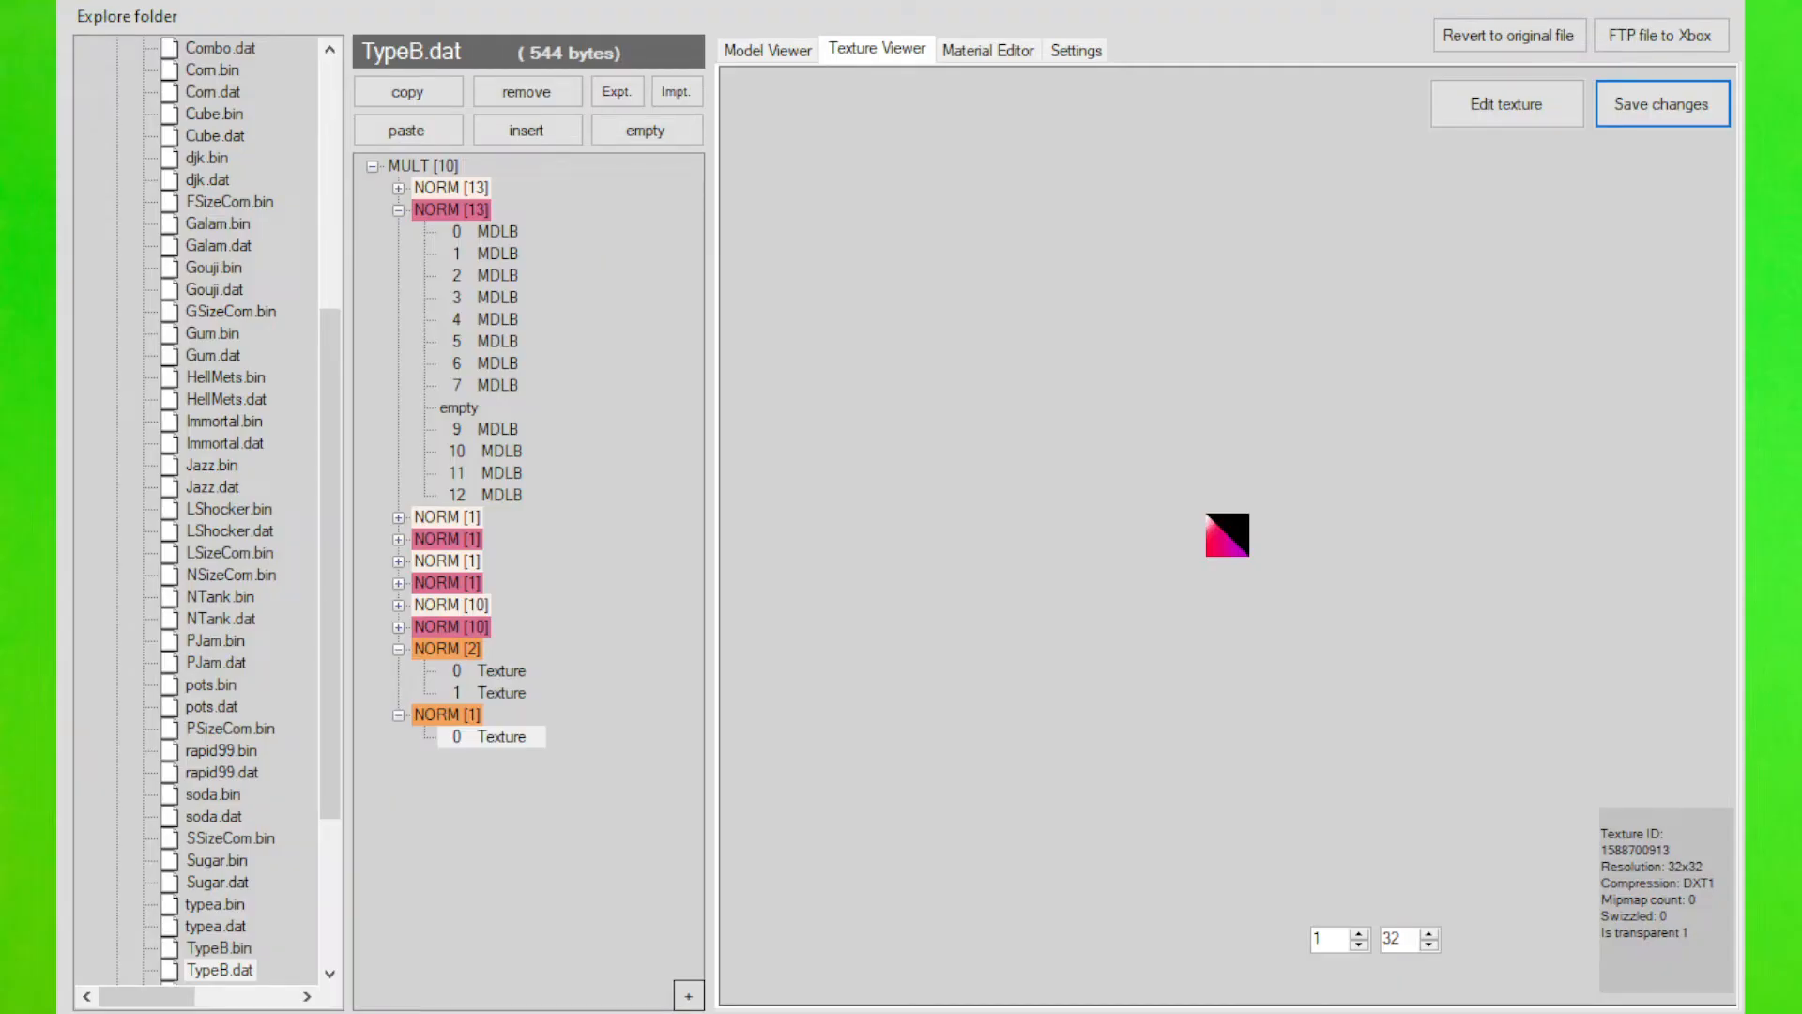
# Import the recoloured body and light-trail PNGs into TypeB.dat and save
pyautogui.click(501, 693)
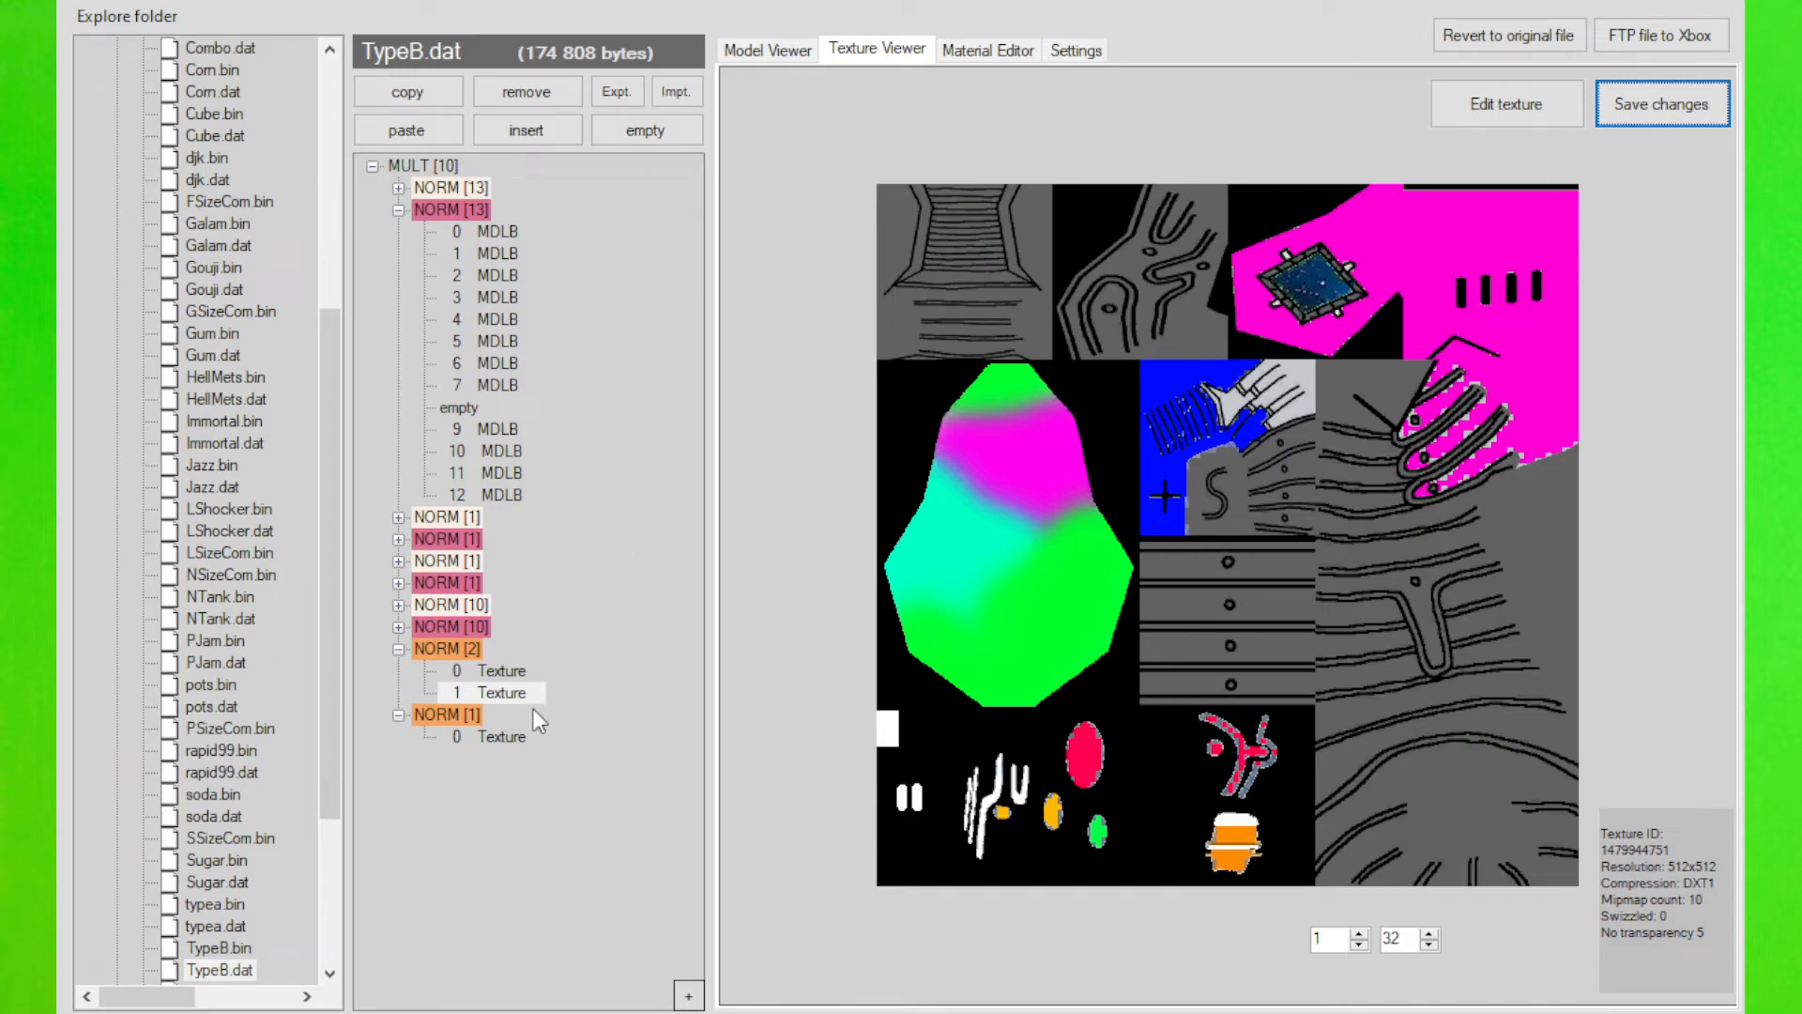
# Preview the TypeB model with its magenta body, blue panels and green-pink chest
pyautogui.click(766, 49)
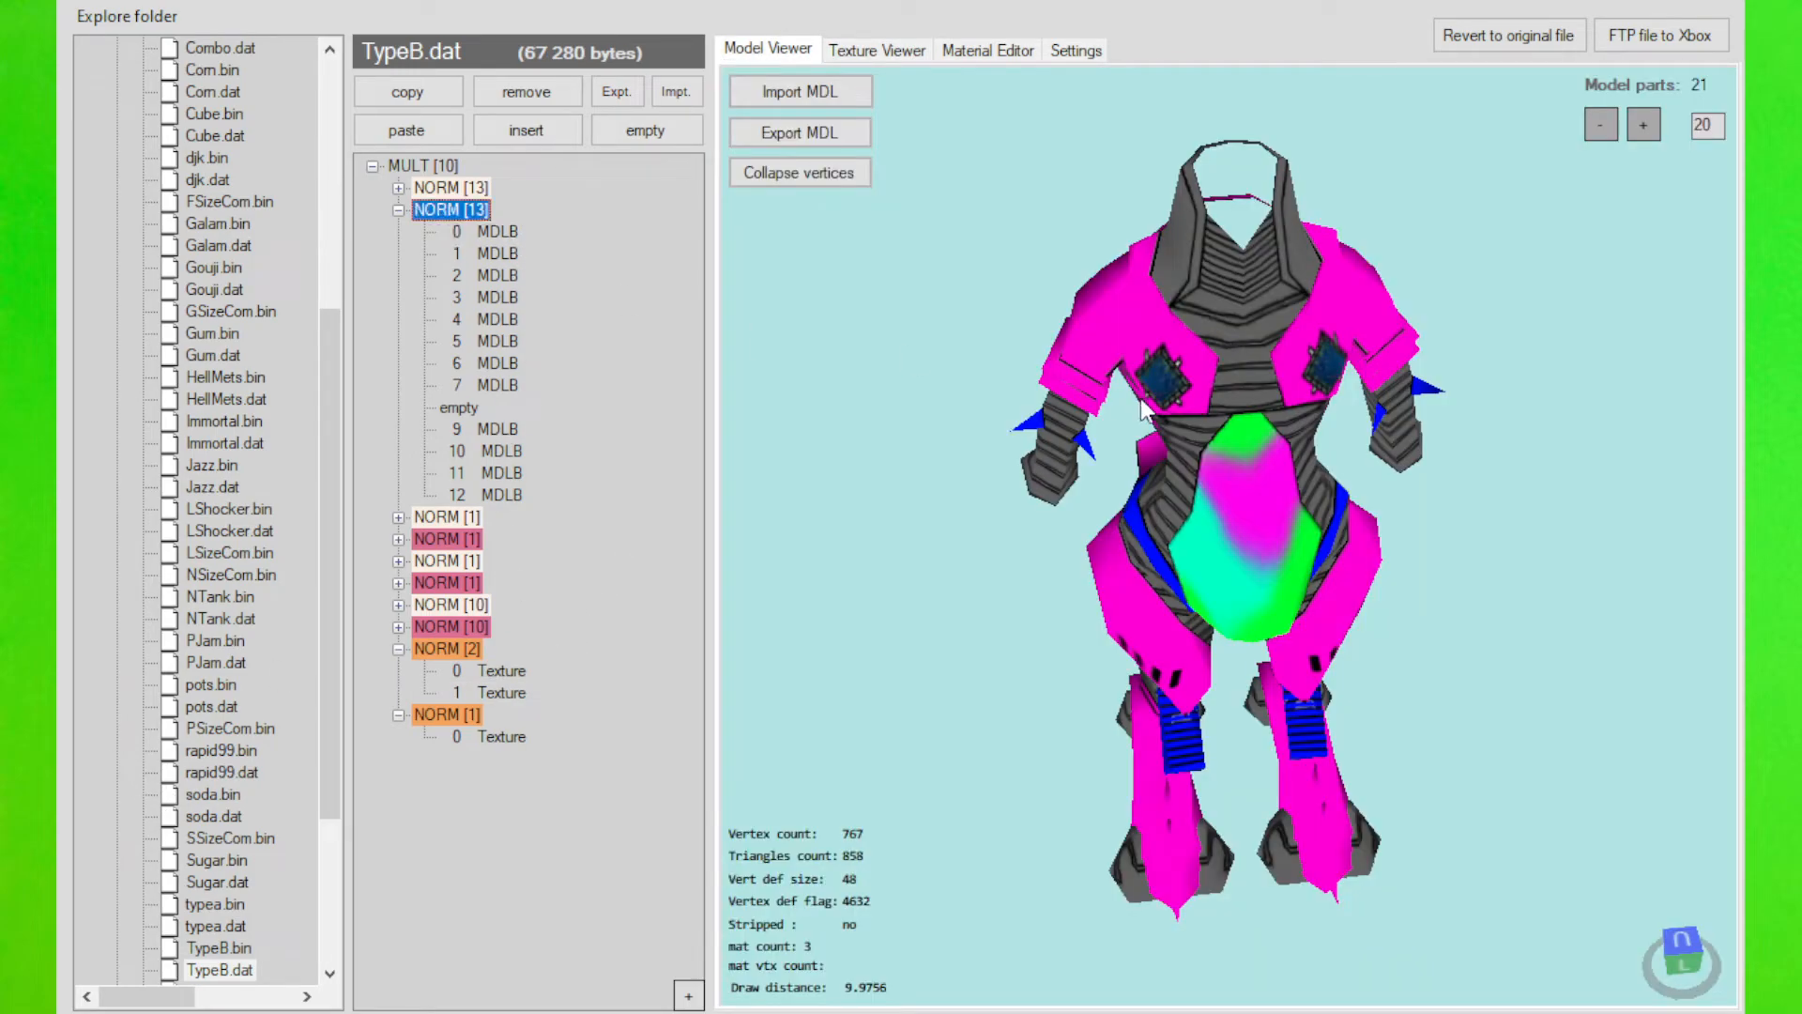
pyautogui.moveTo(1178, 423)
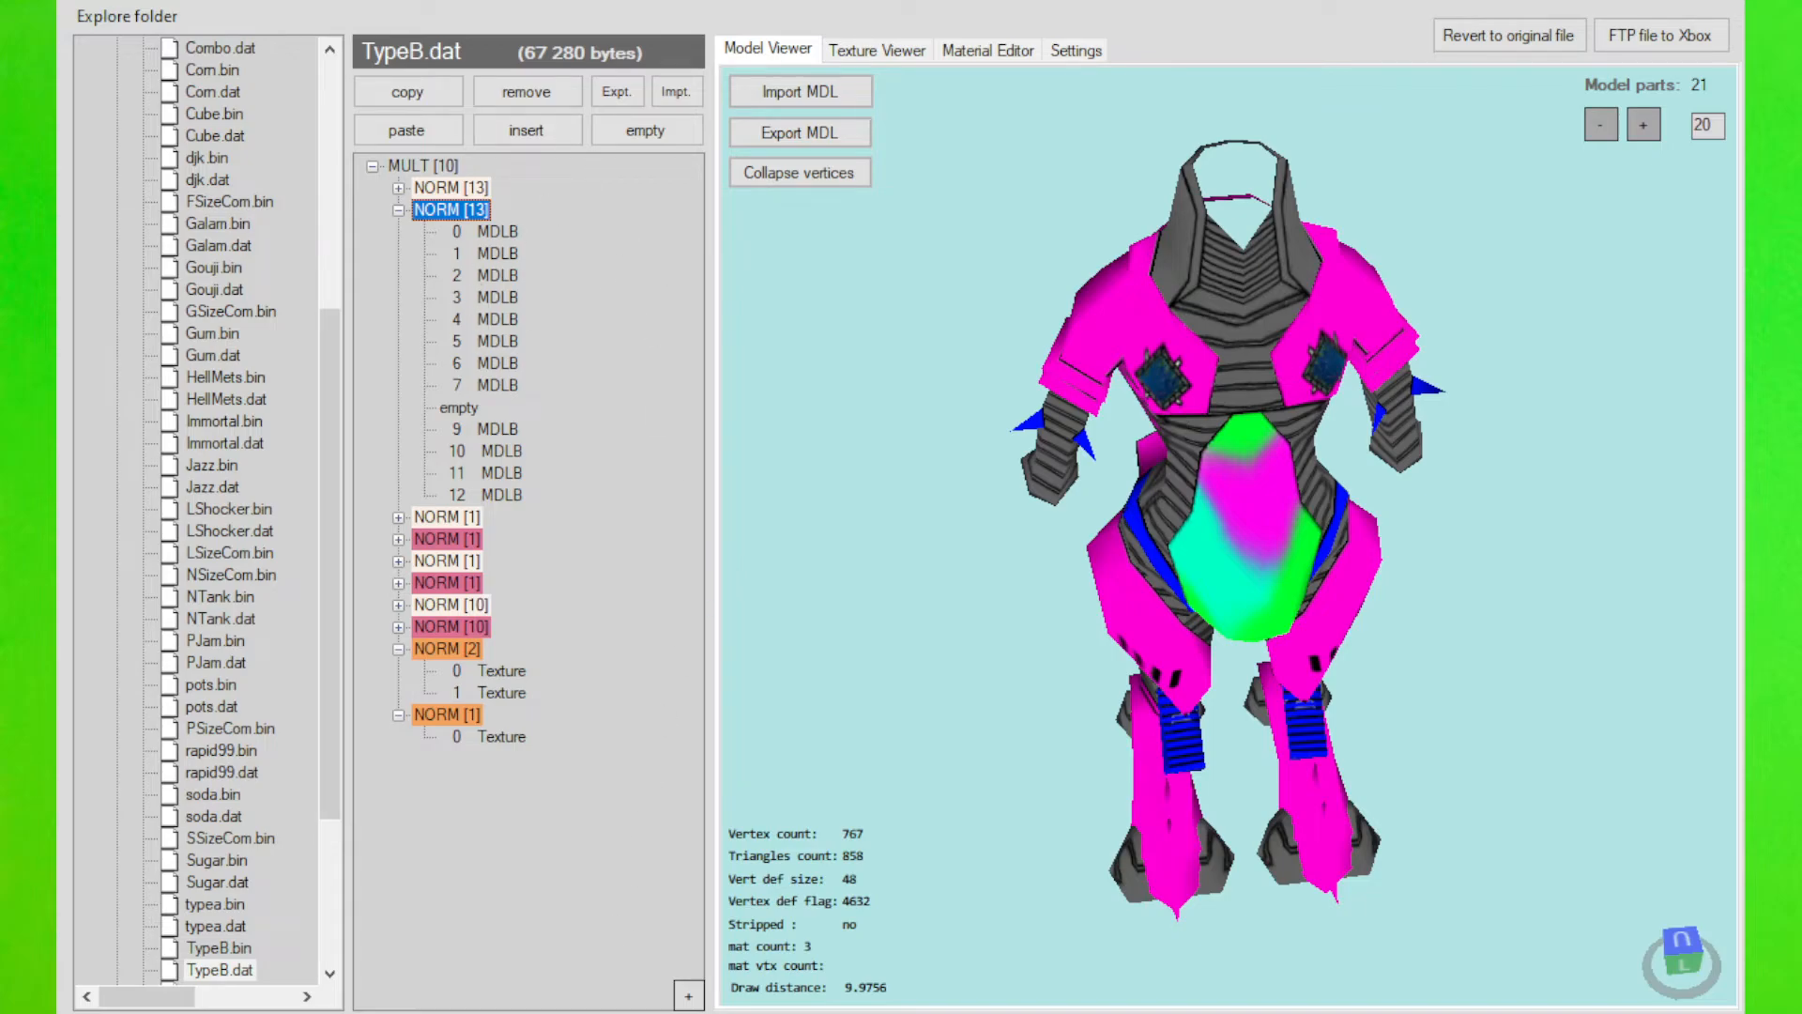
pyautogui.click(449, 208)
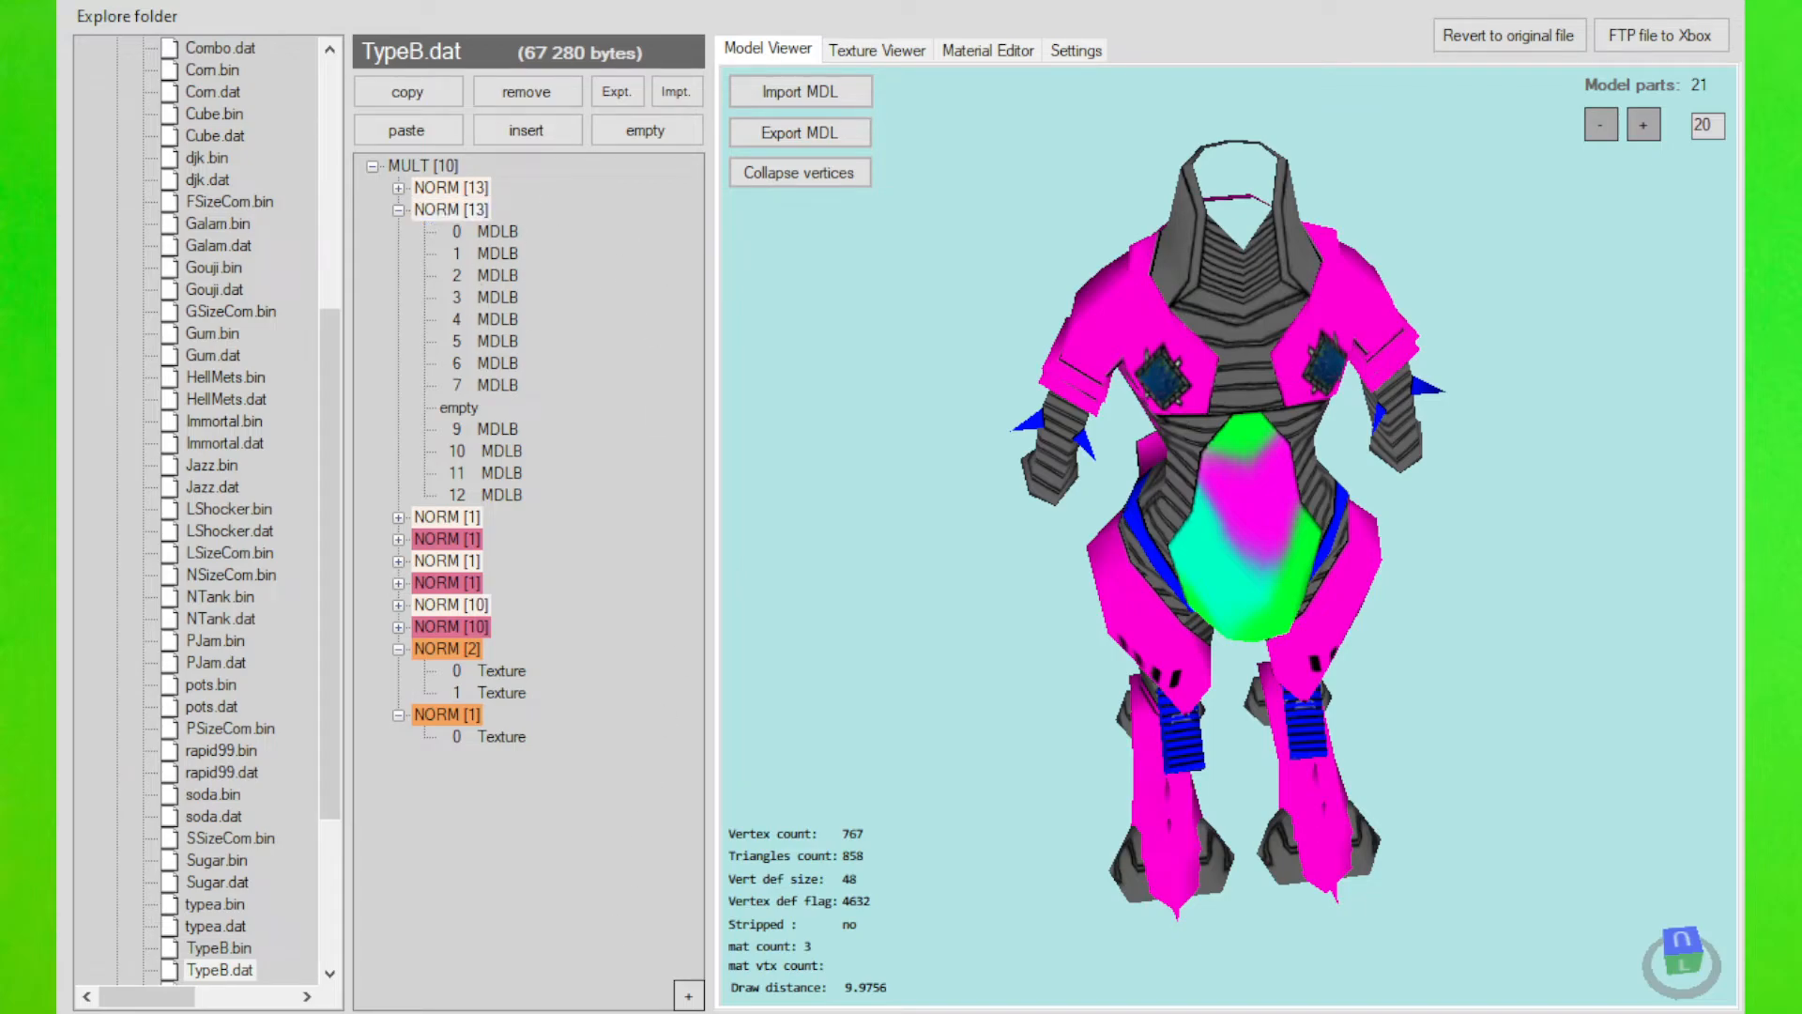